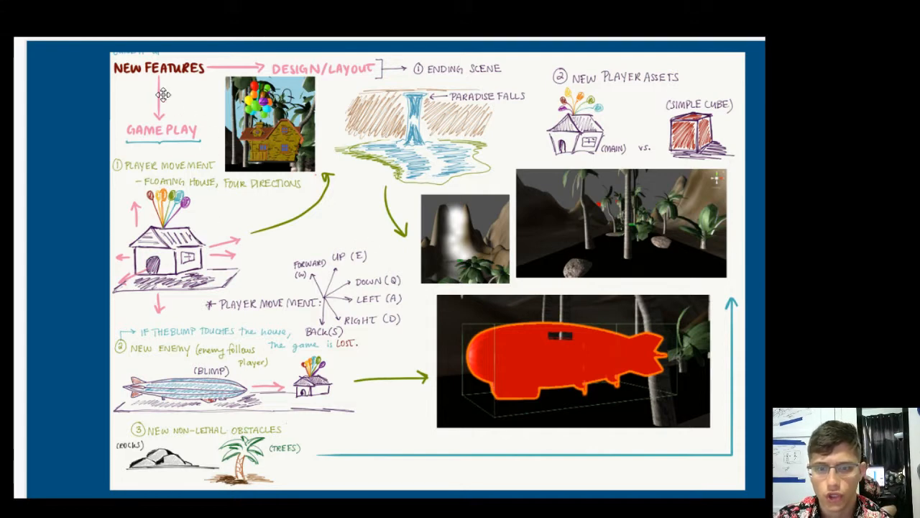
{"action": "mouse_move", "coordinate": [152, 153]}
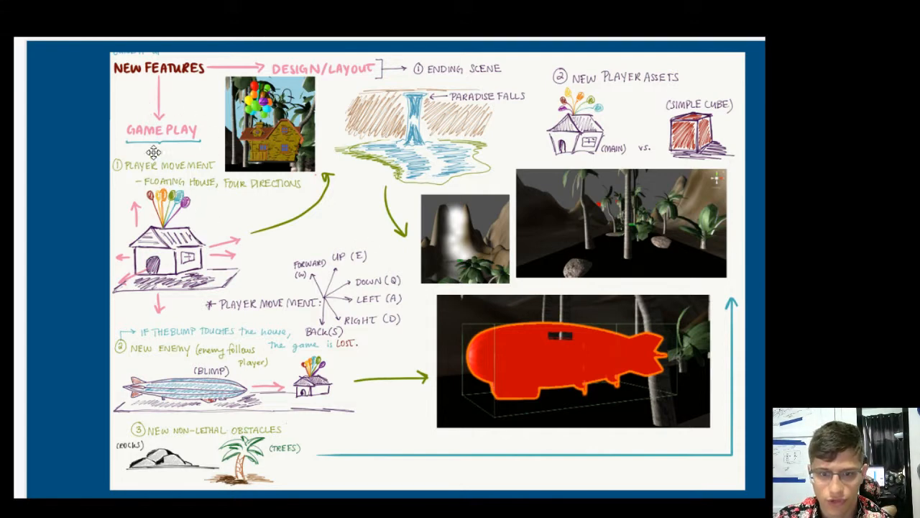
{"action": "mouse_move", "coordinate": [685, 462]}
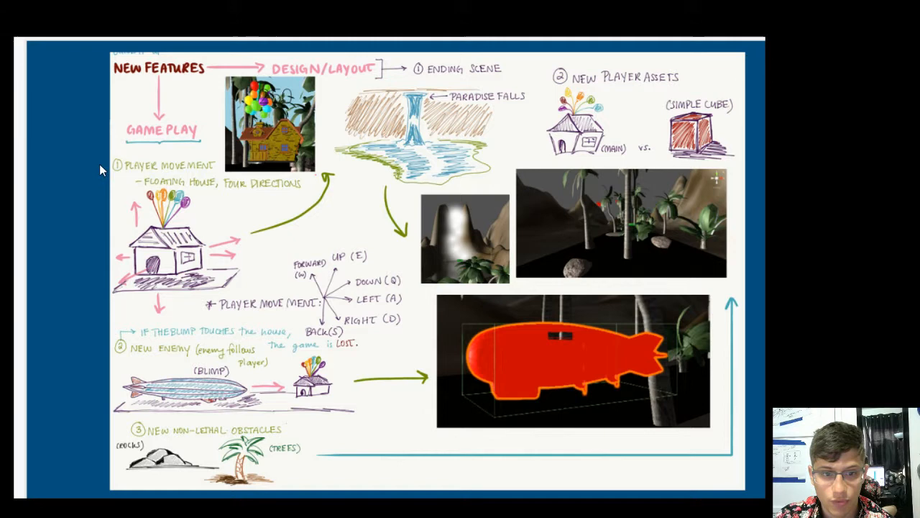
{"action": "mouse_move", "coordinate": [104, 161]}
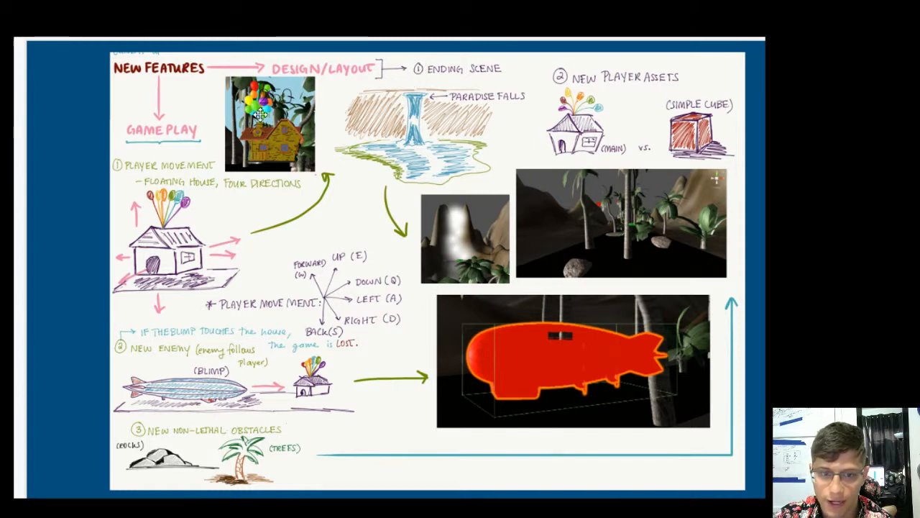
{"action": "mouse_move", "coordinate": [280, 75]}
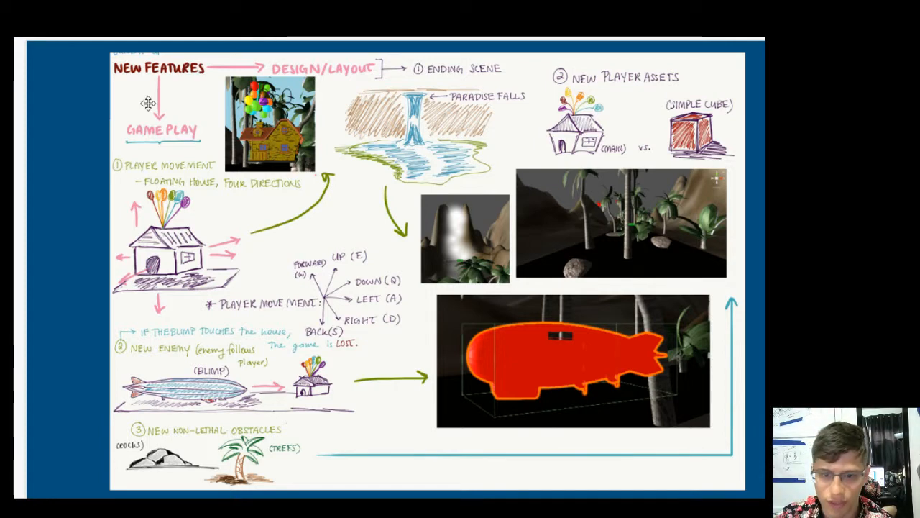
{"action": "mouse_move", "coordinate": [215, 127]}
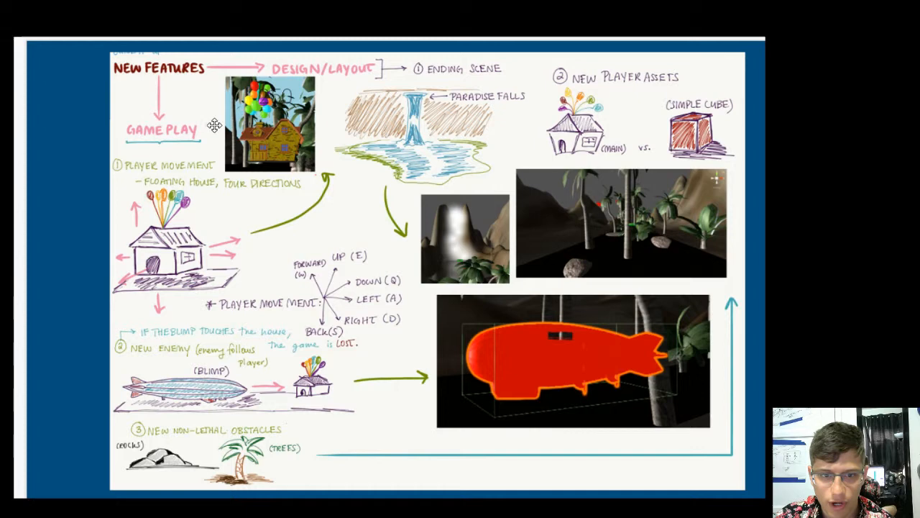
{"action": "mouse_move", "coordinate": [152, 57]}
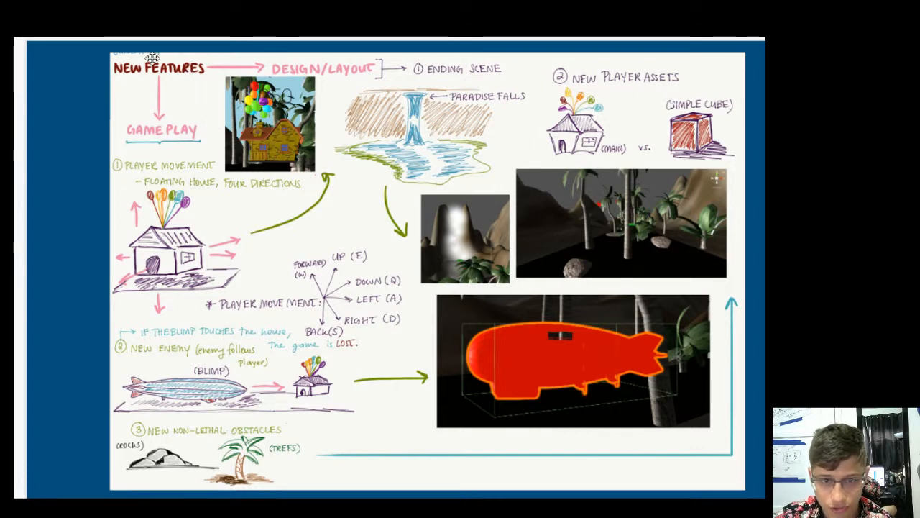
{"action": "mouse_move", "coordinate": [288, 59]}
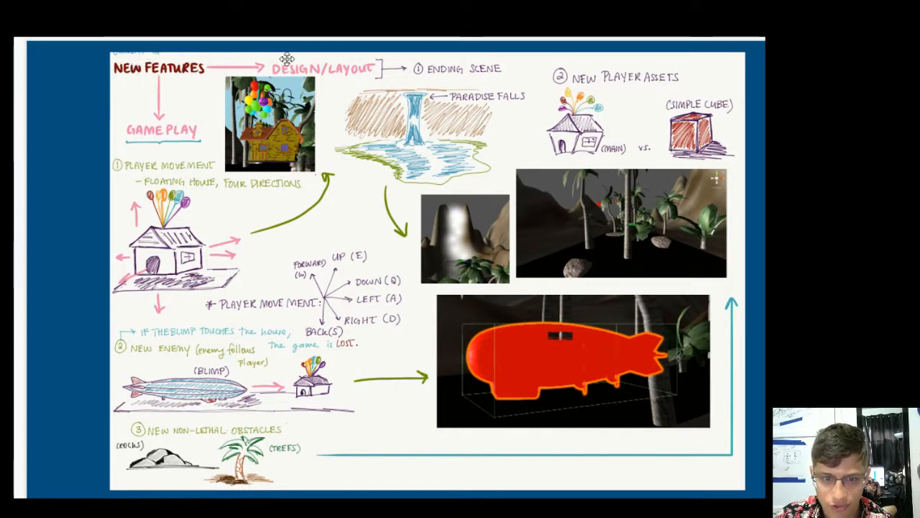
{"action": "mouse_move", "coordinate": [144, 136]}
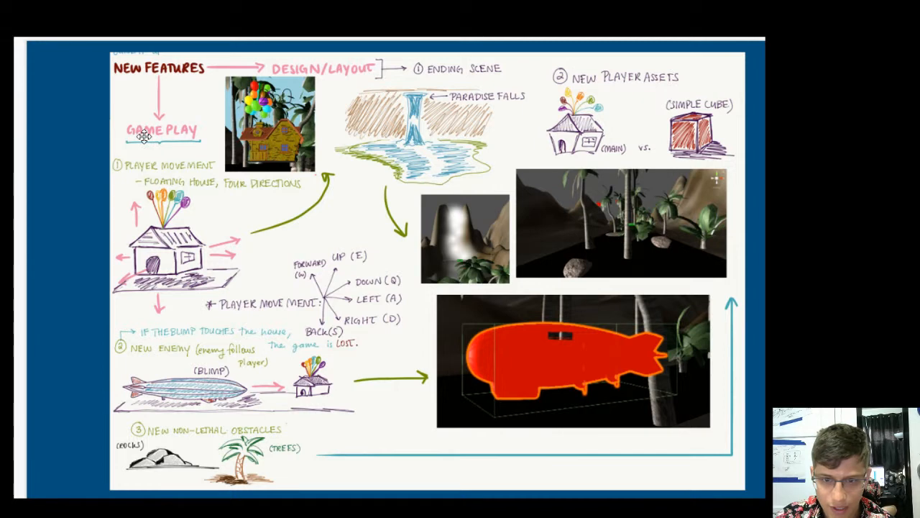
{"action": "mouse_move", "coordinate": [178, 156]}
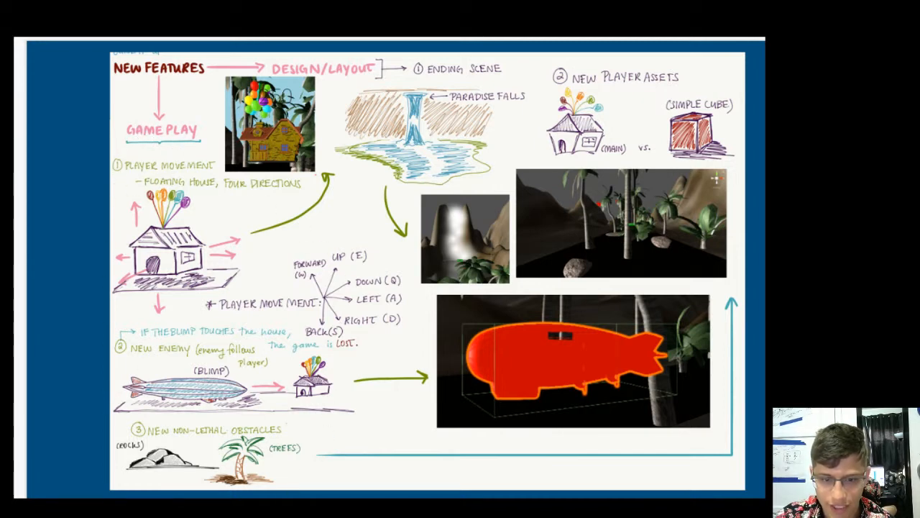
{"action": "mouse_move", "coordinate": [204, 252]}
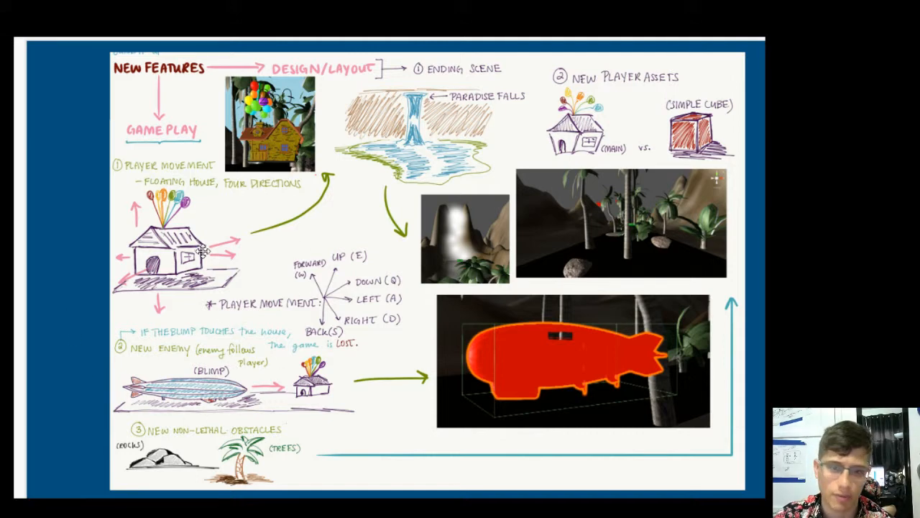
{"action": "mouse_move", "coordinate": [166, 155]}
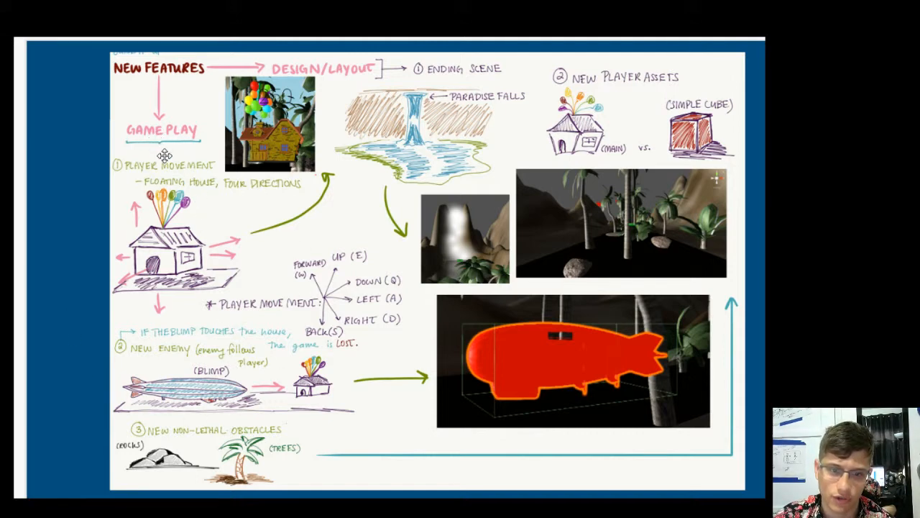
{"action": "mouse_move", "coordinate": [253, 266]}
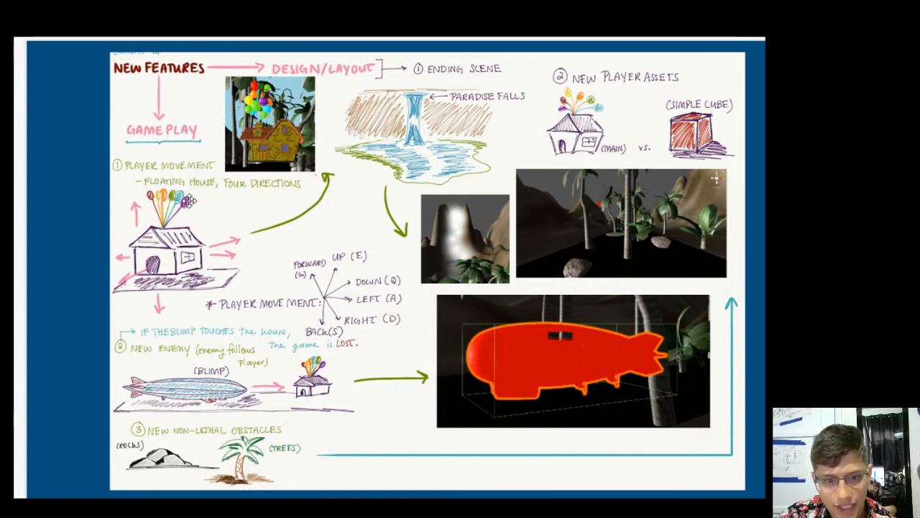
{"action": "mouse_move", "coordinate": [305, 184]}
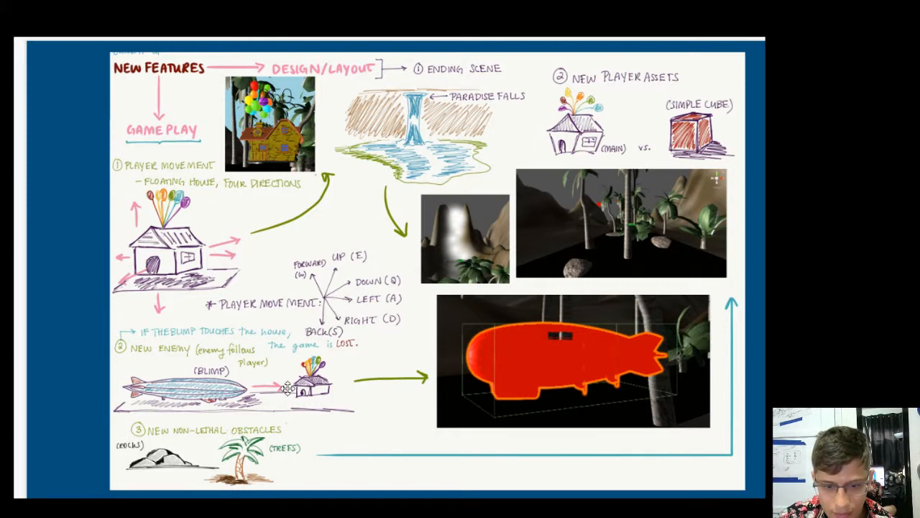
{"action": "mouse_move", "coordinate": [179, 362]}
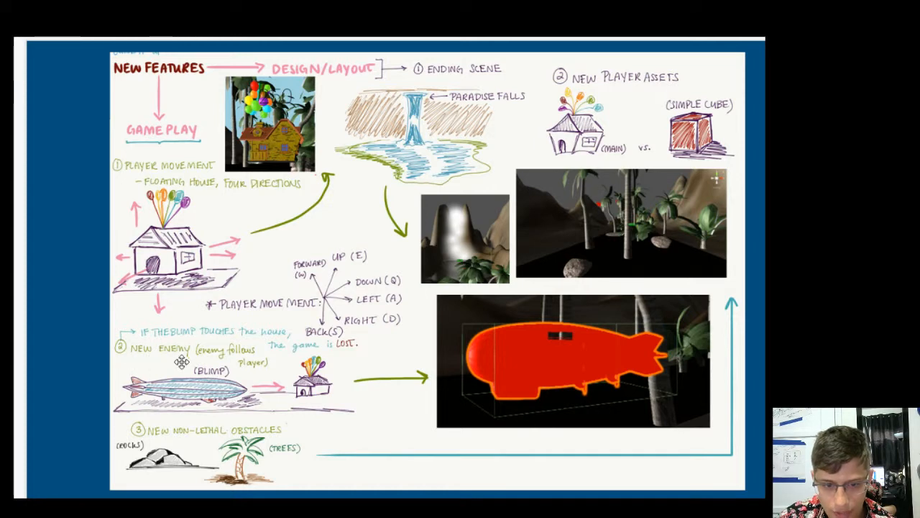
{"action": "mouse_move", "coordinate": [258, 390]}
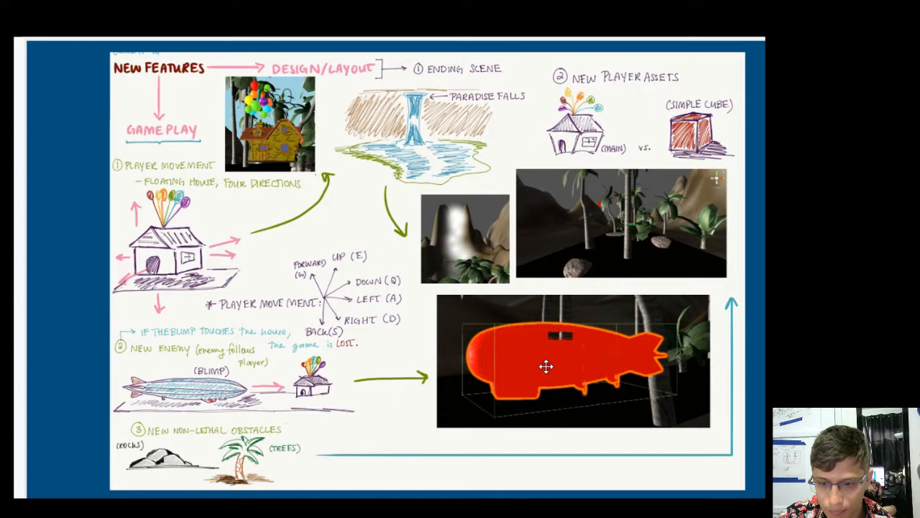
{"action": "mouse_move", "coordinate": [539, 365]}
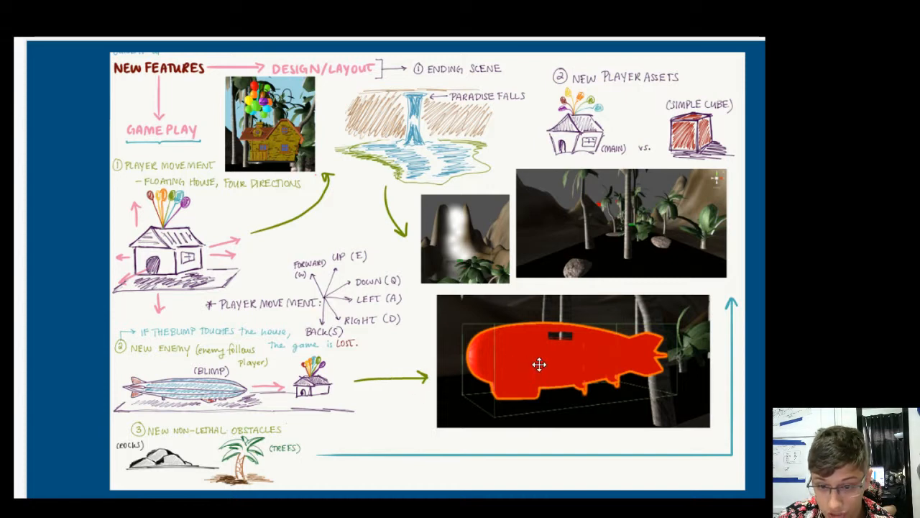
{"action": "mouse_move", "coordinate": [532, 338]}
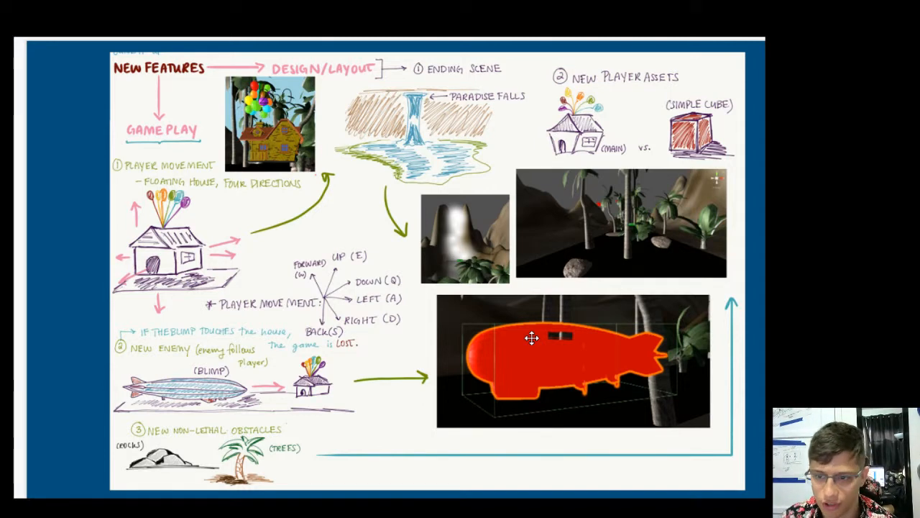
{"action": "mouse_move", "coordinate": [199, 247]}
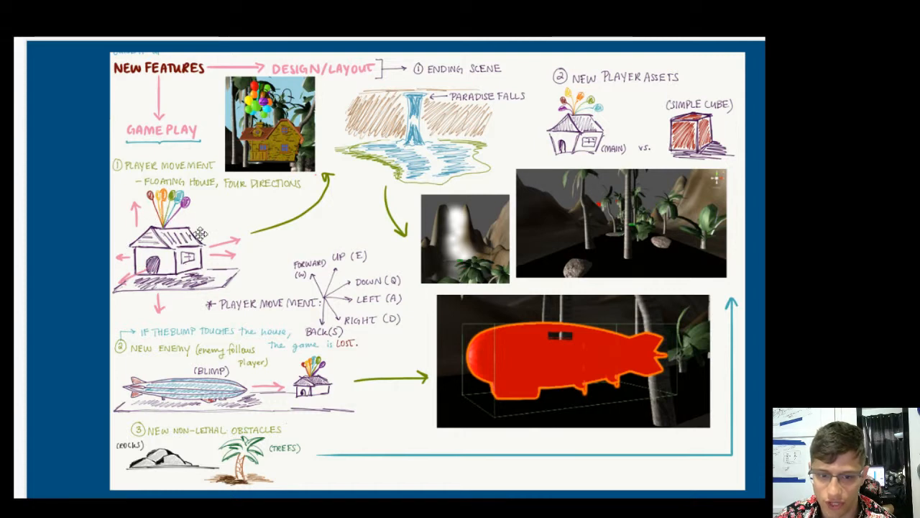
{"action": "mouse_move", "coordinate": [185, 253]}
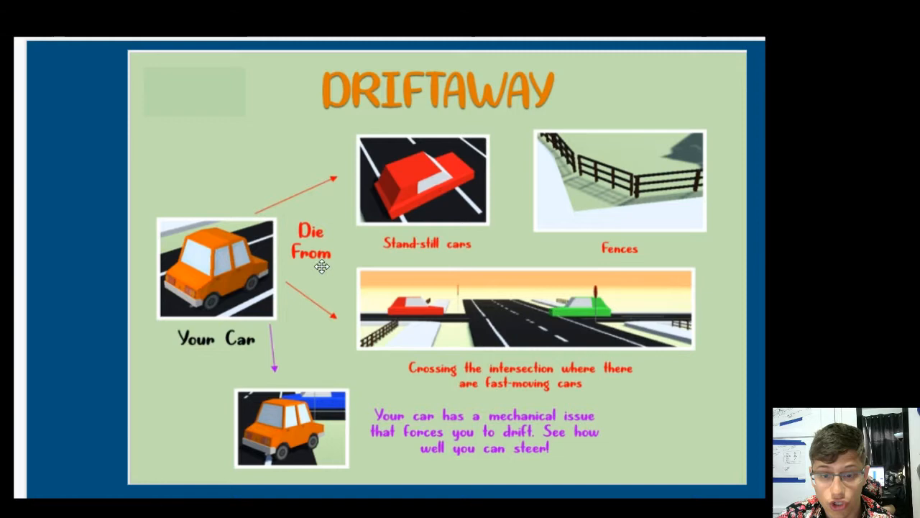
{"action": "mouse_move", "coordinate": [319, 193]}
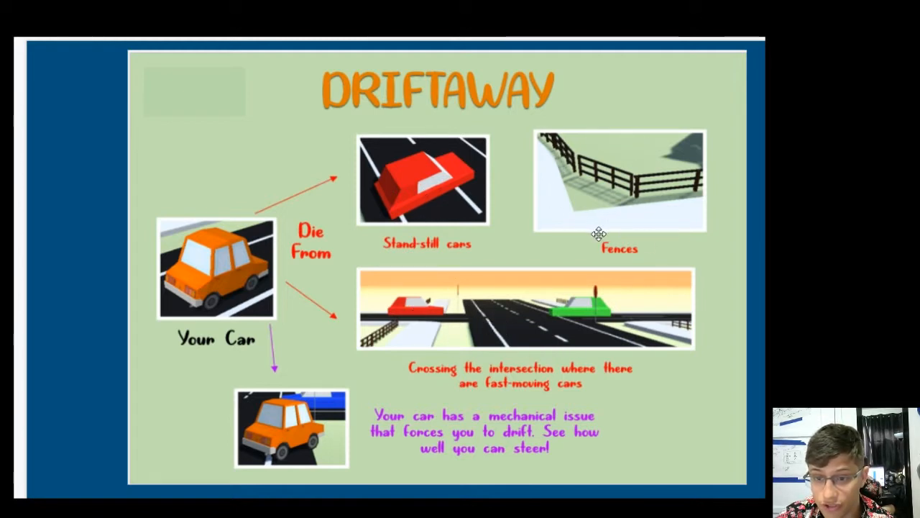
{"action": "mouse_move", "coordinate": [515, 256]}
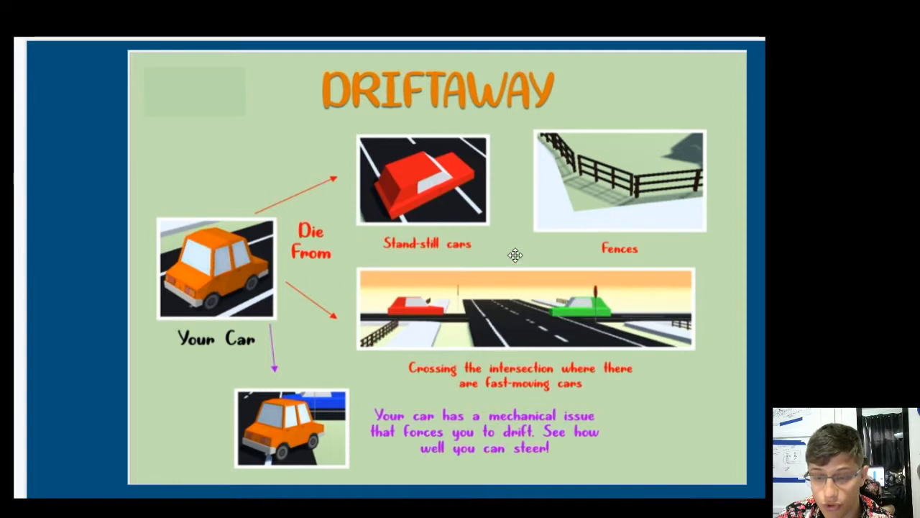
{"action": "mouse_move", "coordinate": [636, 175]}
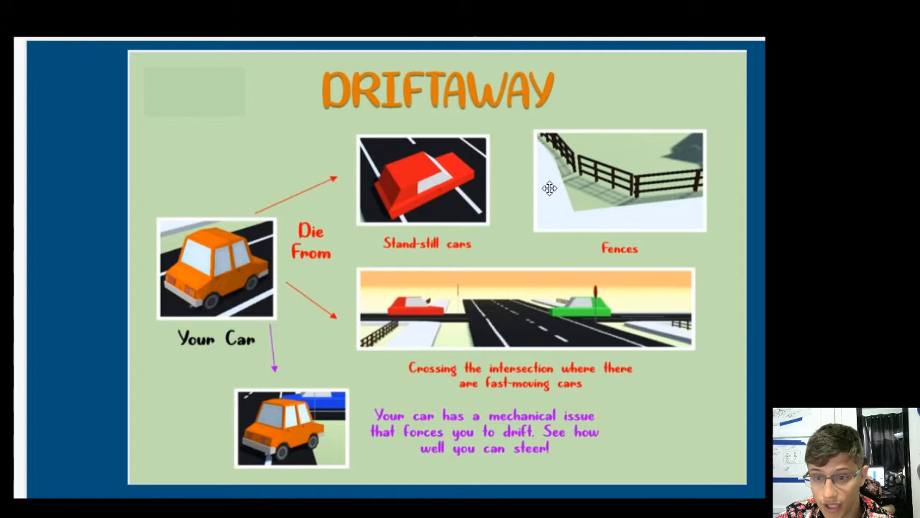
{"action": "mouse_move", "coordinate": [578, 220]}
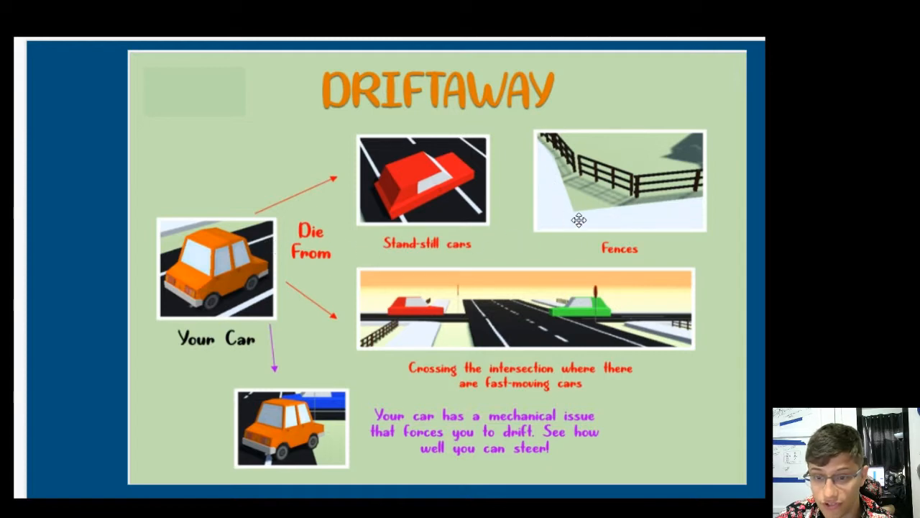
{"action": "mouse_move", "coordinate": [702, 220]}
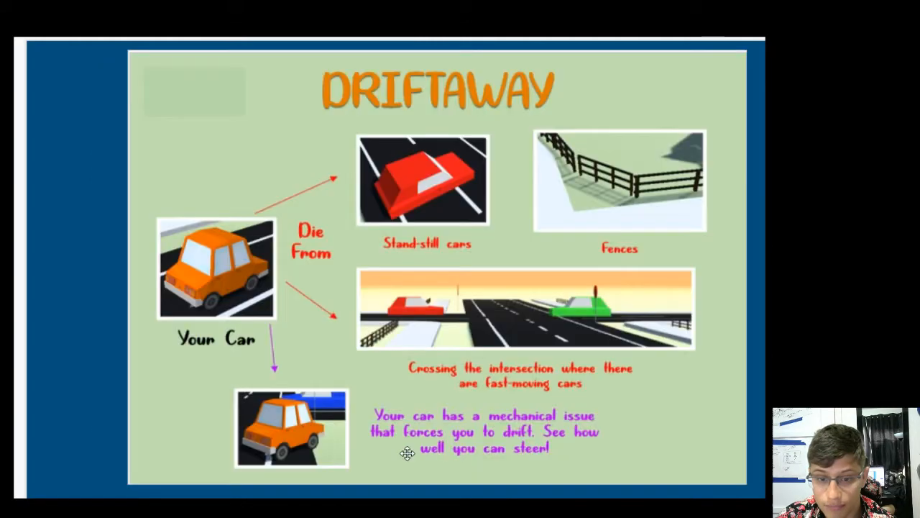
{"action": "mouse_move", "coordinate": [543, 424]}
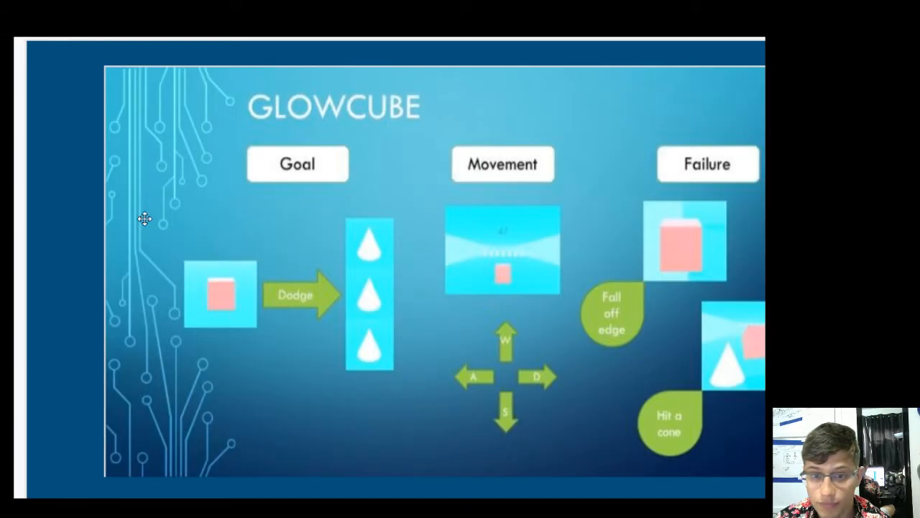
{"action": "mouse_move", "coordinate": [308, 138]}
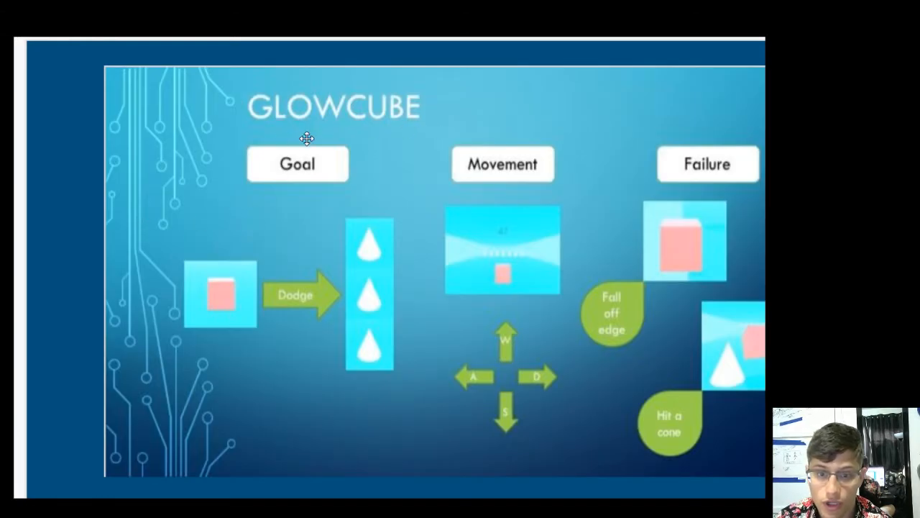
{"action": "mouse_move", "coordinate": [213, 300]}
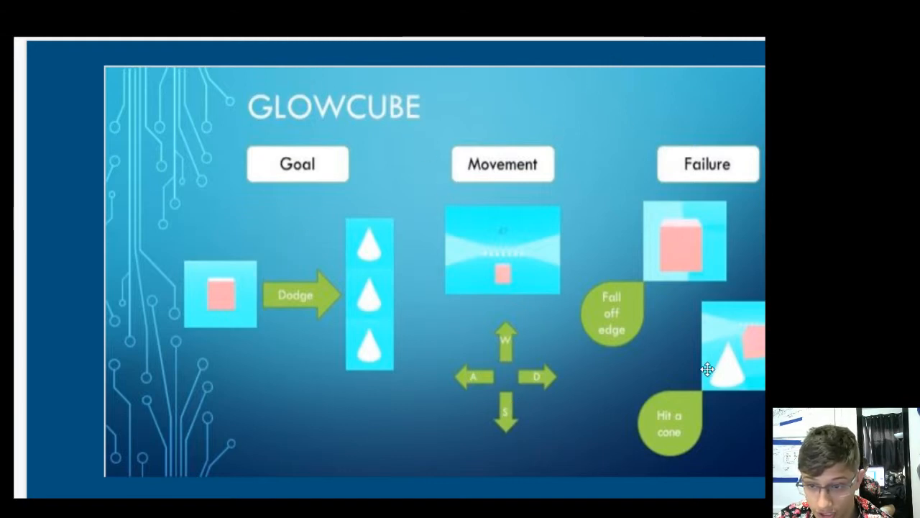
{"action": "mouse_move", "coordinate": [408, 243]}
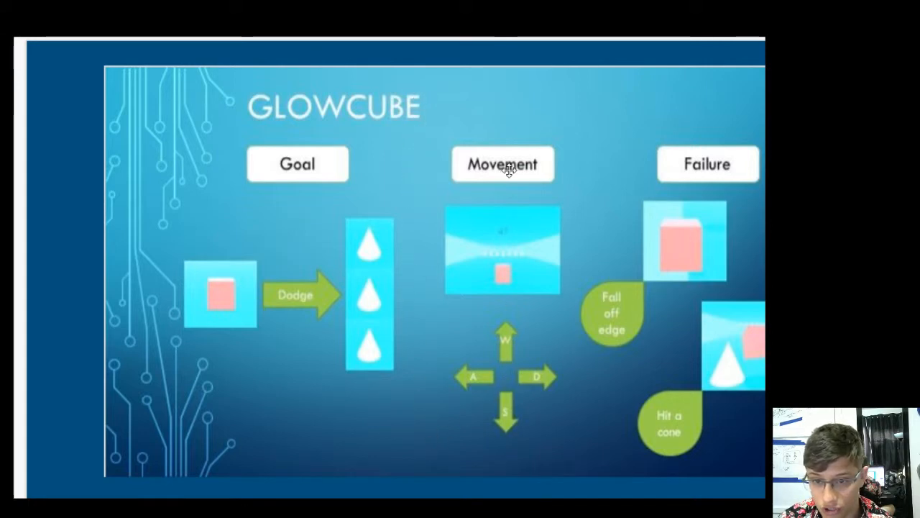
{"action": "mouse_move", "coordinate": [504, 363]}
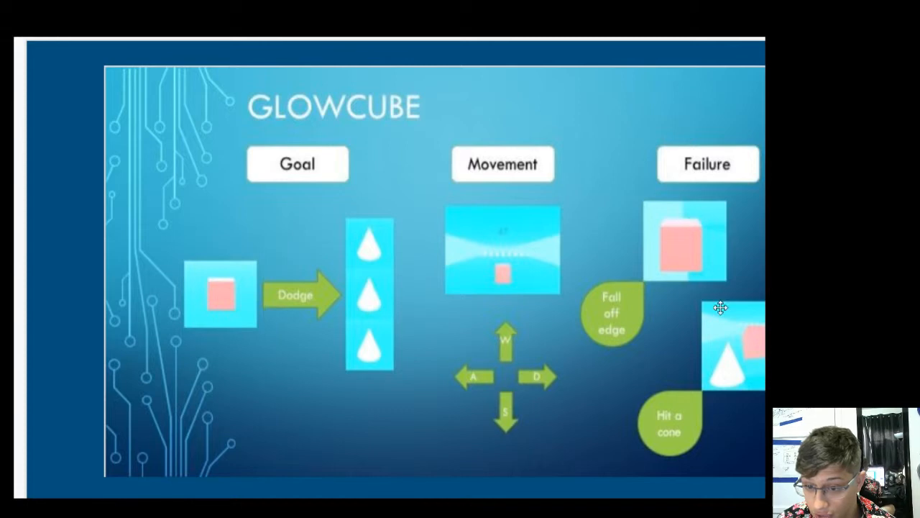
{"action": "mouse_move", "coordinate": [713, 385]}
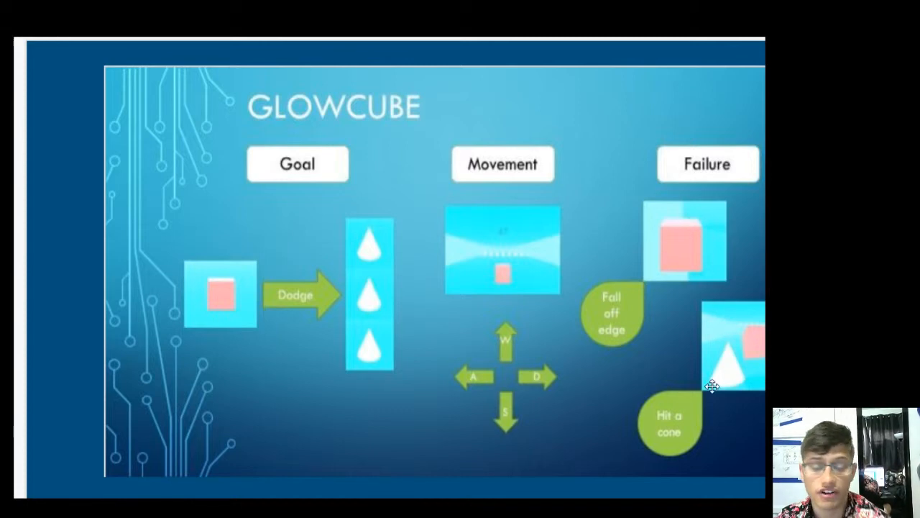
{"action": "mouse_move", "coordinate": [518, 346]}
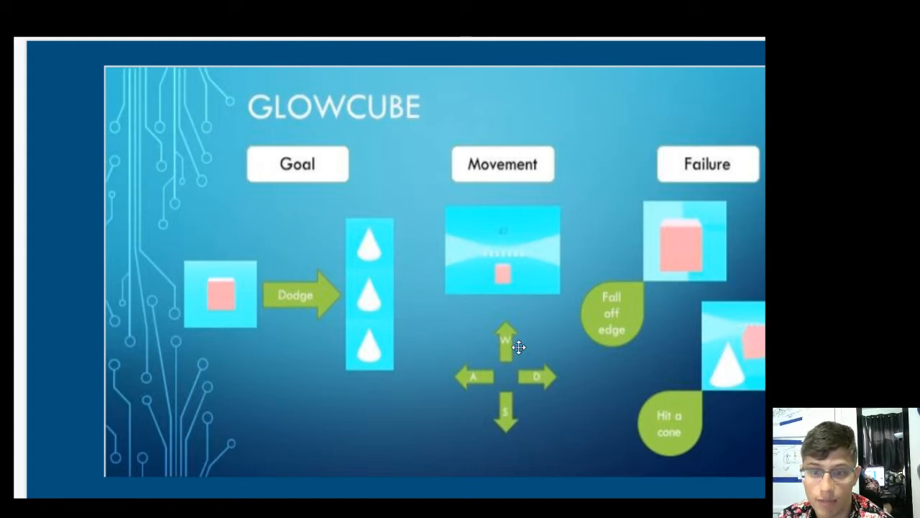
- Advance from the GLOWCUBE slide to the 'rain or shine' airplane game document
{"action": "left_click", "coordinate": [345, 351]}
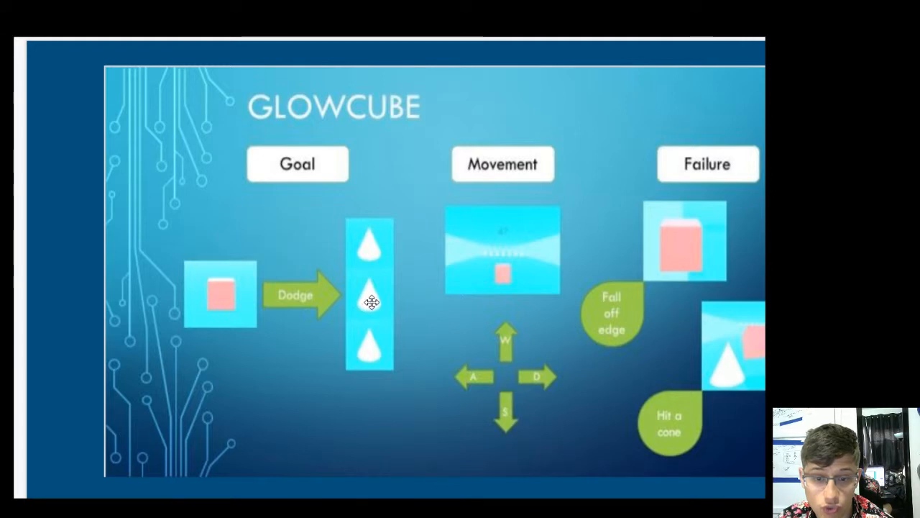
{"action": "mouse_move", "coordinate": [287, 302]}
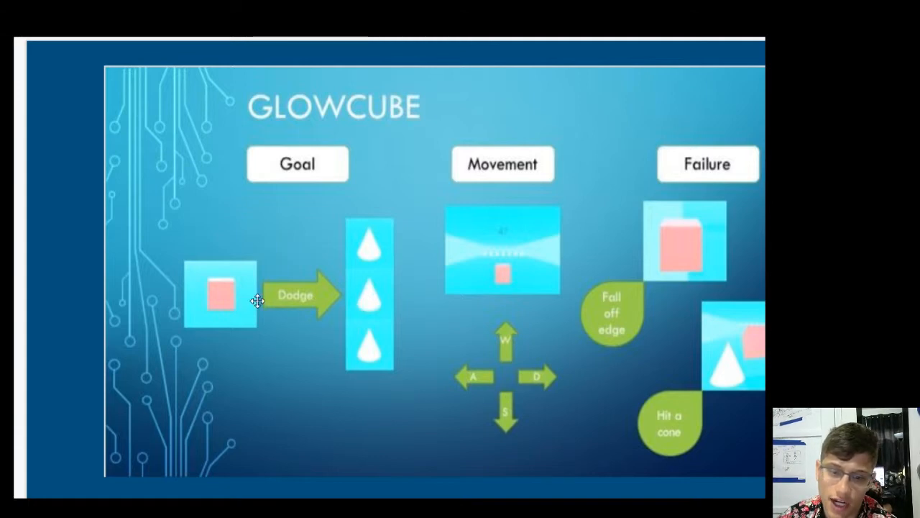
{"action": "mouse_move", "coordinate": [290, 302]}
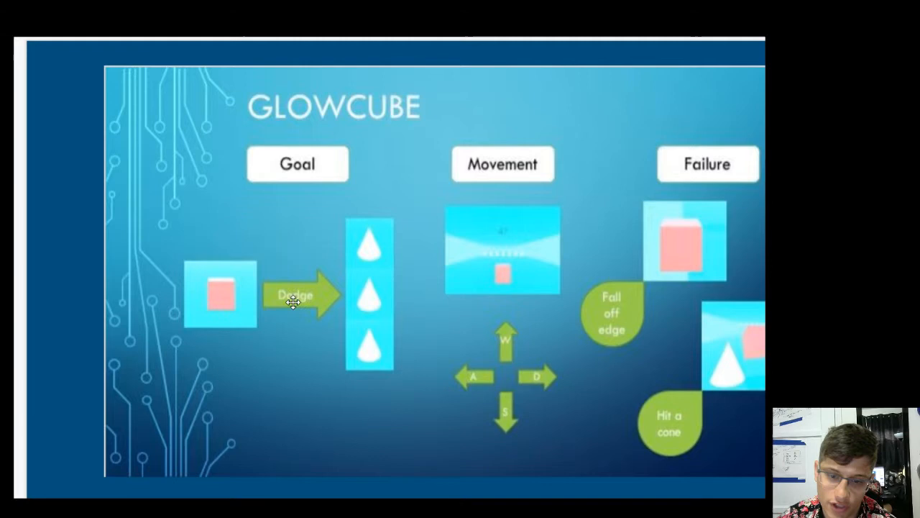
{"action": "mouse_move", "coordinate": [406, 264]}
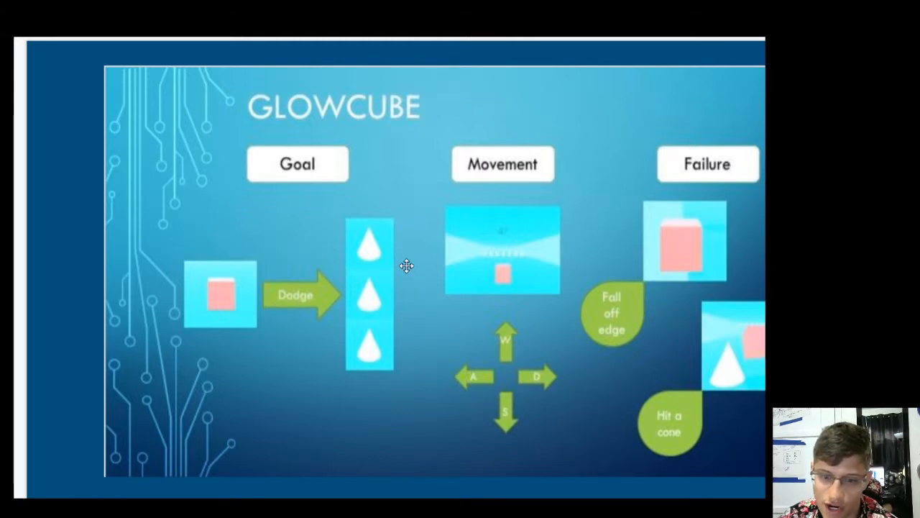
{"action": "mouse_move", "coordinate": [218, 276]}
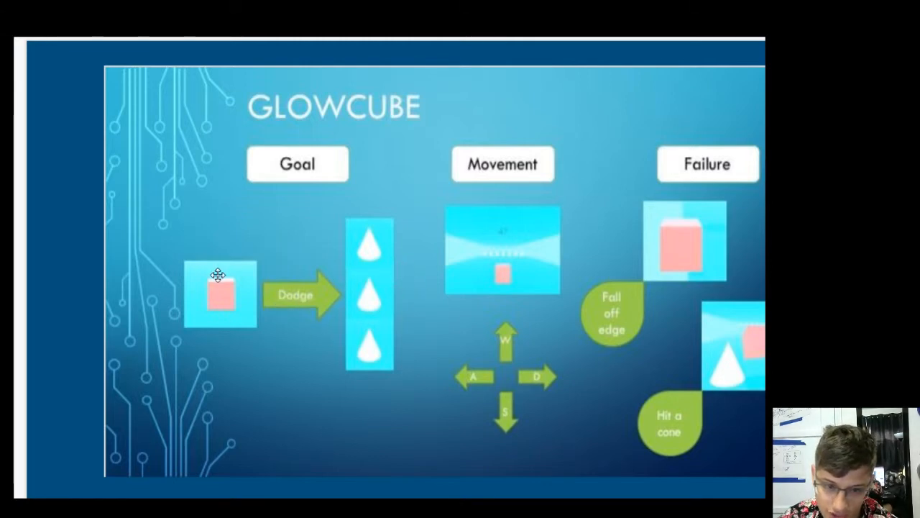
{"action": "mouse_move", "coordinate": [221, 290]}
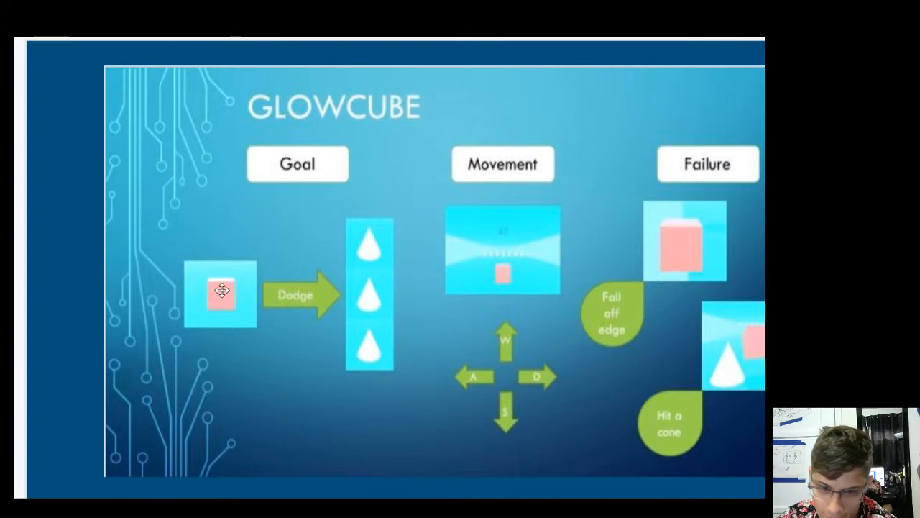
{"action": "mouse_move", "coordinate": [365, 289]}
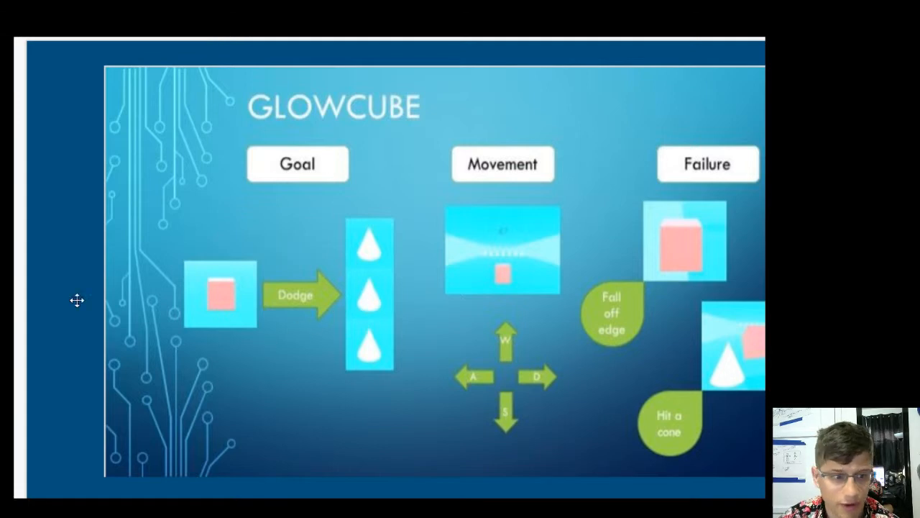
{"action": "mouse_move", "coordinate": [14, 298]}
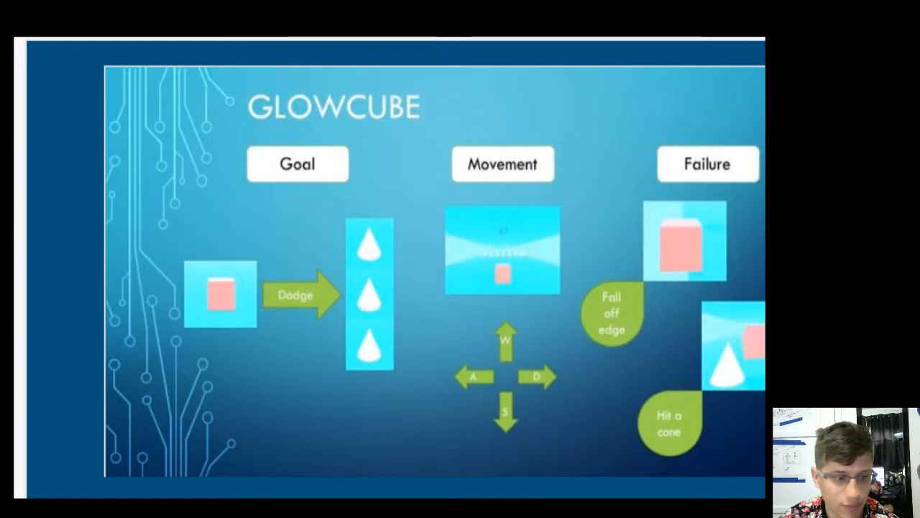
{"action": "key", "text": "right"}
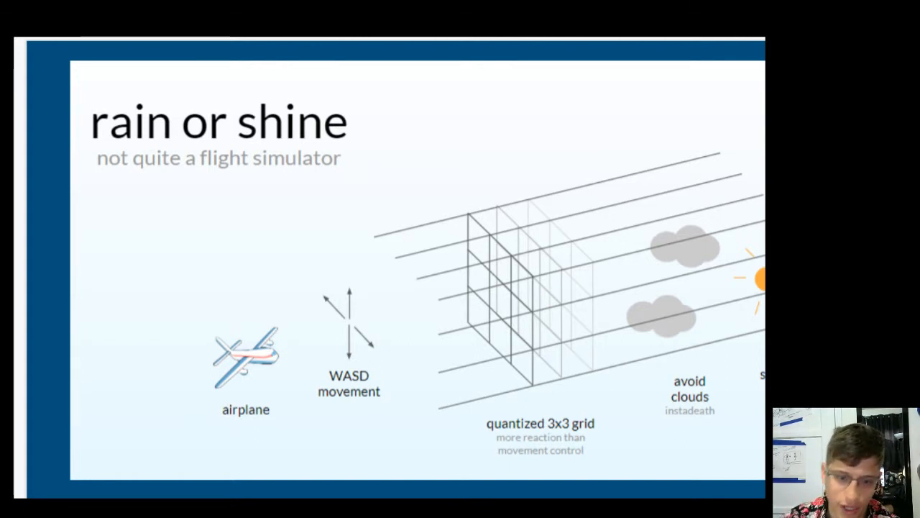
{"action": "mouse_move", "coordinate": [349, 353]}
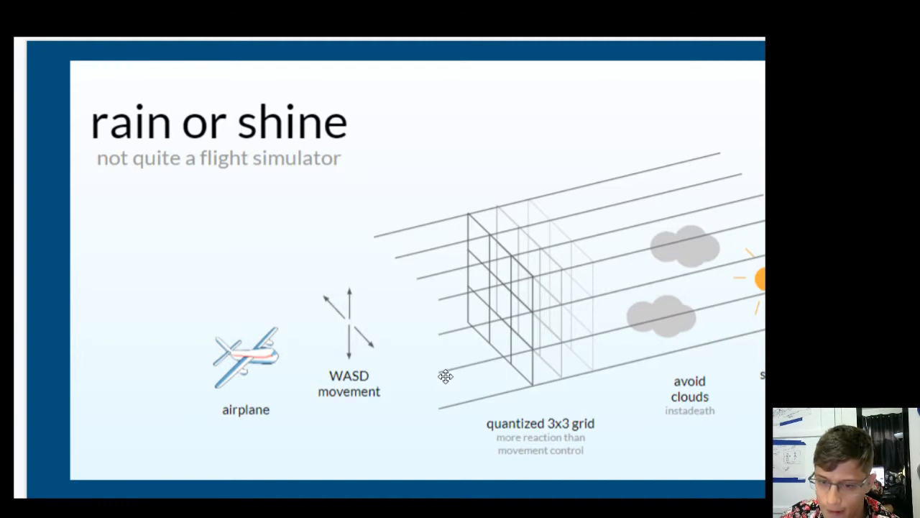
{"action": "mouse_move", "coordinate": [535, 414]}
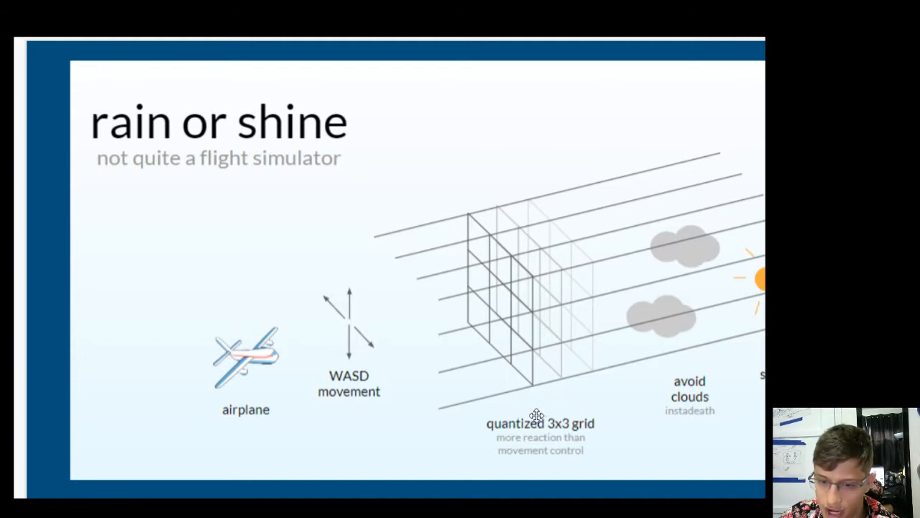
{"action": "mouse_move", "coordinate": [661, 391]}
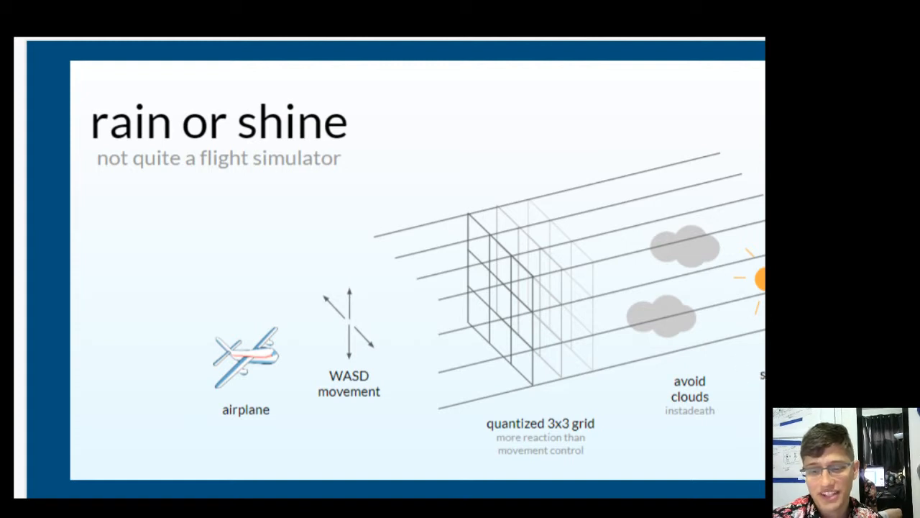
{"action": "mouse_move", "coordinate": [411, 347]}
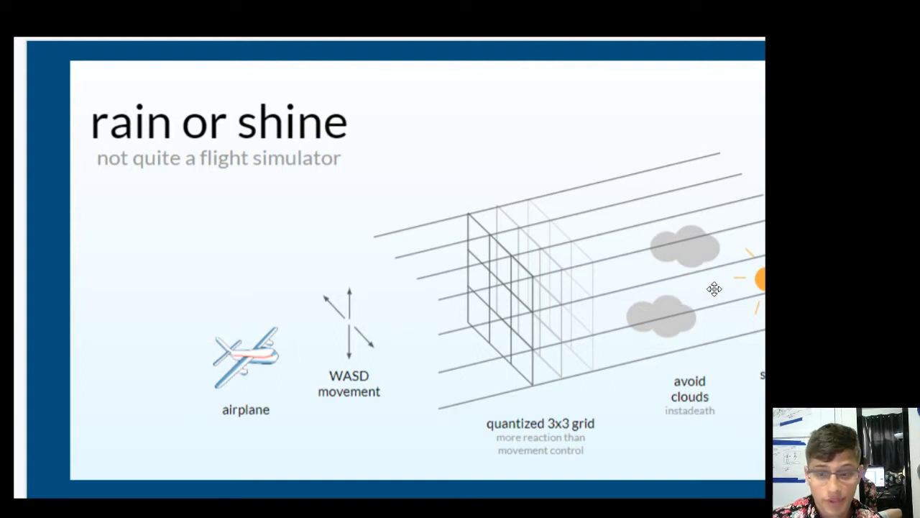
{"action": "mouse_move", "coordinate": [447, 219]}
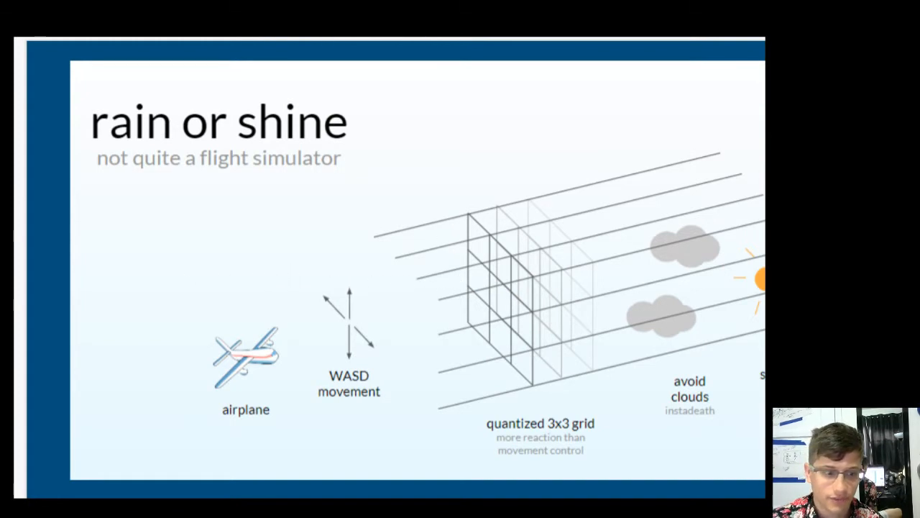
- Advance to the 'Odyssey' spaceship design slide with asteroids and score interface
{"action": "key", "text": "Right"}
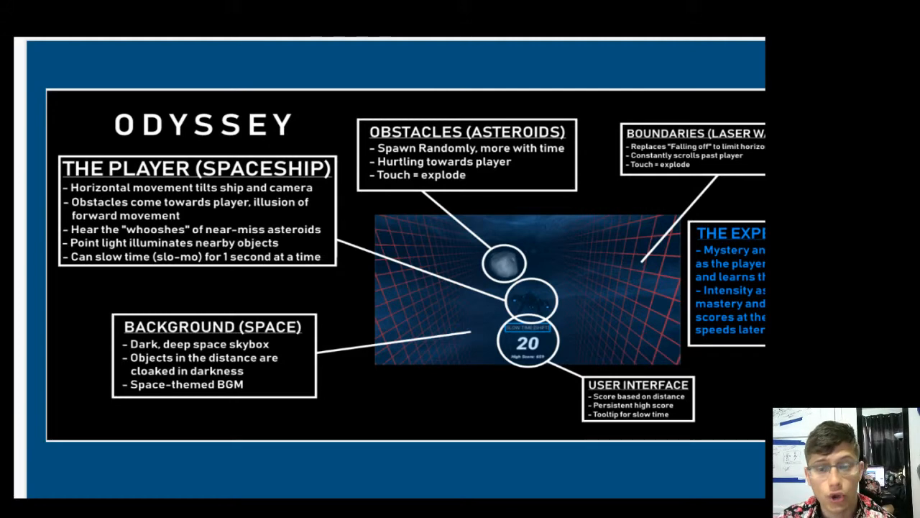
{"action": "mouse_move", "coordinate": [66, 281]}
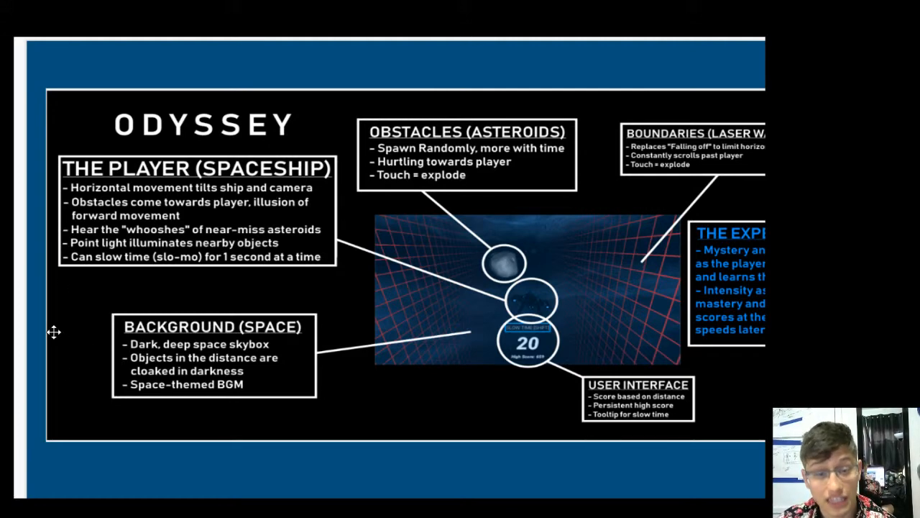
{"action": "mouse_move", "coordinate": [92, 310]}
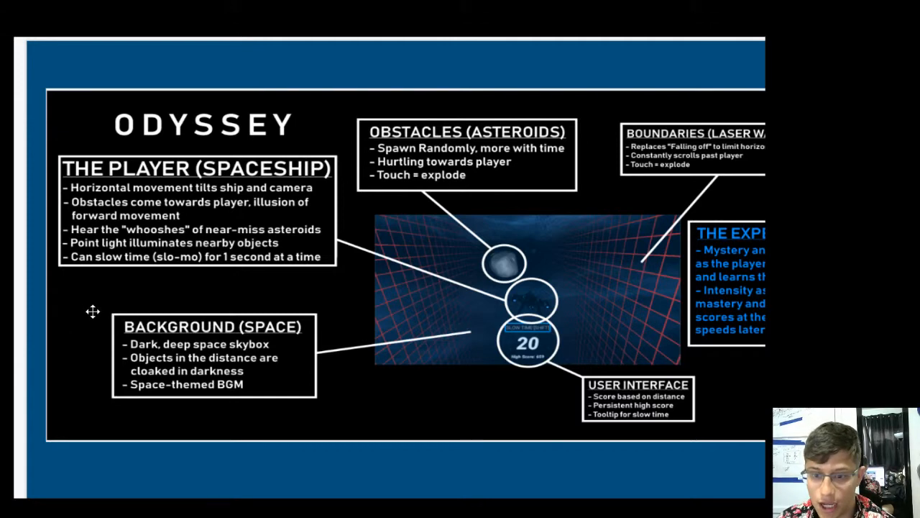
{"action": "mouse_move", "coordinate": [81, 302]}
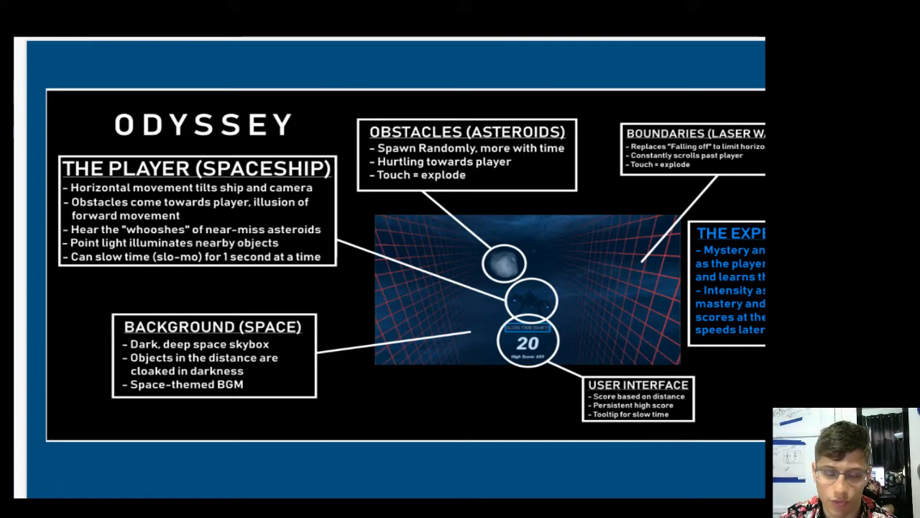
{"action": "mouse_move", "coordinate": [413, 232]}
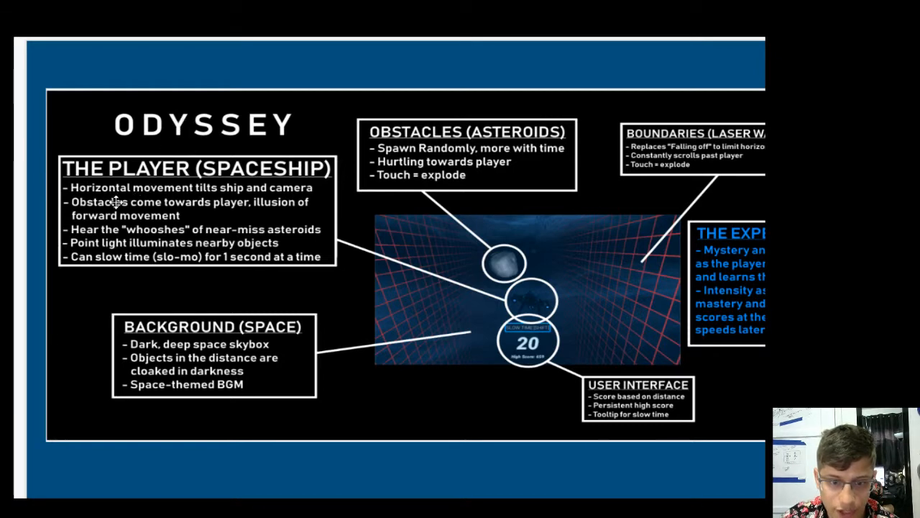
{"action": "mouse_move", "coordinate": [200, 207]}
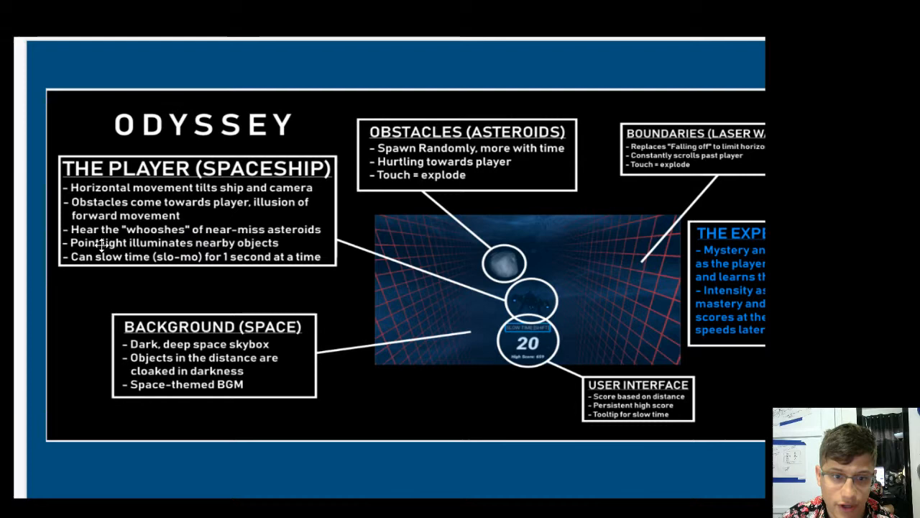
{"action": "mouse_move", "coordinate": [186, 244]}
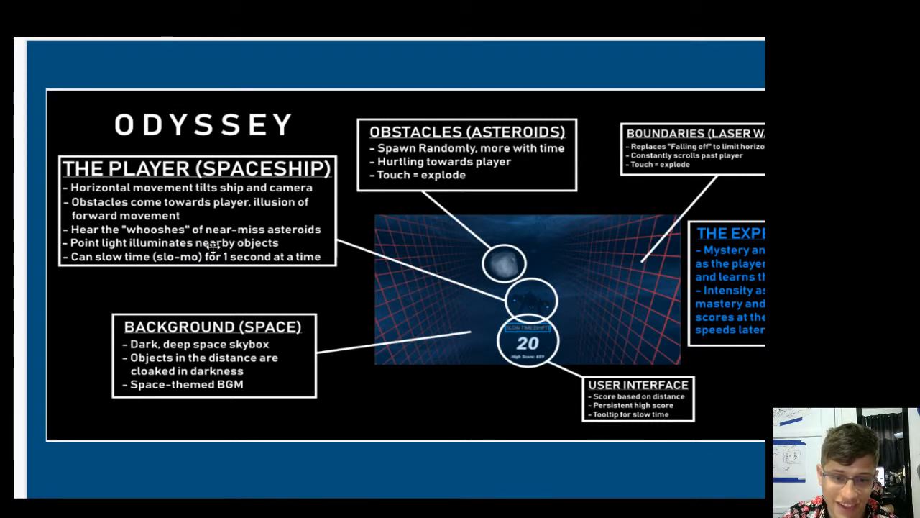
{"action": "mouse_move", "coordinate": [151, 256]}
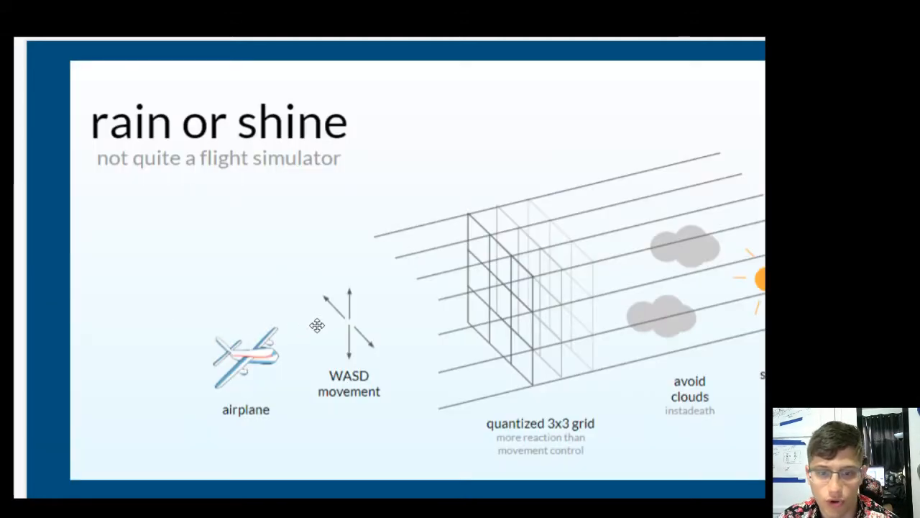
{"action": "mouse_move", "coordinate": [264, 304]}
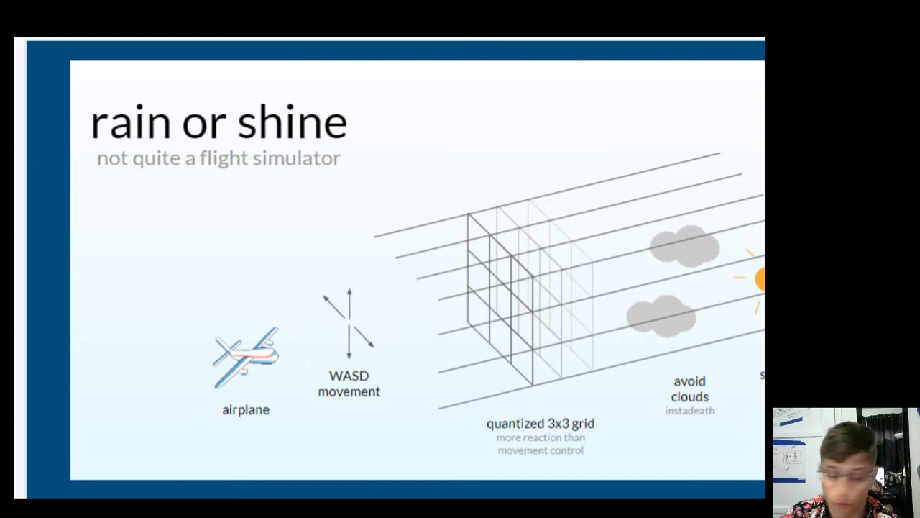
- Flip between the 'rain or shine' and 'Odyssey' slides, ending on Odyssey
{"action": "key", "text": "Right"}
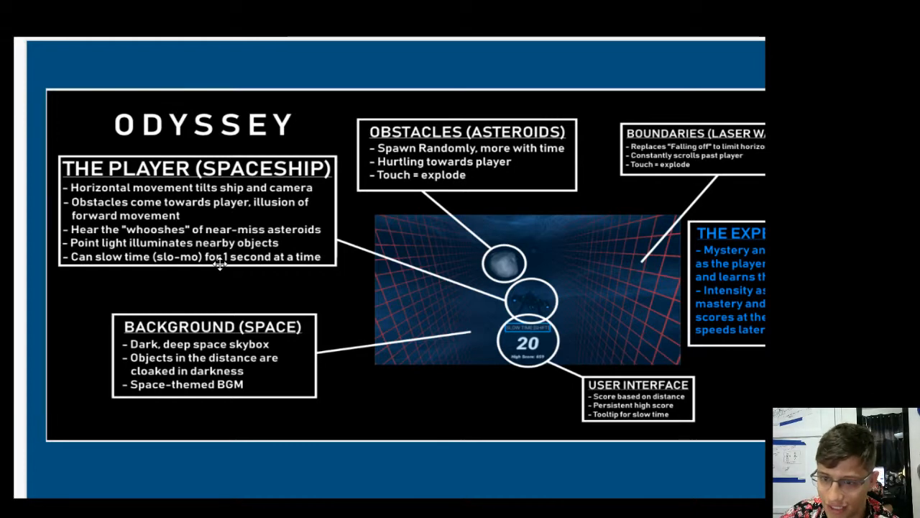
{"action": "mouse_move", "coordinate": [168, 207]}
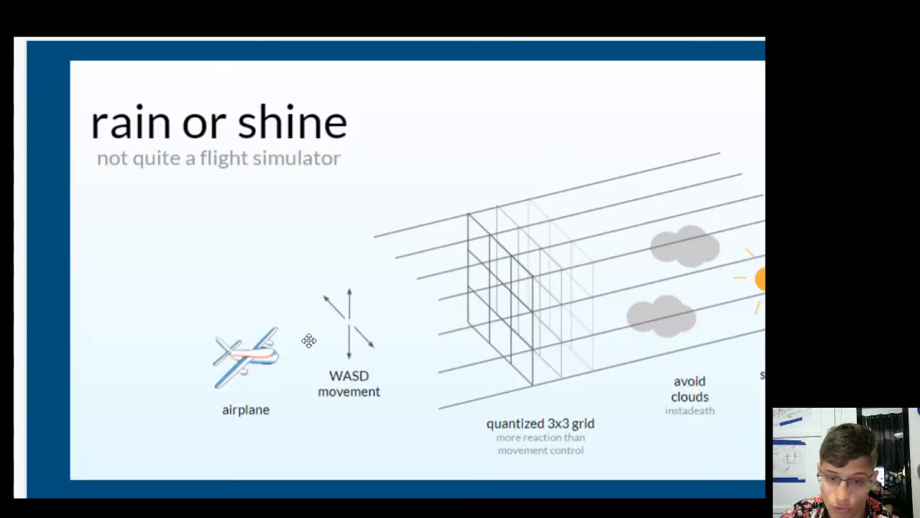
{"action": "key", "text": "Right"}
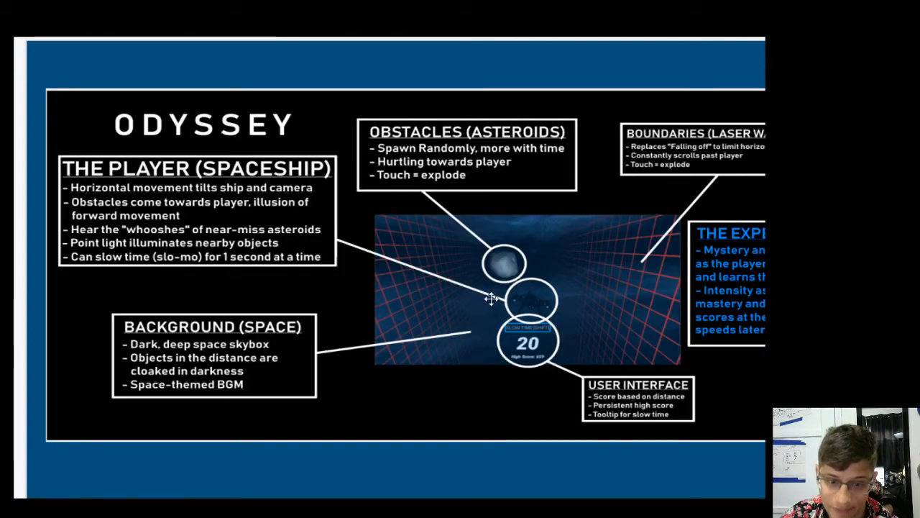
{"action": "mouse_move", "coordinate": [147, 233]}
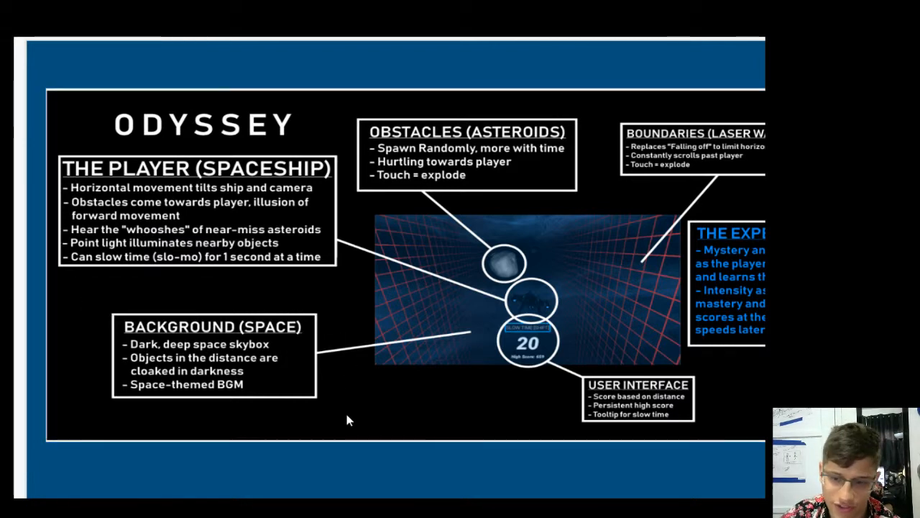
{"action": "mouse_move", "coordinate": [383, 471]}
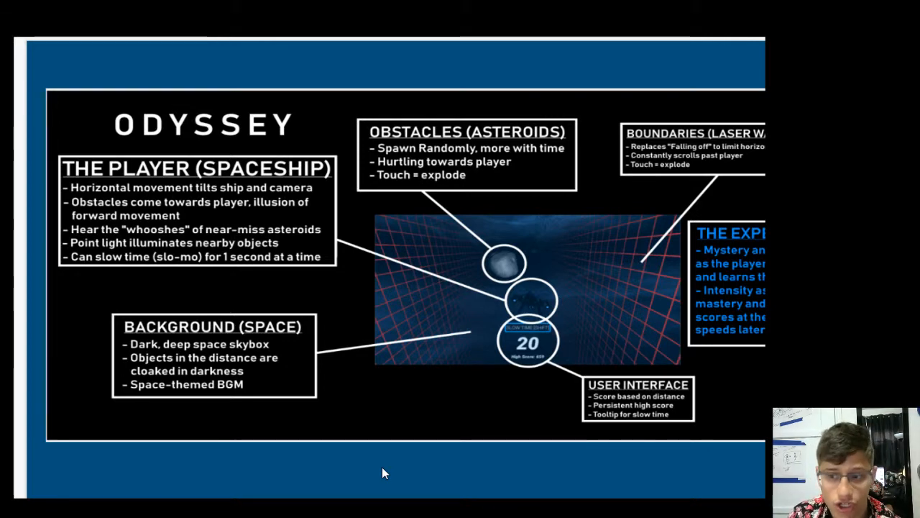
{"action": "mouse_move", "coordinate": [305, 225]}
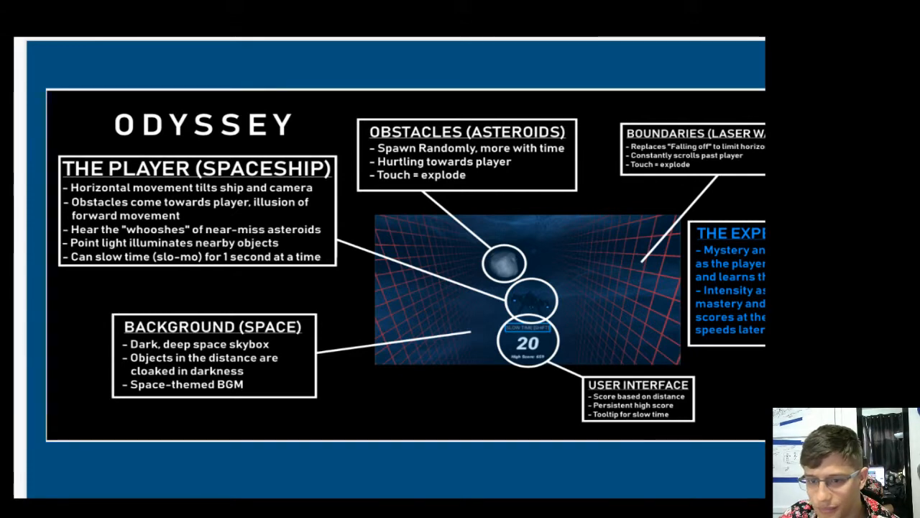
{"action": "mouse_move", "coordinate": [739, 178]}
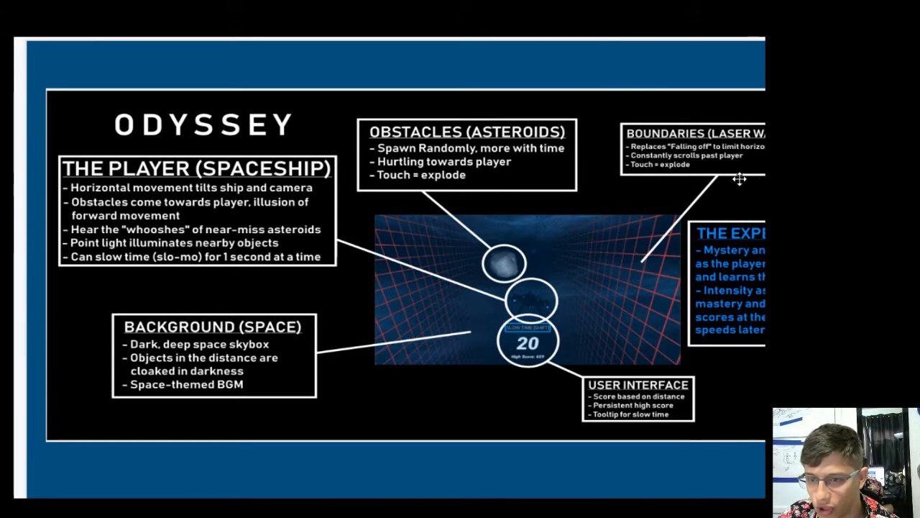
{"action": "mouse_move", "coordinate": [722, 167]}
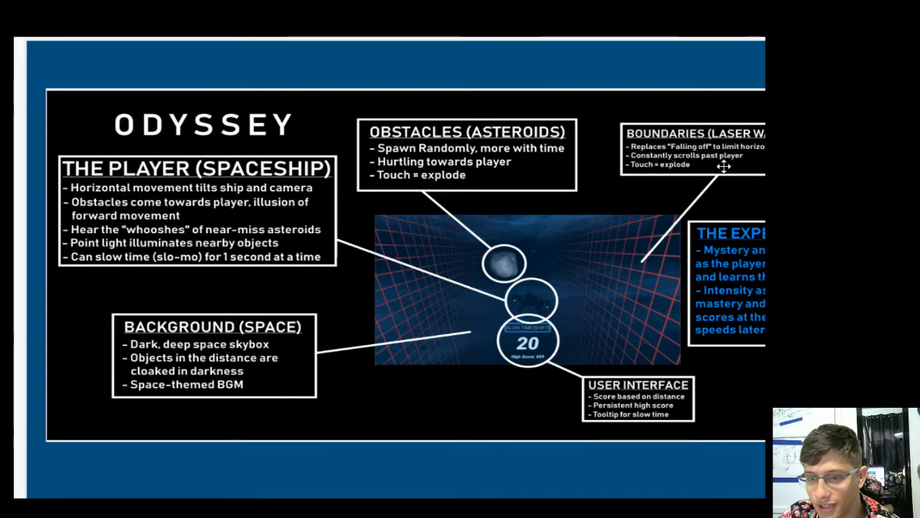
{"action": "mouse_move", "coordinate": [713, 165]}
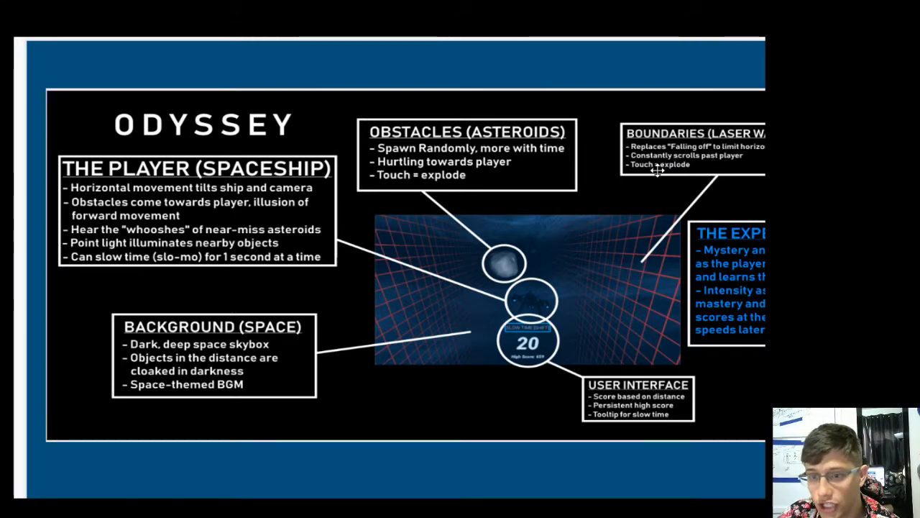
{"action": "mouse_move", "coordinate": [678, 180]}
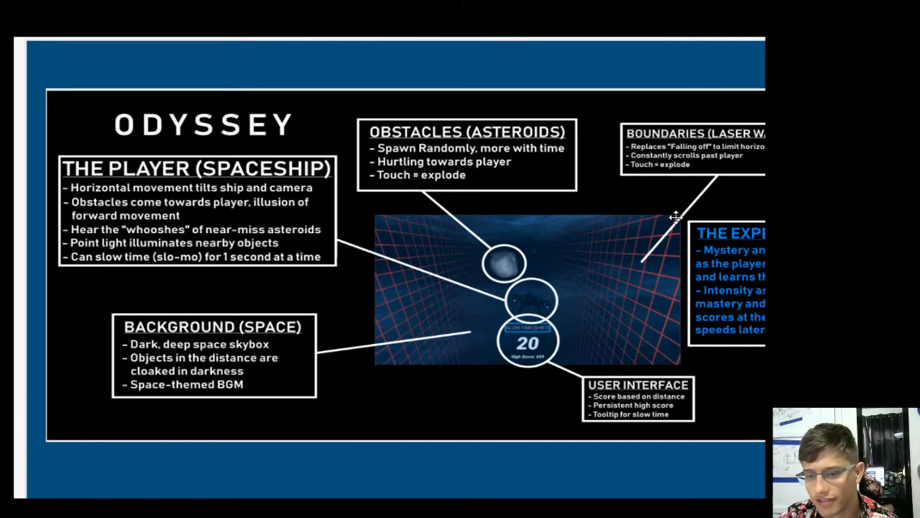
{"action": "mouse_move", "coordinate": [630, 319]}
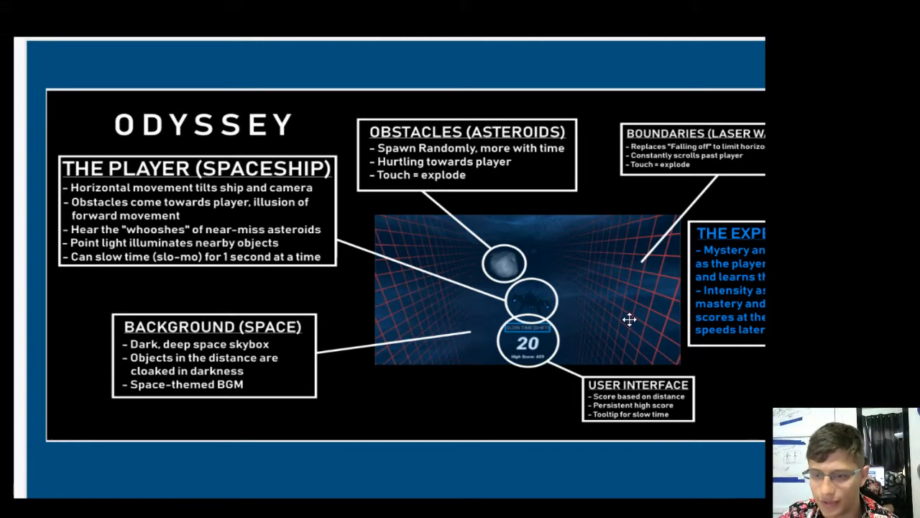
{"action": "mouse_move", "coordinate": [639, 345]}
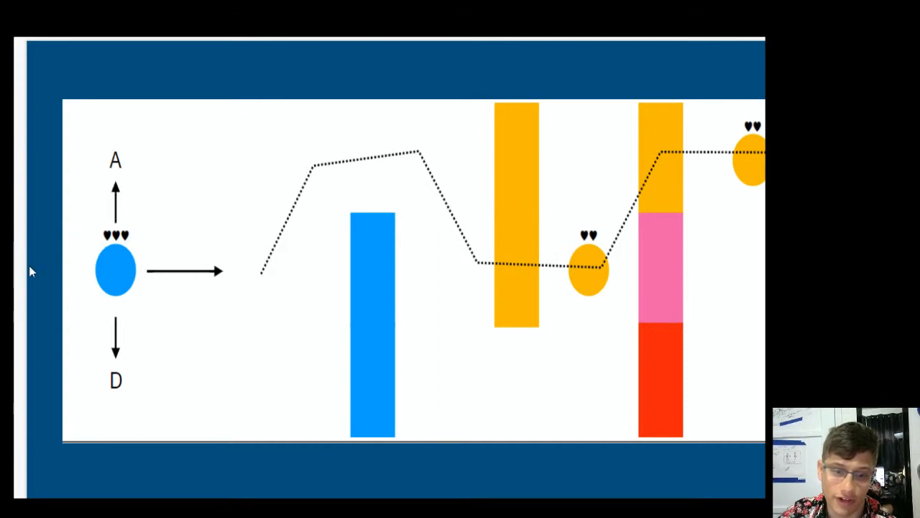
{"action": "mouse_move", "coordinate": [118, 143]}
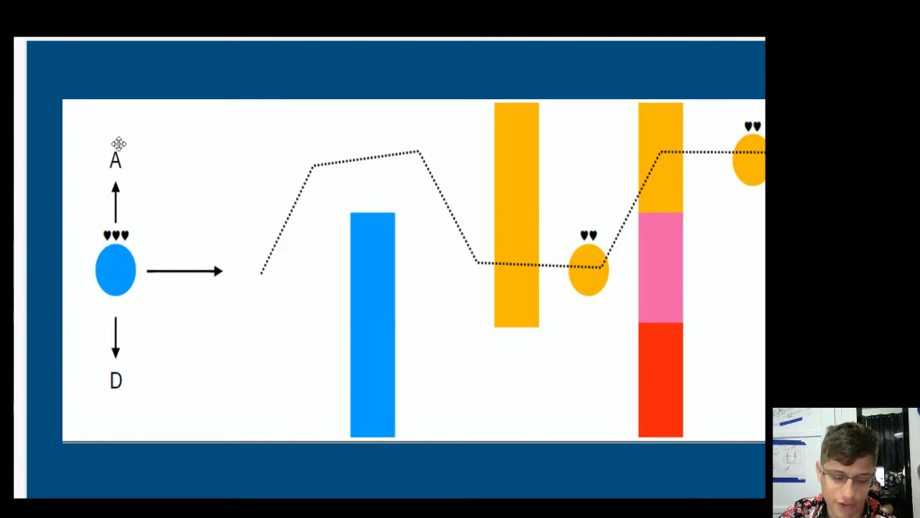
{"action": "mouse_move", "coordinate": [124, 322]}
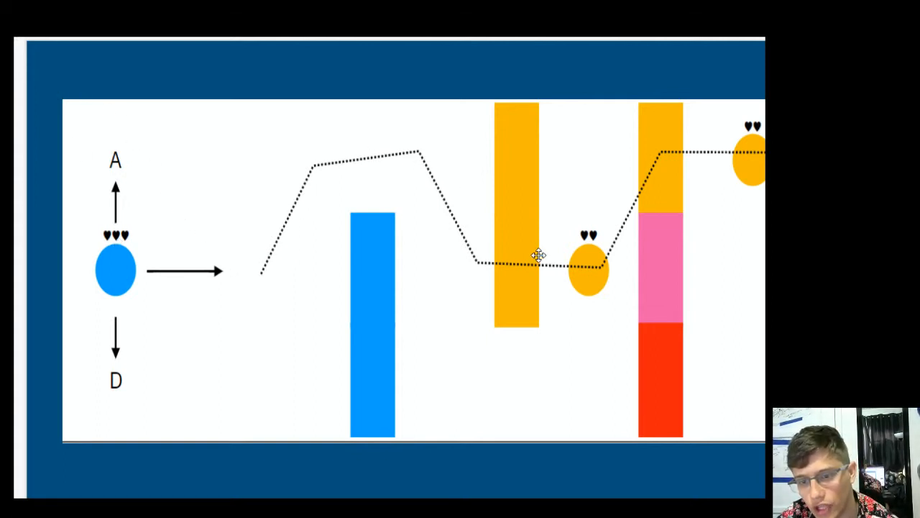
{"action": "mouse_move", "coordinate": [358, 270]}
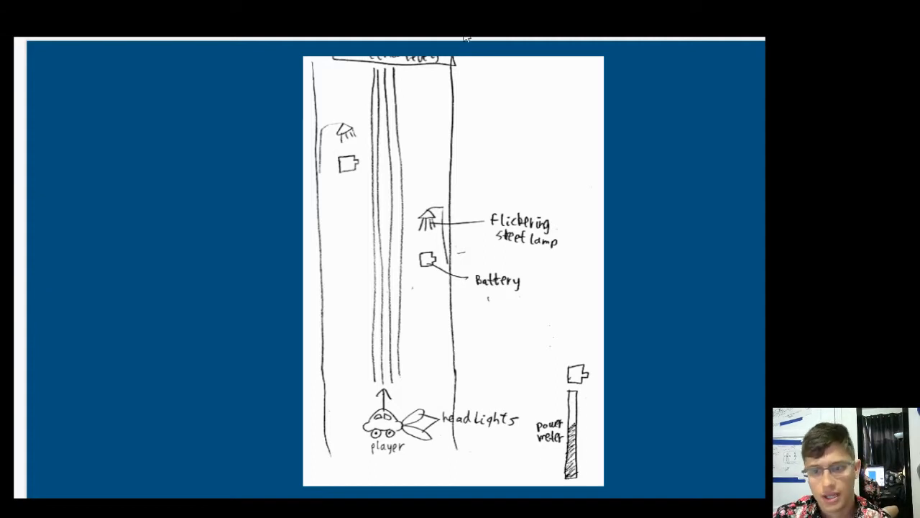
{"action": "mouse_move", "coordinate": [641, 186]}
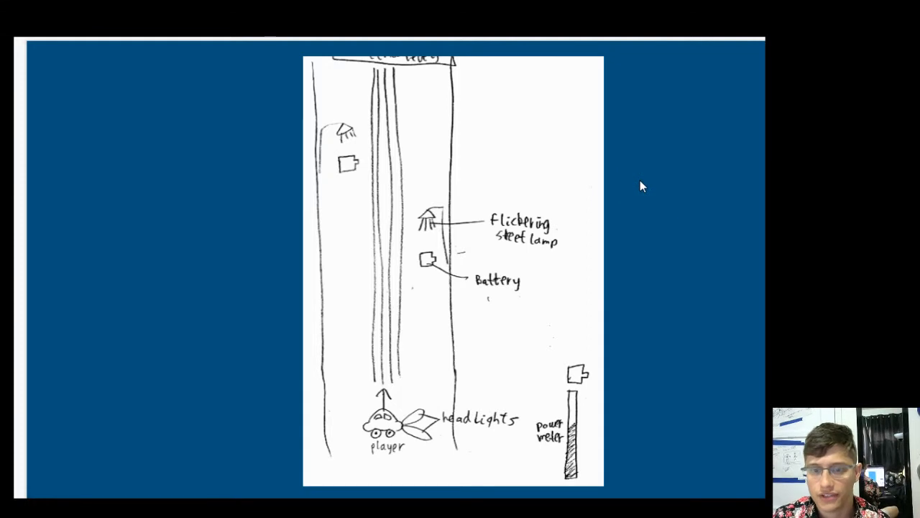
{"action": "mouse_move", "coordinate": [707, 176]}
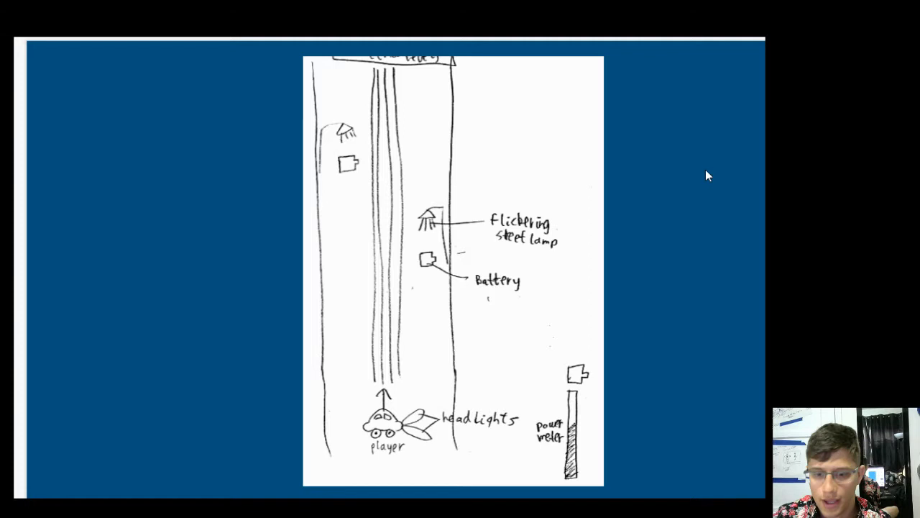
{"action": "mouse_move", "coordinate": [610, 268]}
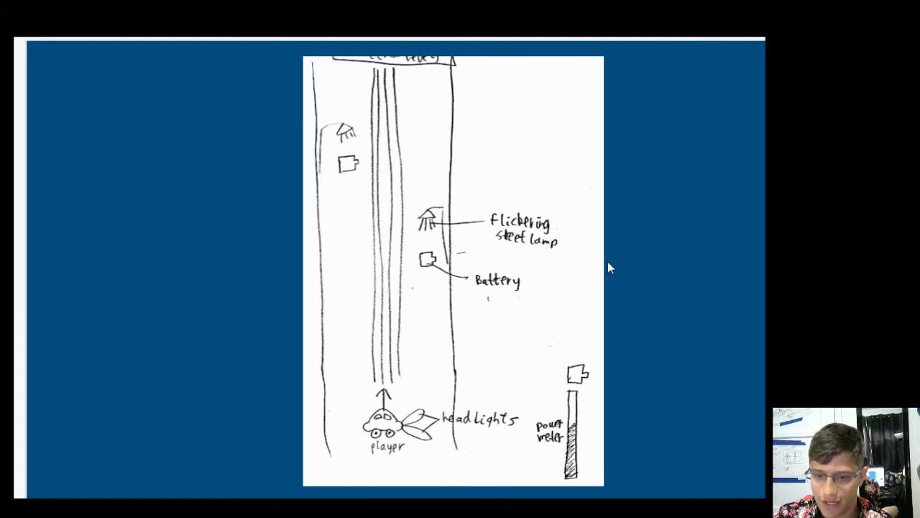
- Select and deselect the hand-drawn road sketch with car, lamps, batteries and power meter
{"action": "left_click", "coordinate": [453, 271]}
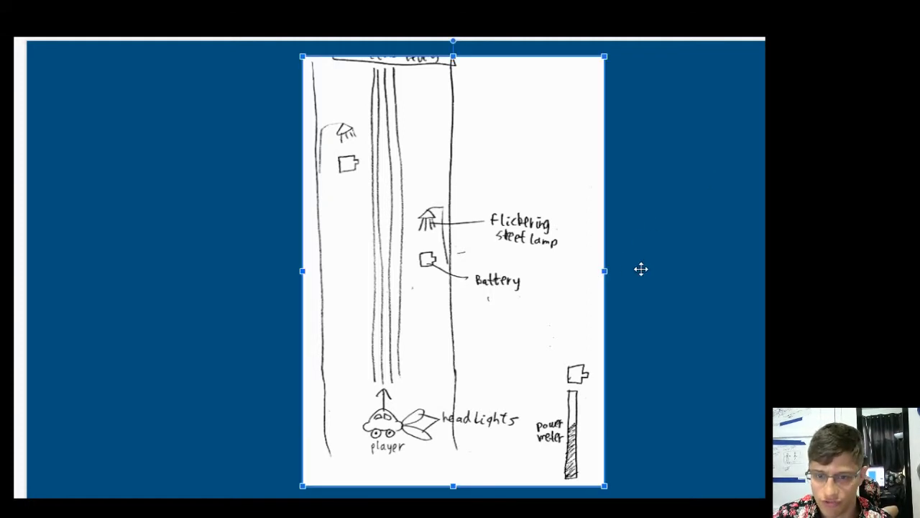
{"action": "left_click", "coordinate": [669, 279]}
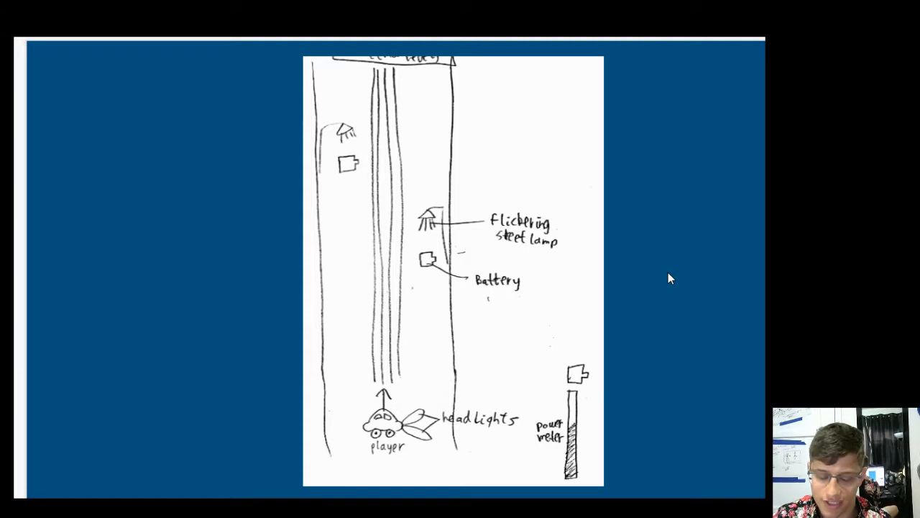
{"action": "mouse_move", "coordinate": [434, 432]}
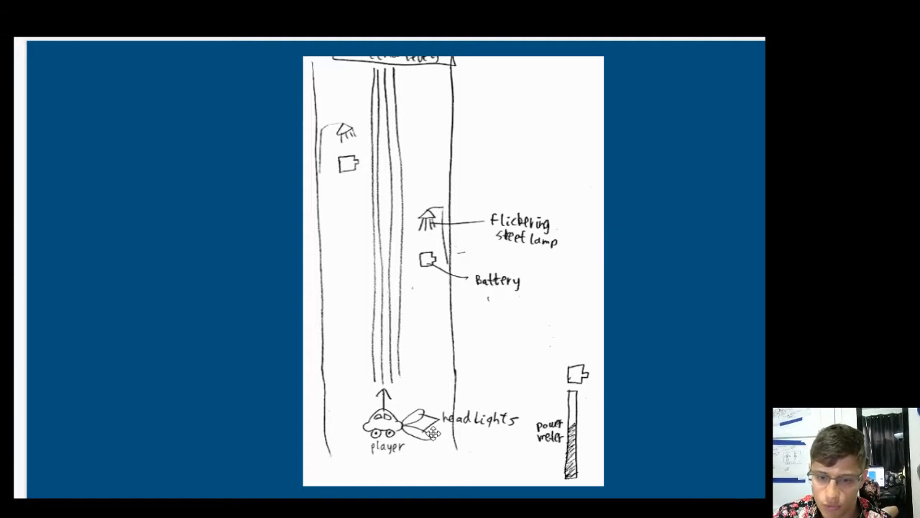
{"action": "mouse_move", "coordinate": [412, 256]}
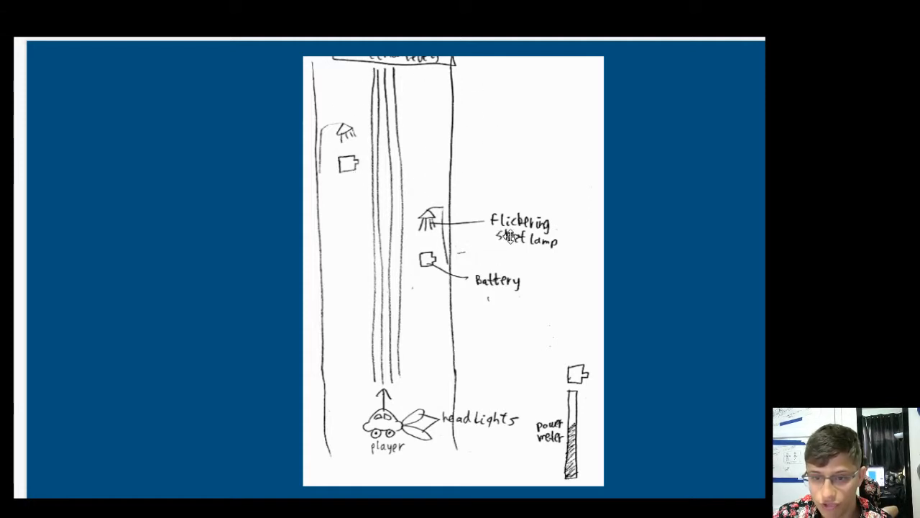
{"action": "mouse_move", "coordinate": [716, 256]}
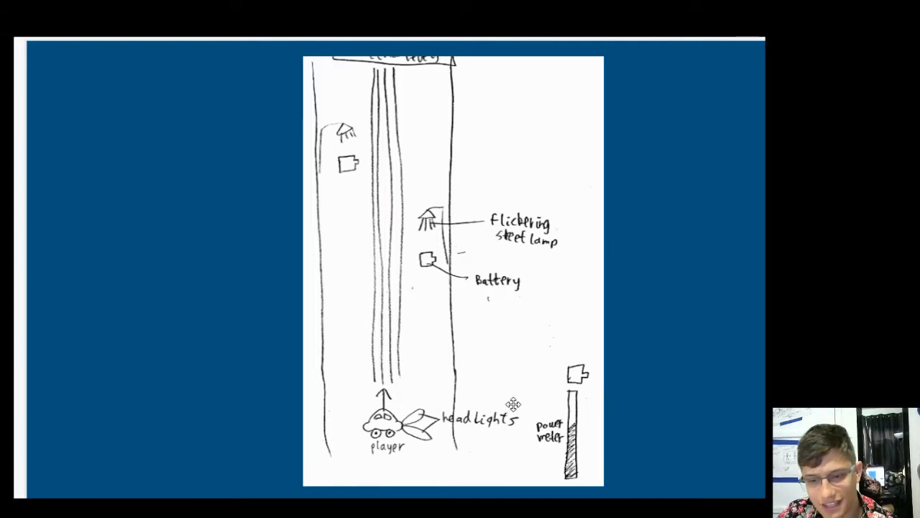
{"action": "mouse_move", "coordinate": [588, 369]}
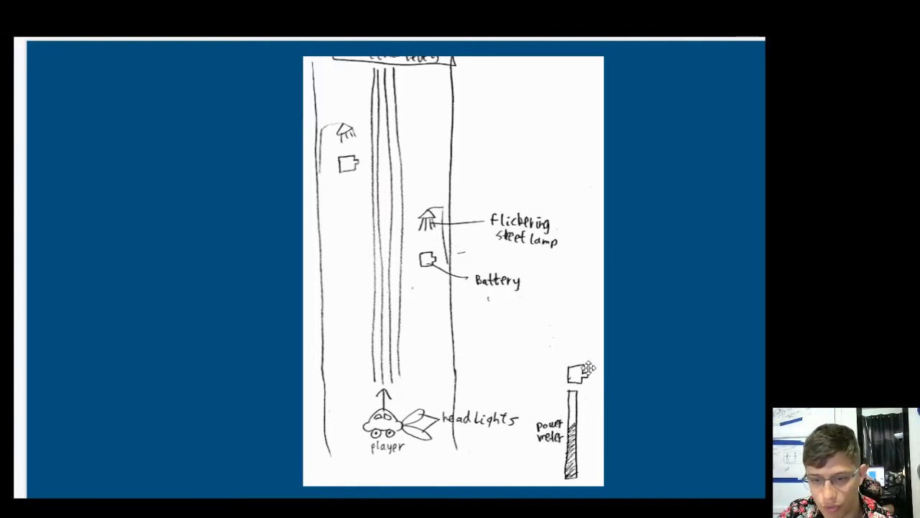
{"action": "mouse_move", "coordinate": [621, 368]}
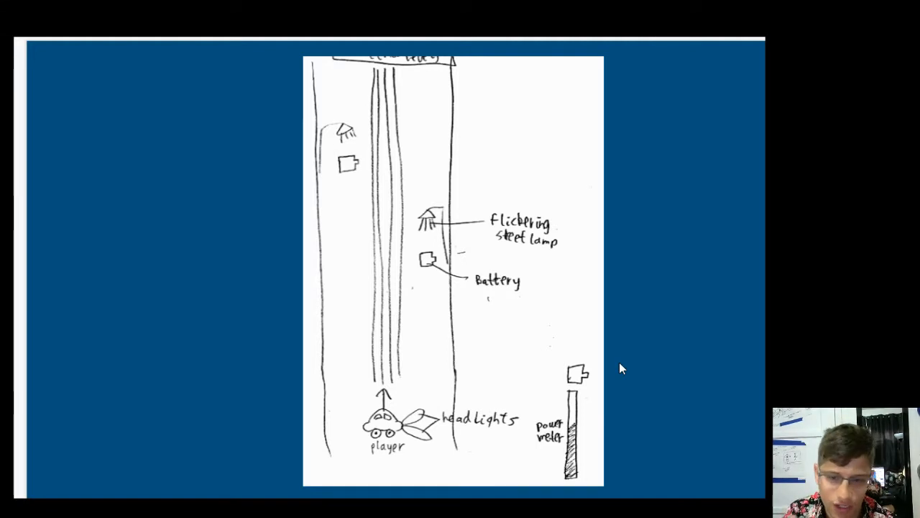
{"action": "mouse_move", "coordinate": [510, 397]}
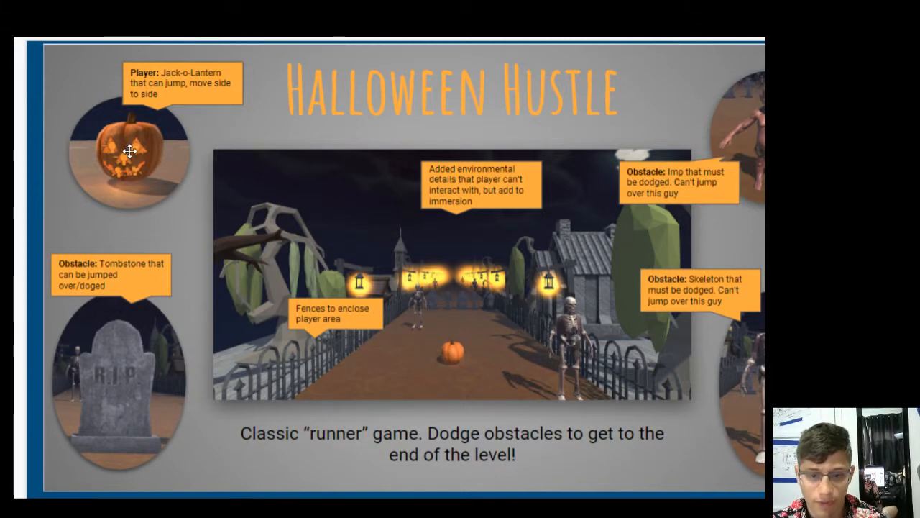
{"action": "mouse_move", "coordinate": [78, 313]}
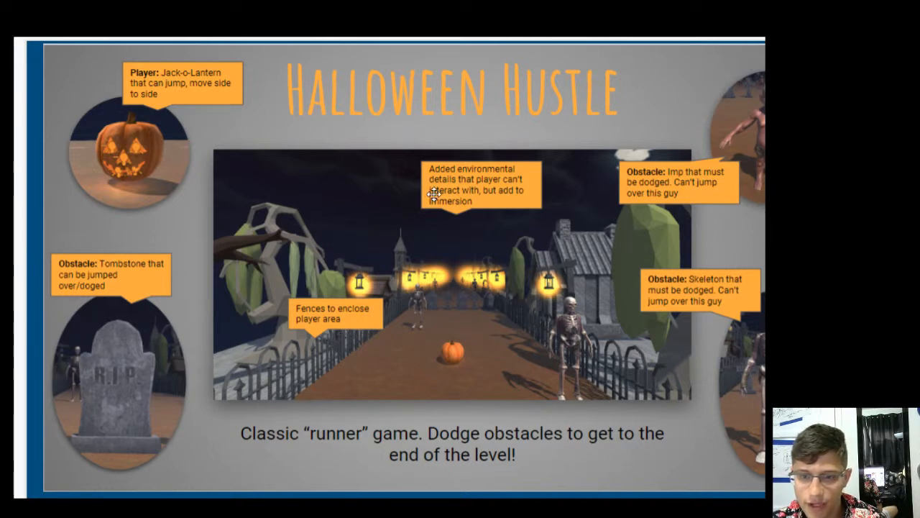
{"action": "mouse_move", "coordinate": [449, 227]}
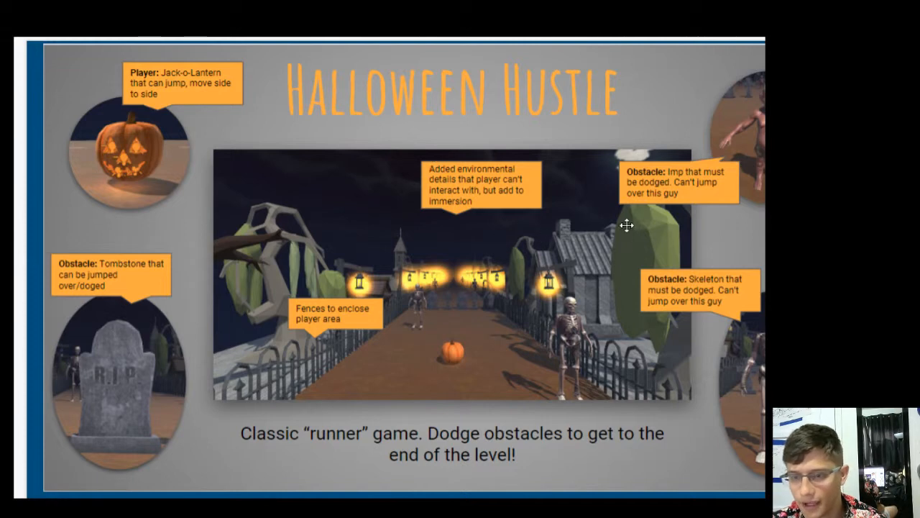
{"action": "mouse_move", "coordinate": [463, 157]}
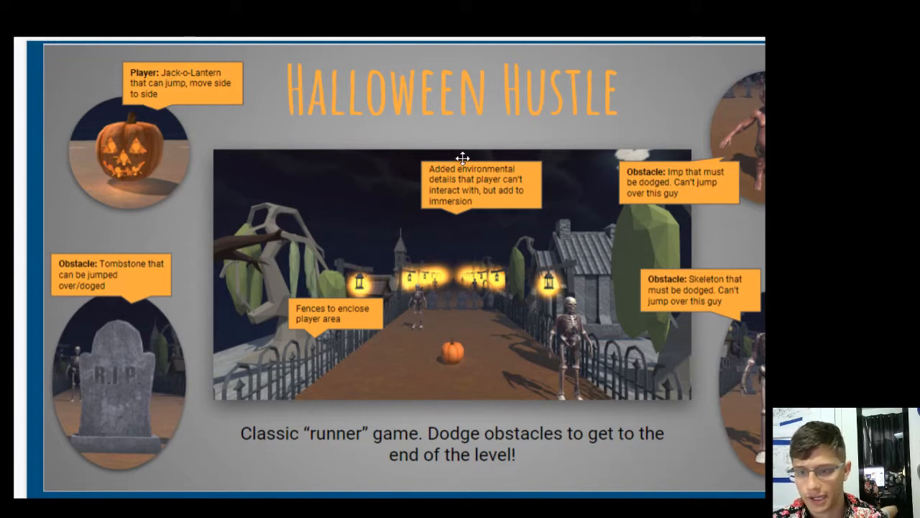
{"action": "mouse_move", "coordinate": [653, 204]}
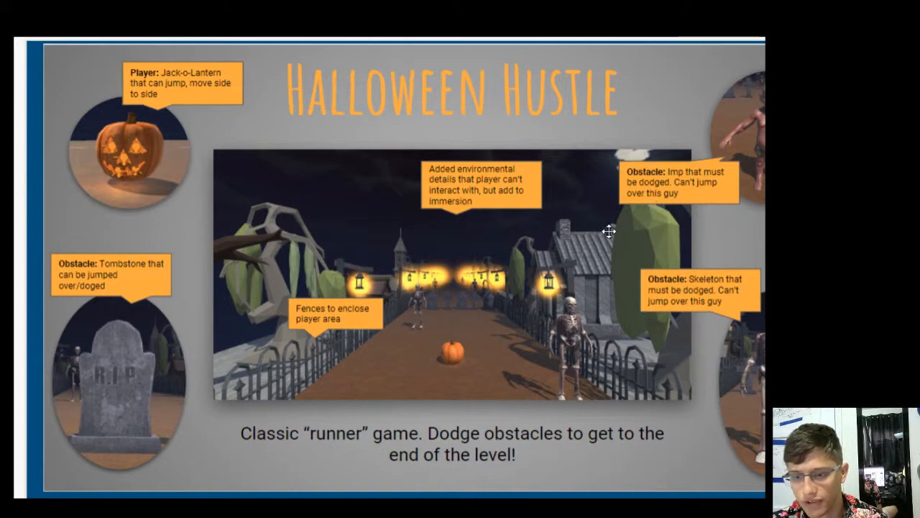
{"action": "mouse_move", "coordinate": [698, 300]}
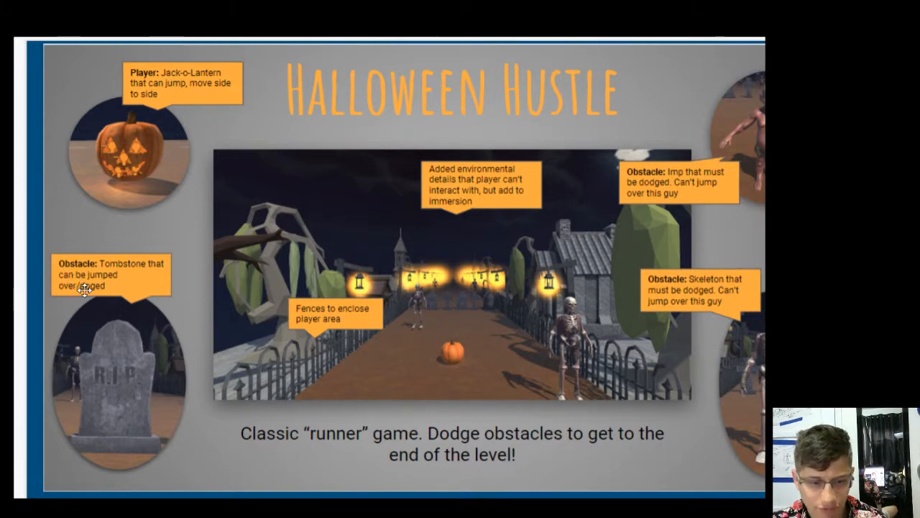
{"action": "mouse_move", "coordinate": [112, 320]}
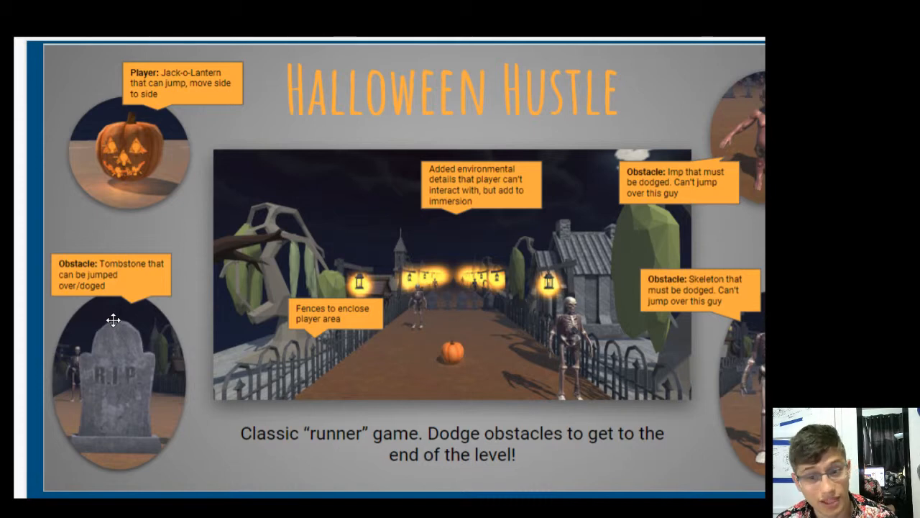
{"action": "mouse_move", "coordinate": [85, 419]}
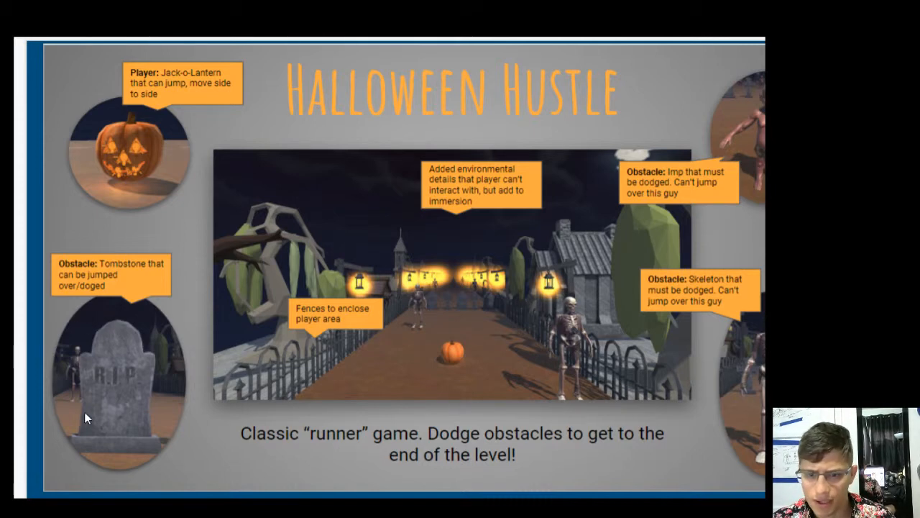
{"action": "mouse_move", "coordinate": [388, 302]}
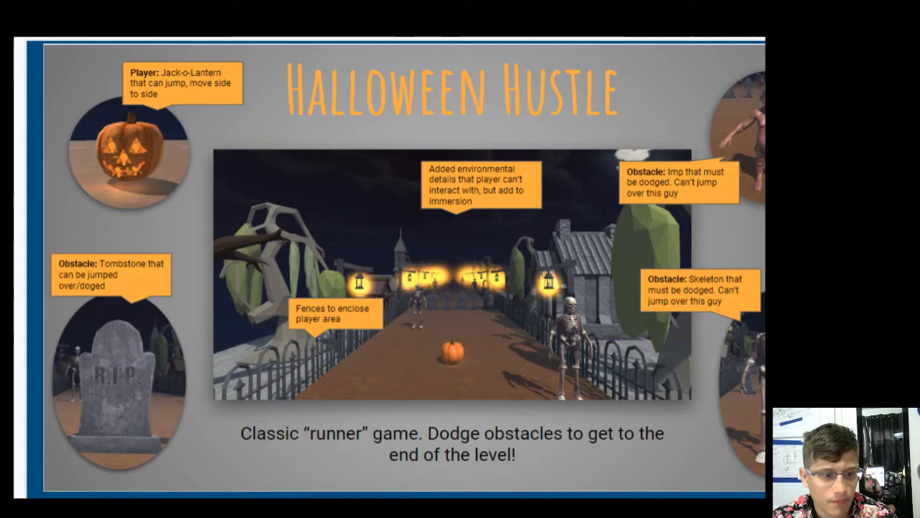
- Advance past 'Halloween Hustle' to the 'Bella' umbrella platformer slide
{"action": "key", "text": "Right"}
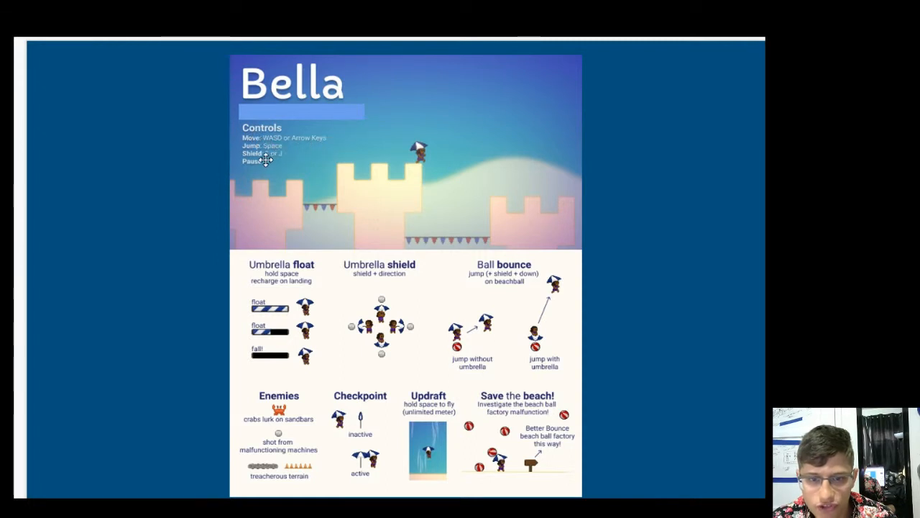
{"action": "mouse_move", "coordinate": [244, 193]}
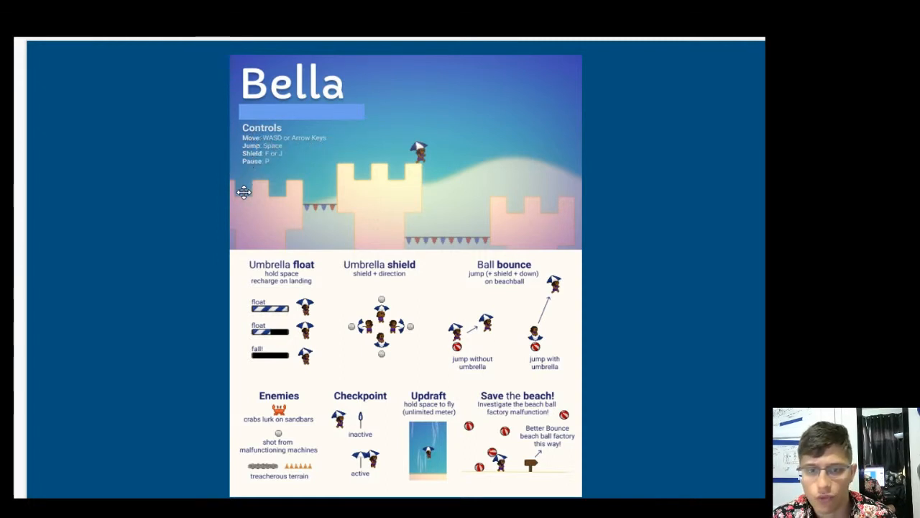
{"action": "mouse_move", "coordinate": [262, 184]}
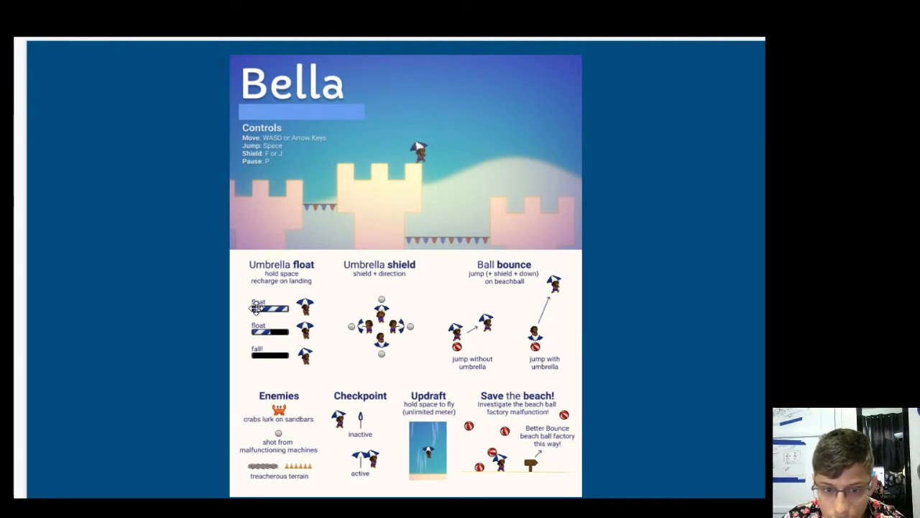
{"action": "mouse_move", "coordinate": [224, 345]}
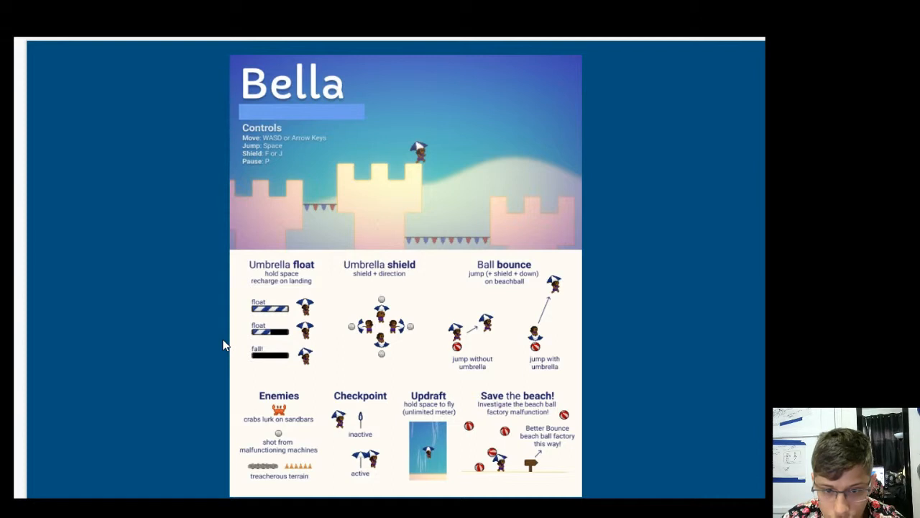
{"action": "mouse_move", "coordinate": [382, 294]}
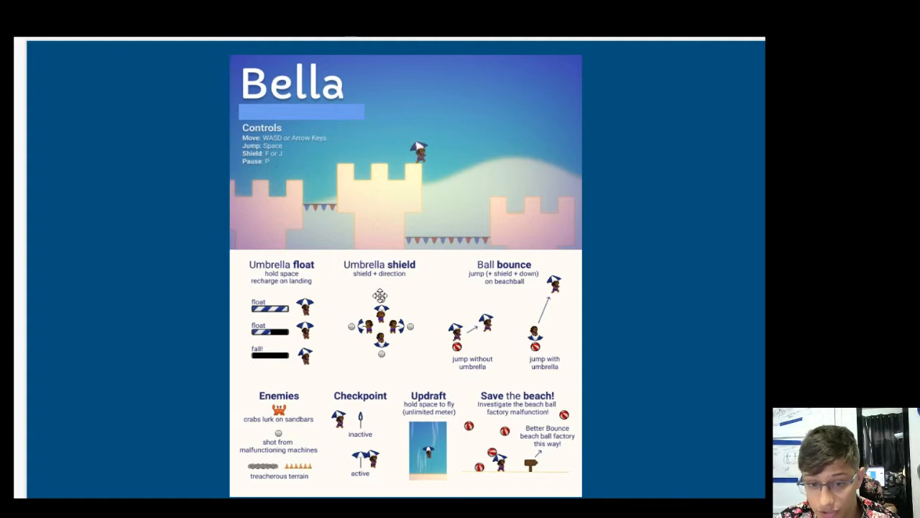
{"action": "mouse_move", "coordinate": [395, 318]}
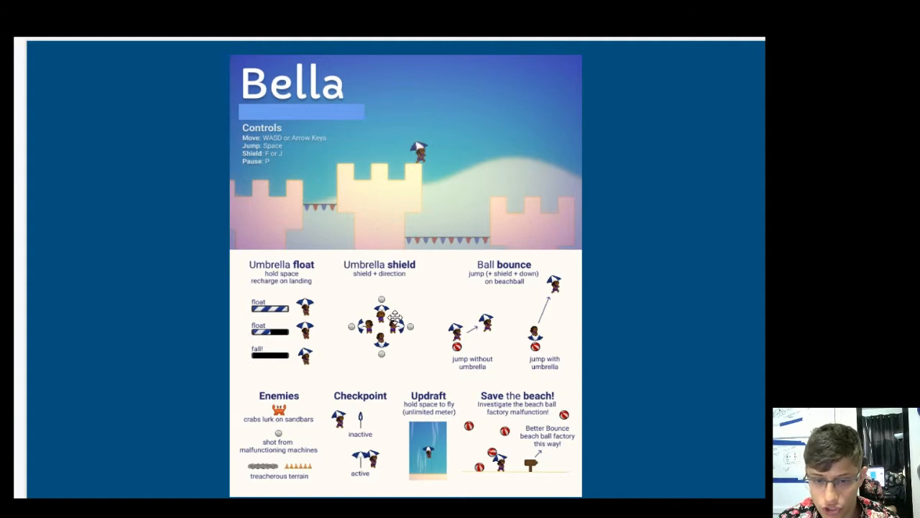
{"action": "mouse_move", "coordinate": [279, 181]}
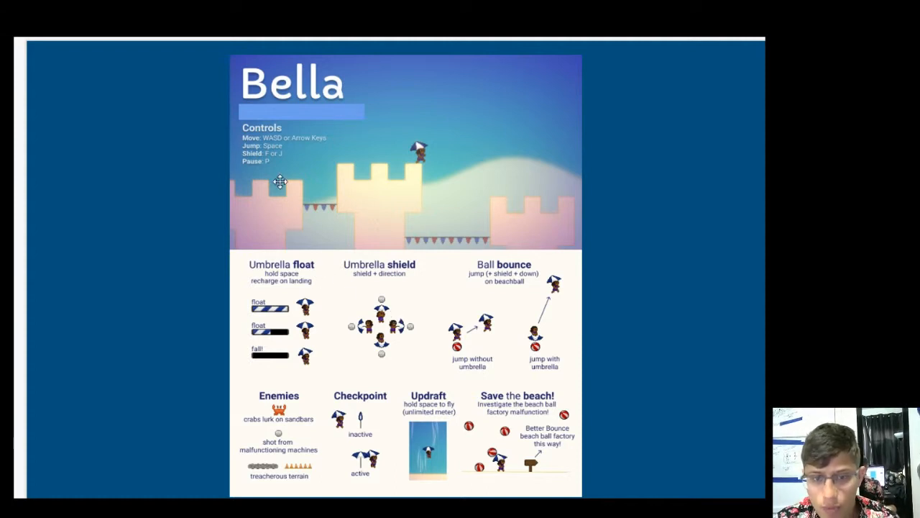
{"action": "mouse_move", "coordinate": [481, 345]}
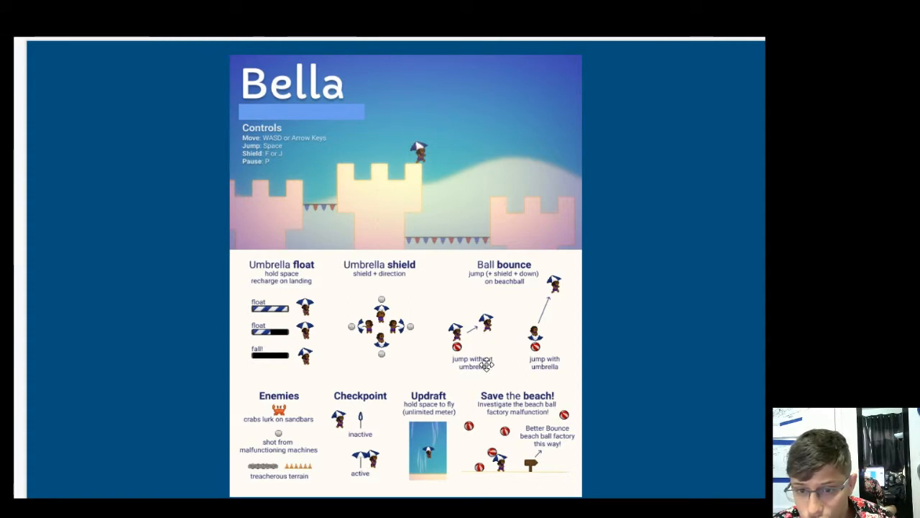
{"action": "mouse_move", "coordinate": [532, 316]}
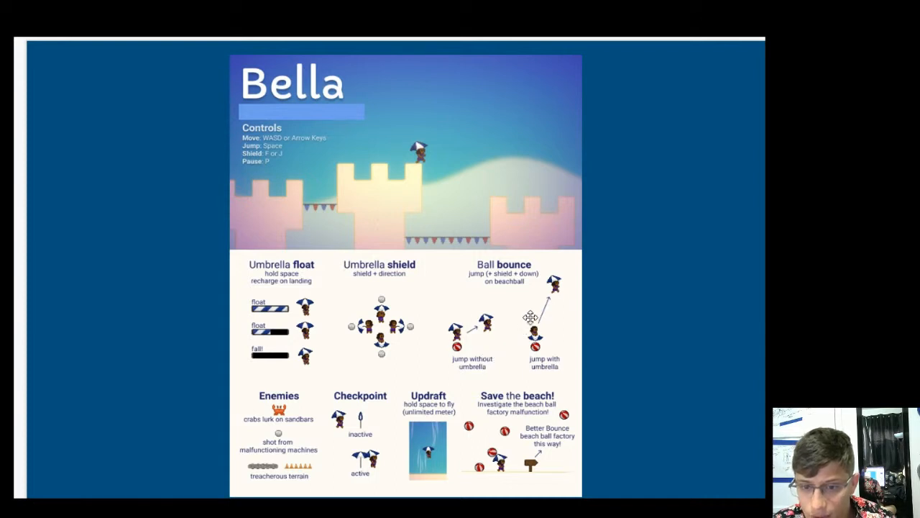
{"action": "mouse_move", "coordinate": [517, 314]}
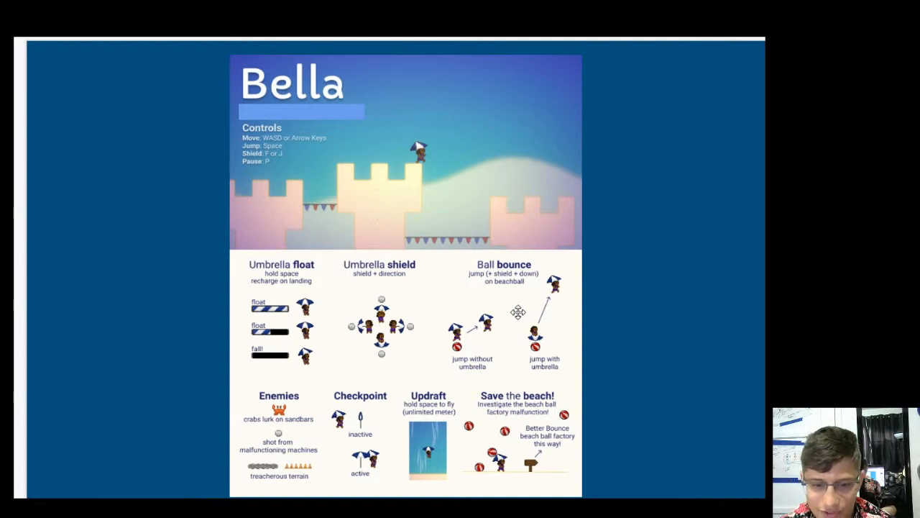
{"action": "mouse_move", "coordinate": [268, 472]}
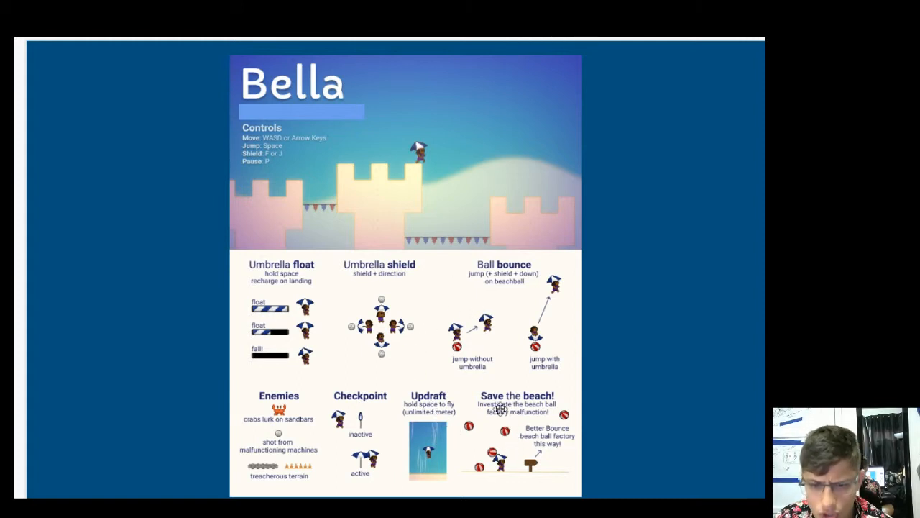
{"action": "mouse_move", "coordinate": [364, 480]}
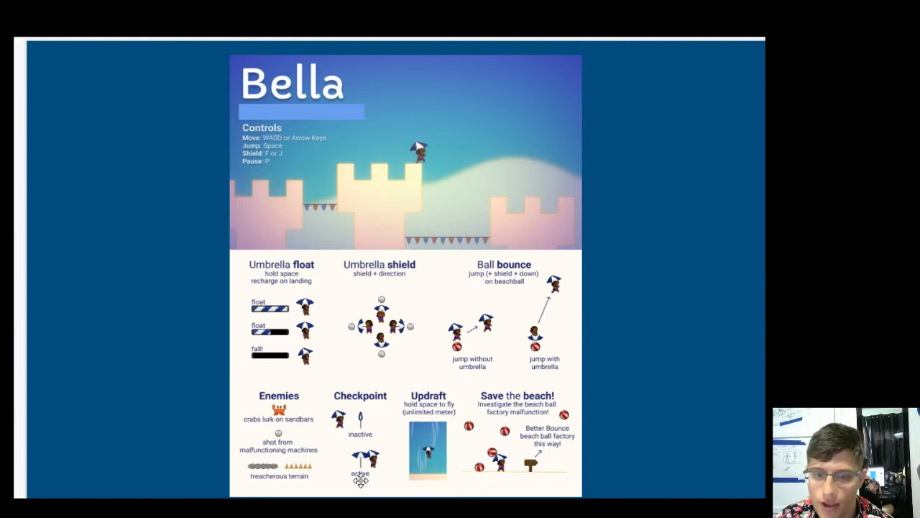
{"action": "mouse_move", "coordinate": [247, 311]}
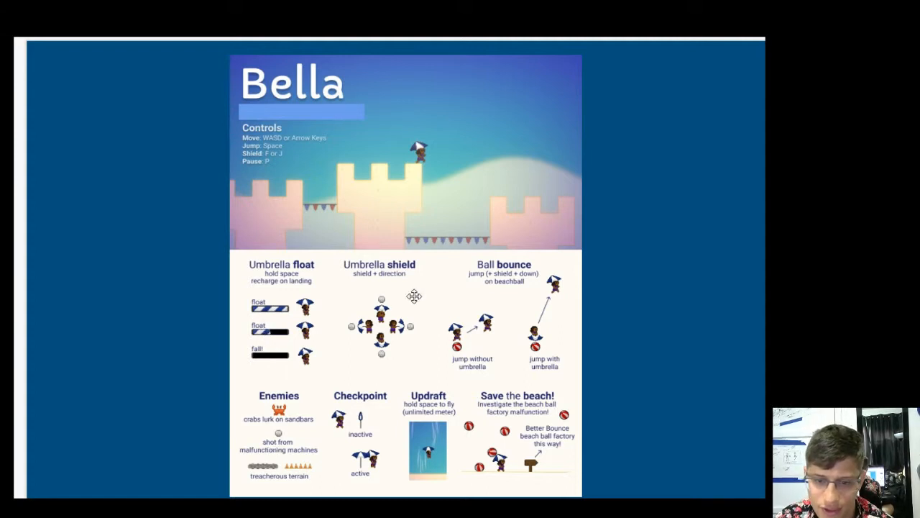
{"action": "mouse_move", "coordinate": [391, 301]}
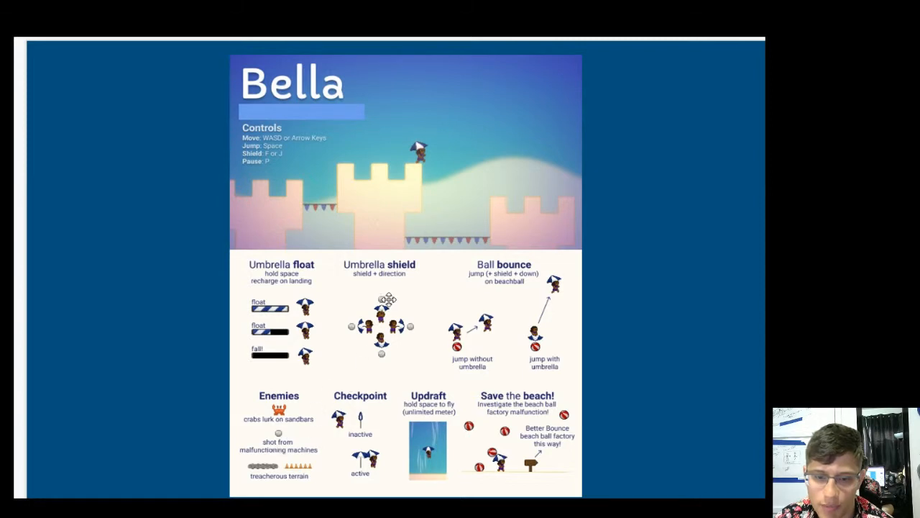
{"action": "mouse_move", "coordinate": [279, 405]}
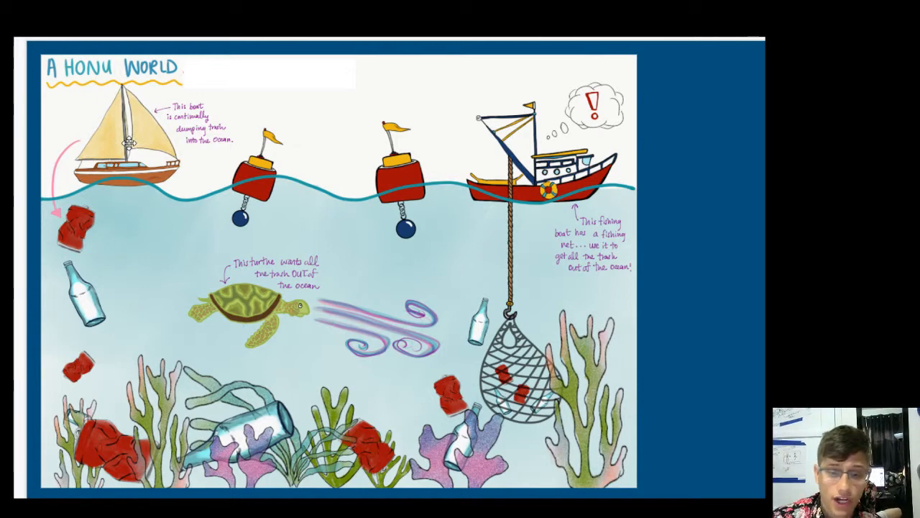
{"action": "mouse_move", "coordinate": [205, 463]}
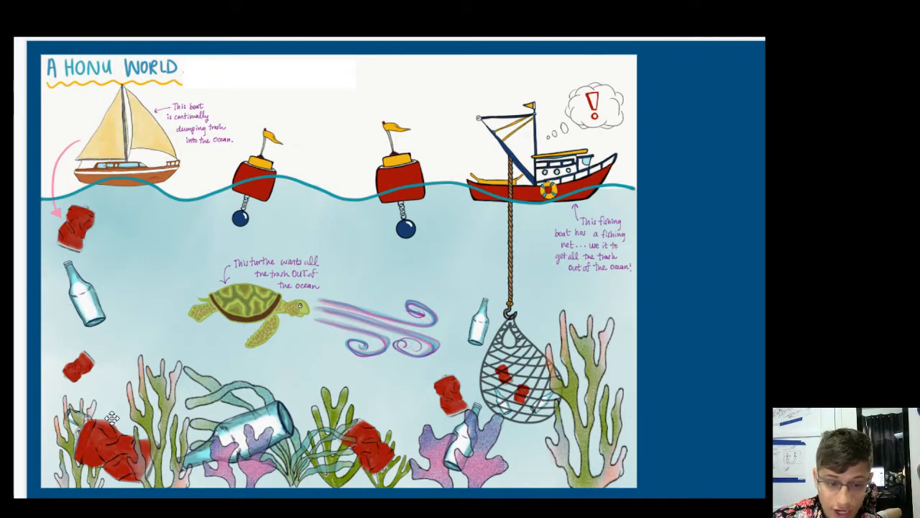
{"action": "mouse_move", "coordinate": [460, 337]}
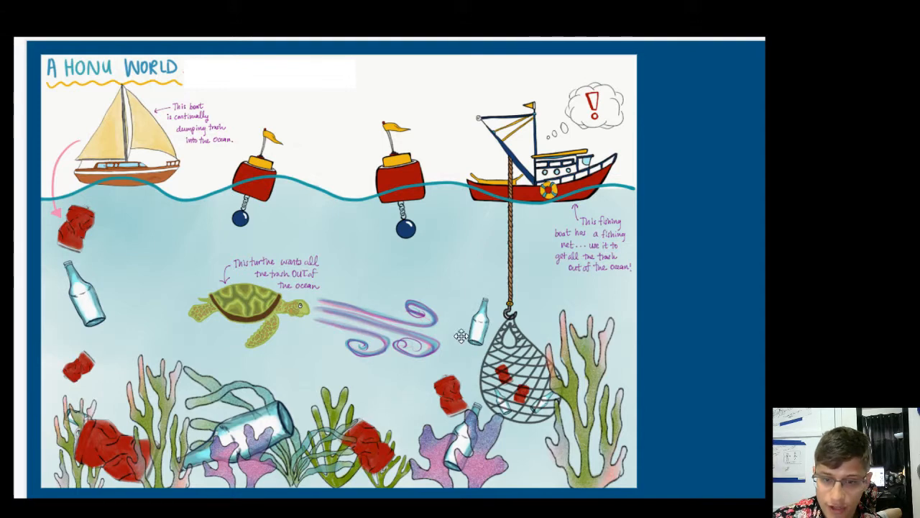
{"action": "mouse_move", "coordinate": [418, 313]}
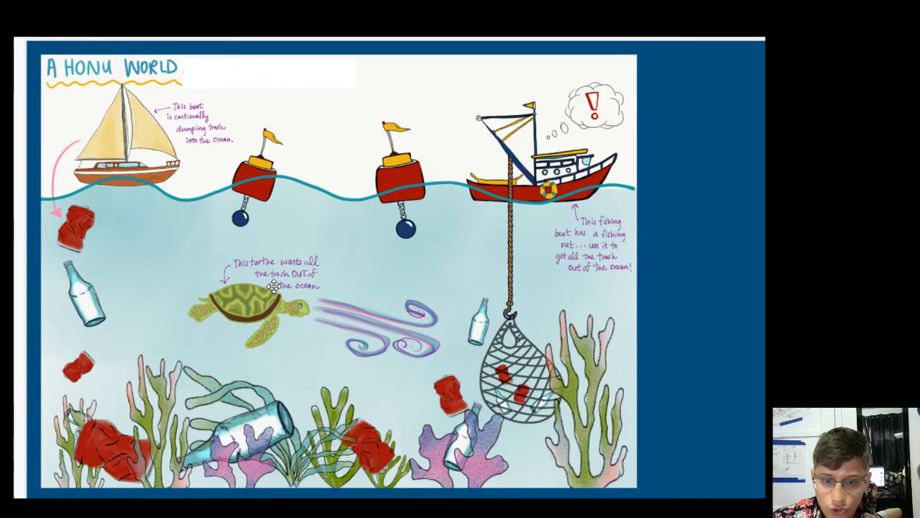
{"action": "mouse_move", "coordinate": [261, 302]}
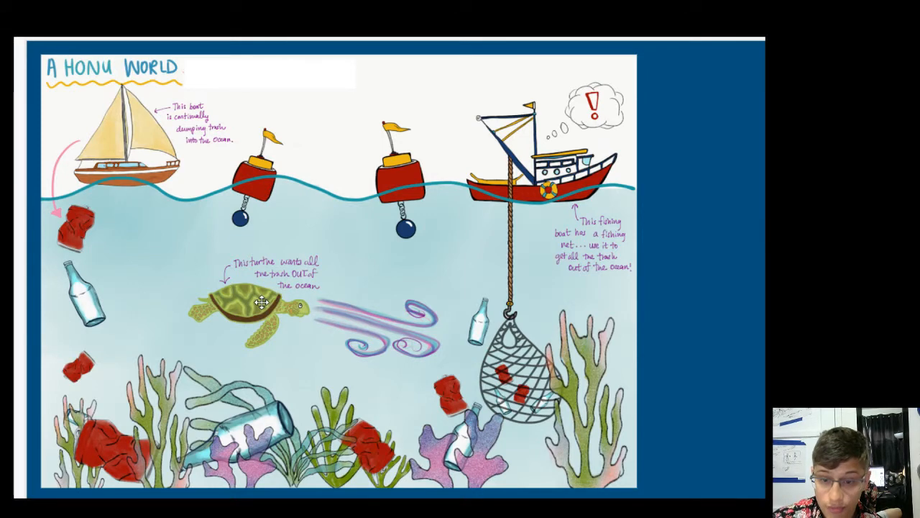
{"action": "mouse_move", "coordinate": [272, 305]}
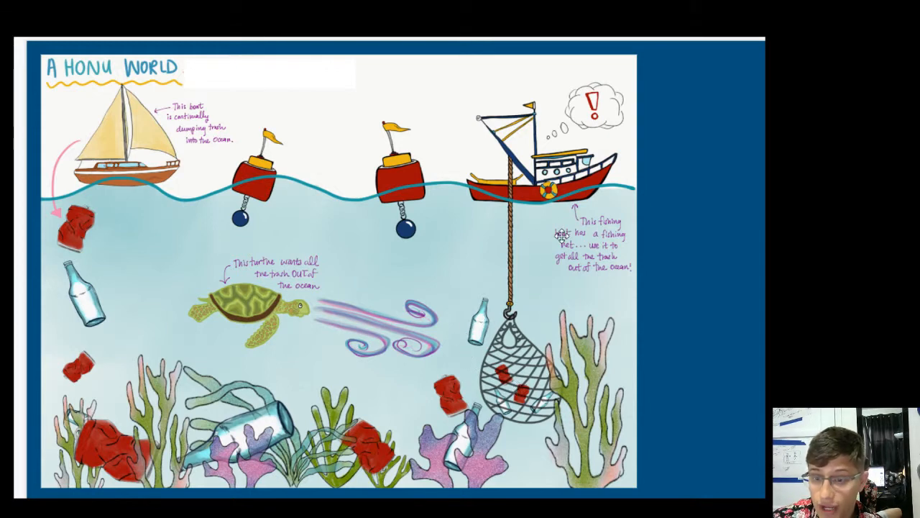
{"action": "mouse_move", "coordinate": [566, 219]}
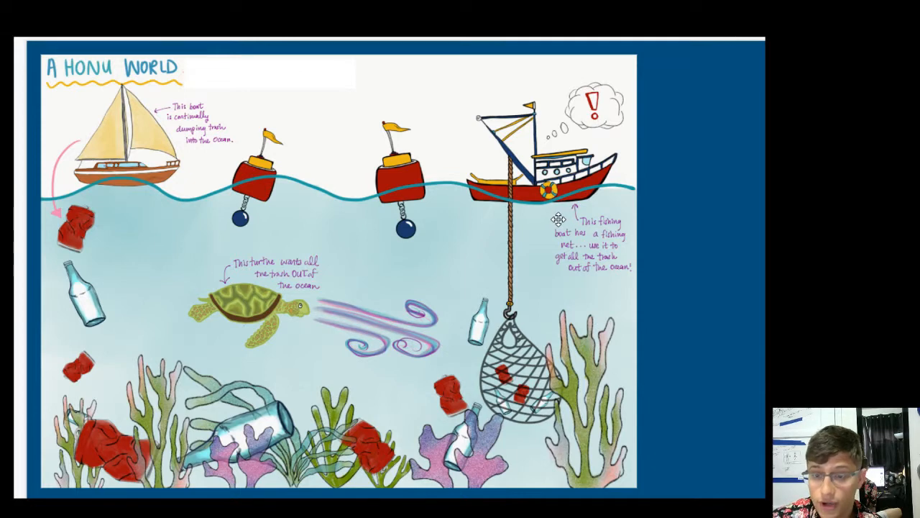
{"action": "mouse_move", "coordinate": [517, 227]}
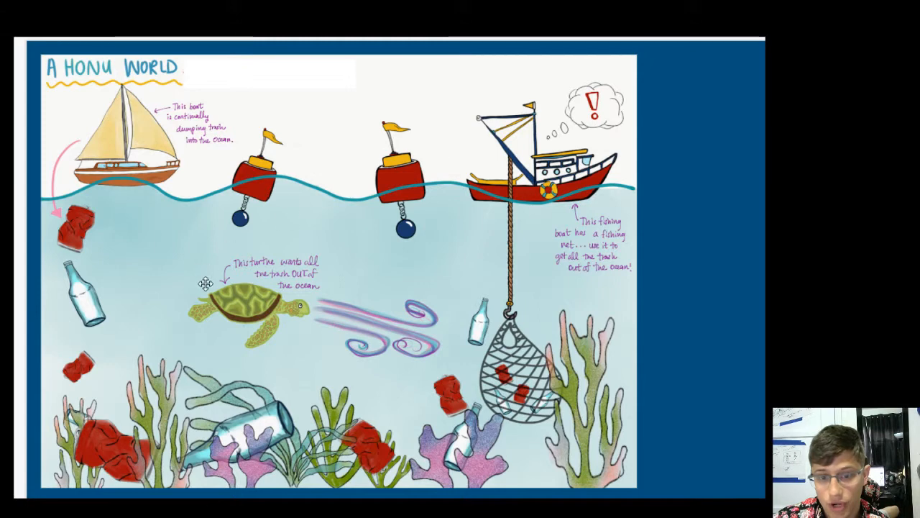
{"action": "mouse_move", "coordinate": [288, 329]}
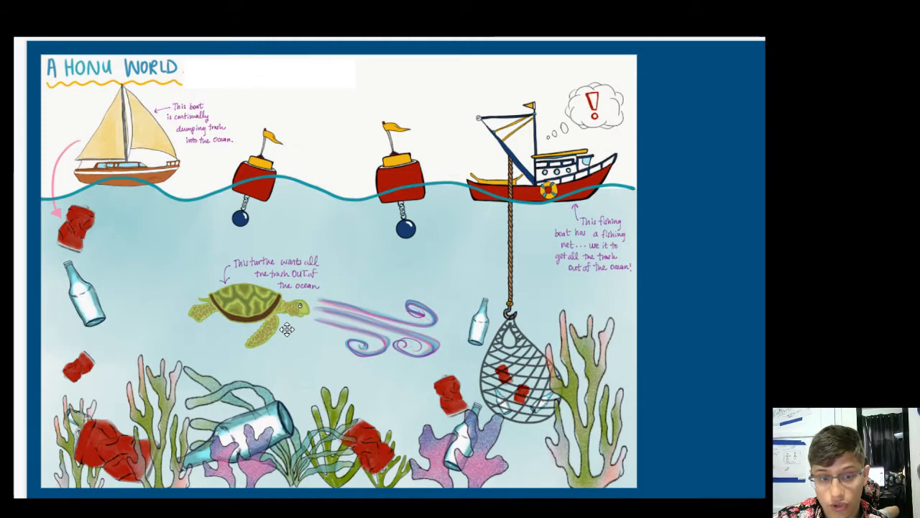
{"action": "mouse_move", "coordinate": [72, 112]}
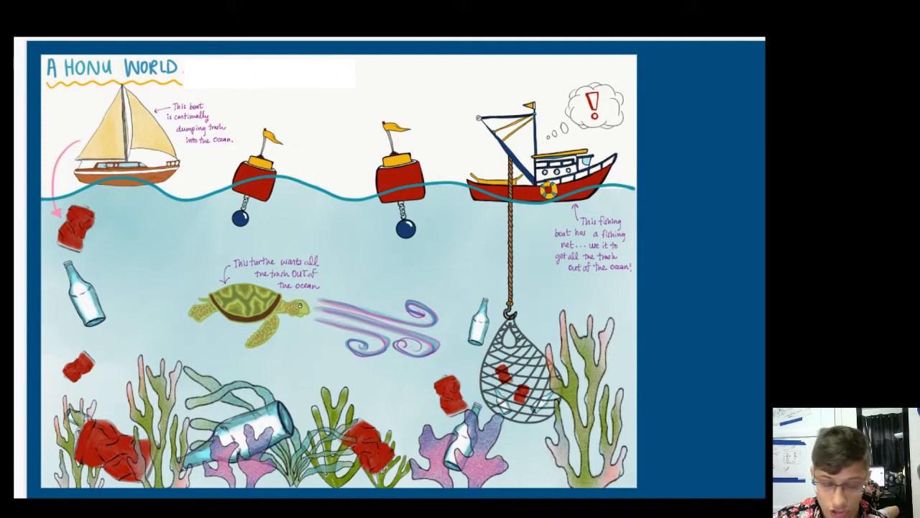
{"action": "mouse_move", "coordinate": [348, 317]}
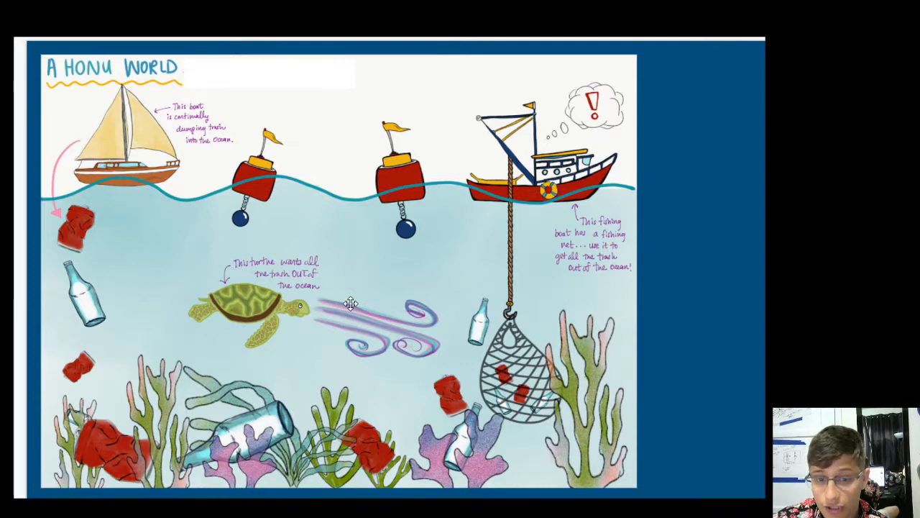
{"action": "mouse_move", "coordinate": [212, 279]}
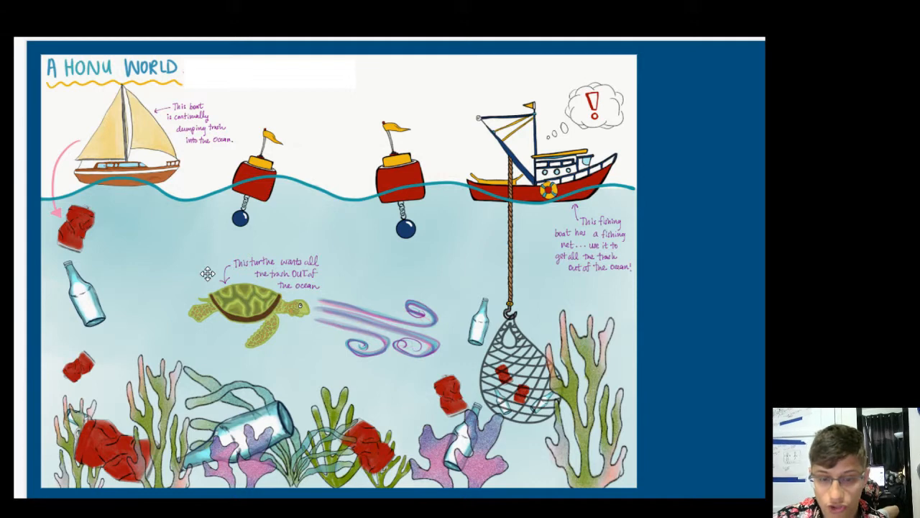
{"action": "mouse_move", "coordinate": [244, 286]}
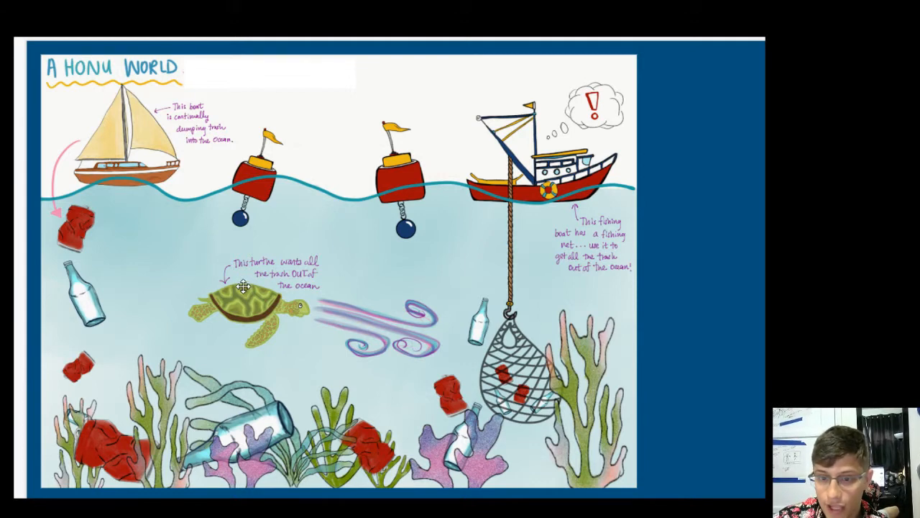
{"action": "mouse_move", "coordinate": [507, 219]}
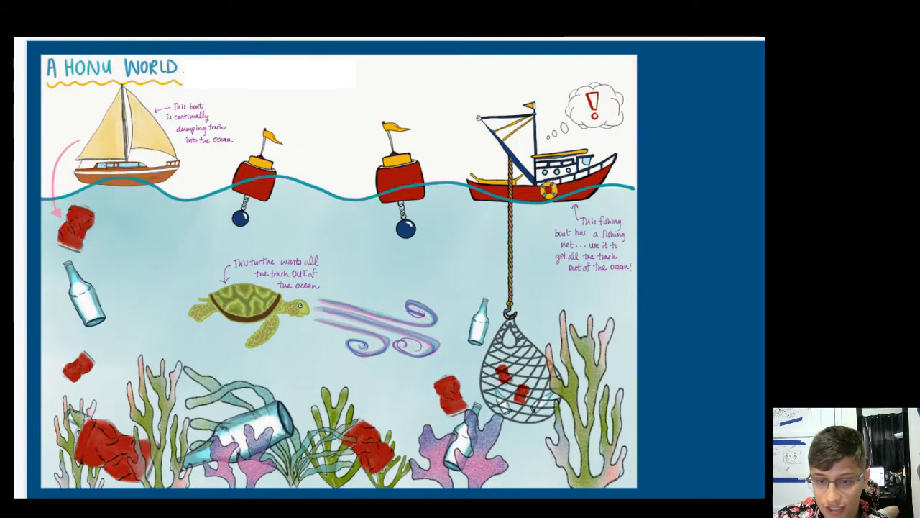
{"action": "mouse_move", "coordinate": [682, 130]}
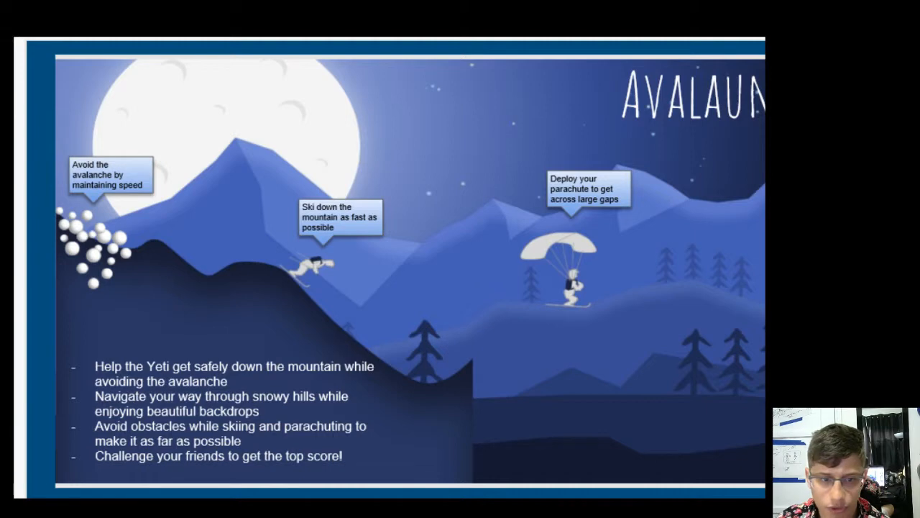
{"action": "mouse_move", "coordinate": [127, 112]}
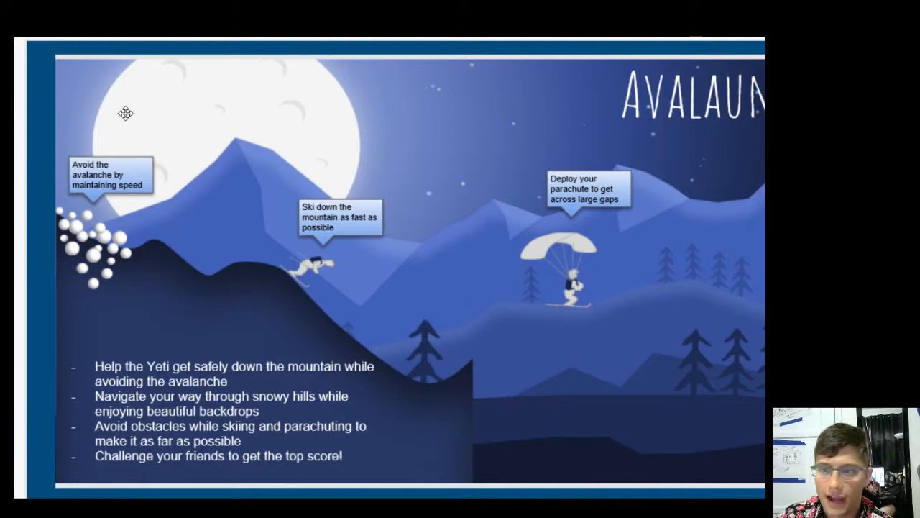
{"action": "mouse_move", "coordinate": [78, 230]}
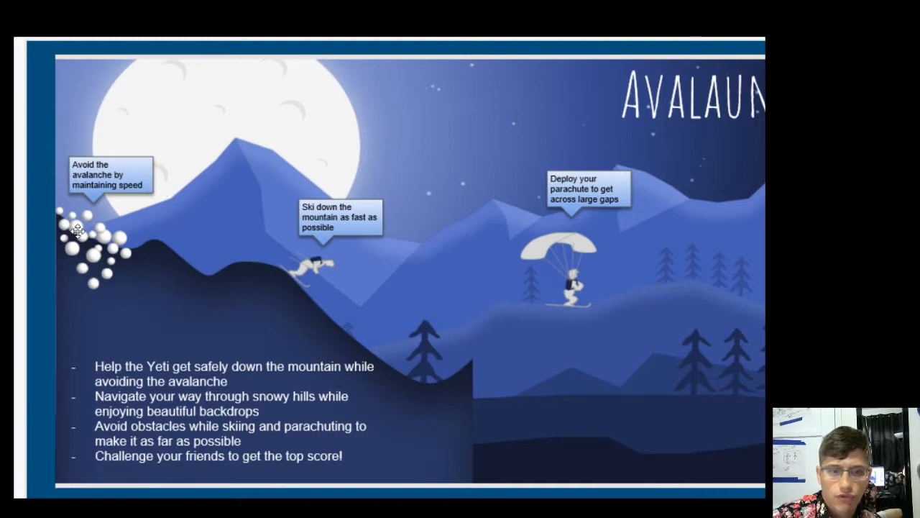
{"action": "mouse_move", "coordinate": [344, 269]}
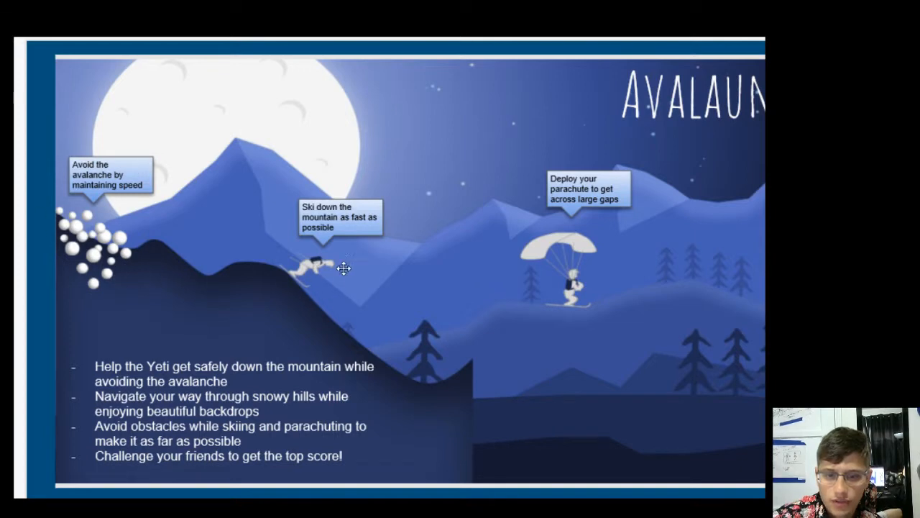
{"action": "mouse_move", "coordinate": [633, 282]}
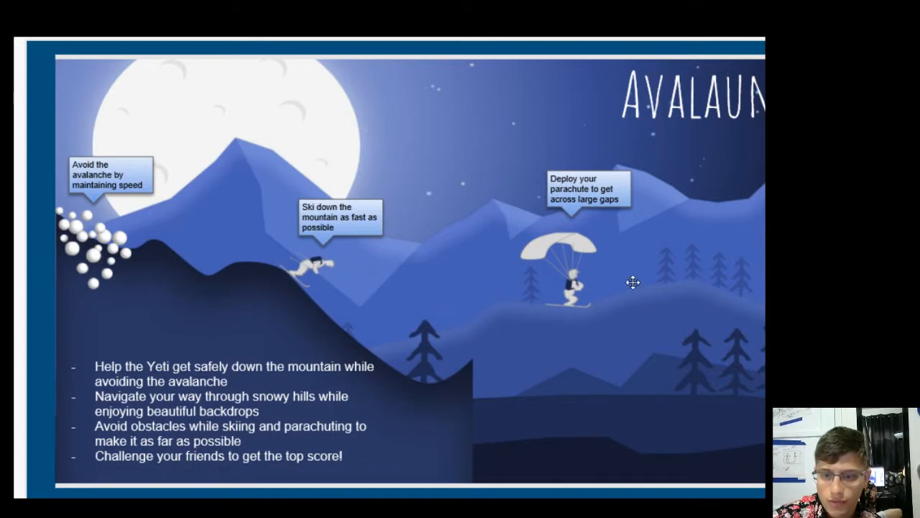
{"action": "mouse_move", "coordinate": [551, 292]}
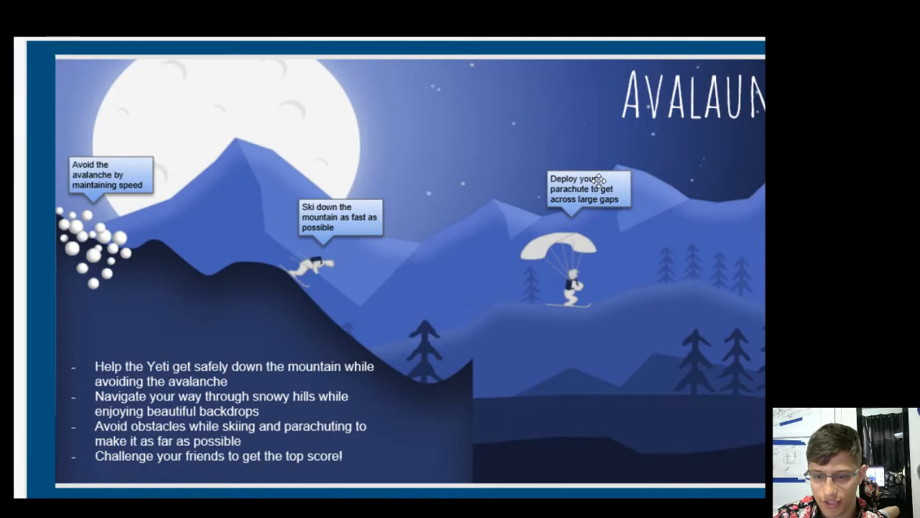
{"action": "mouse_move", "coordinate": [583, 357]}
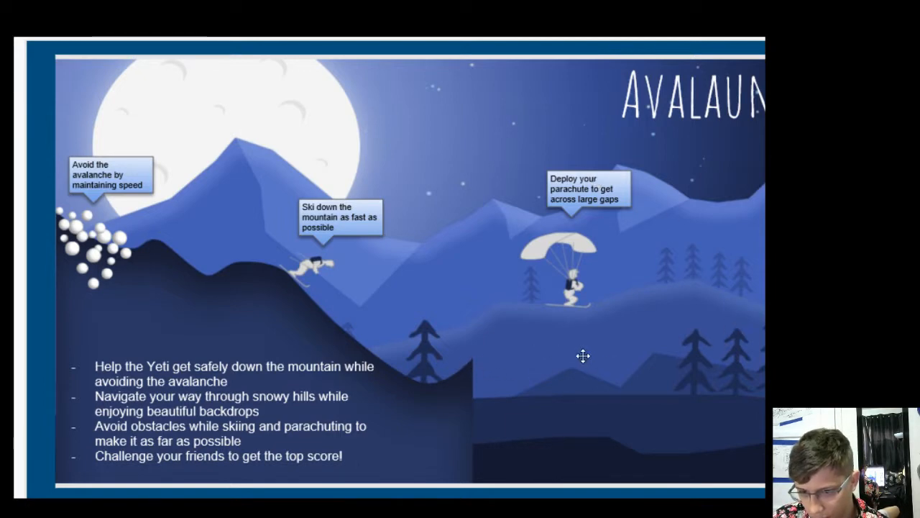
{"action": "mouse_move", "coordinate": [546, 363]}
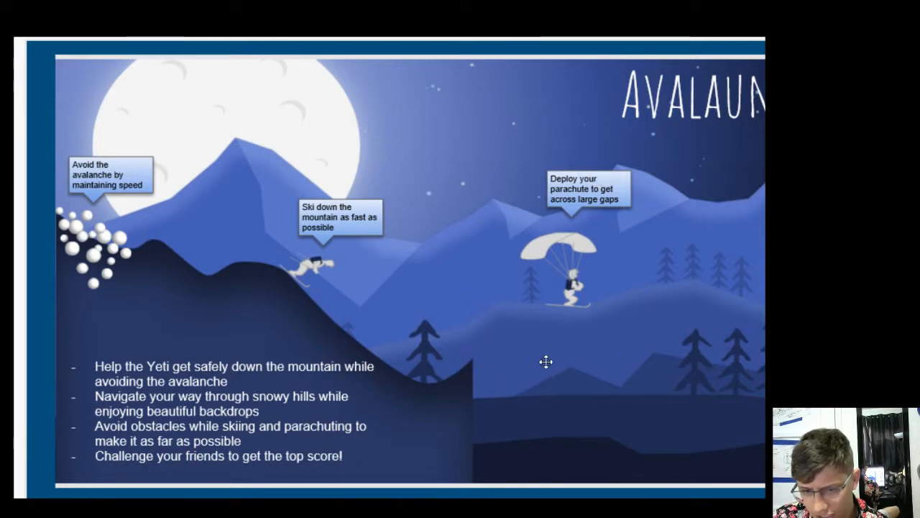
{"action": "mouse_move", "coordinate": [478, 394]}
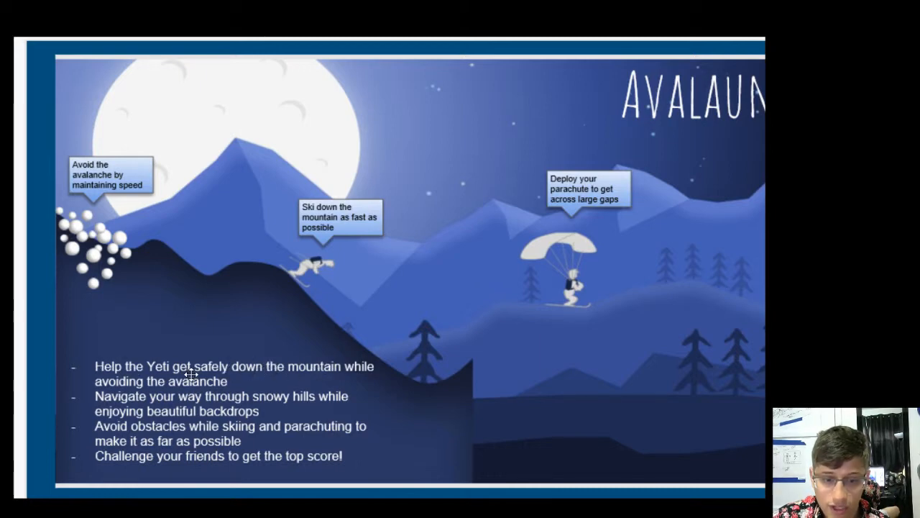
{"action": "mouse_move", "coordinate": [108, 357]}
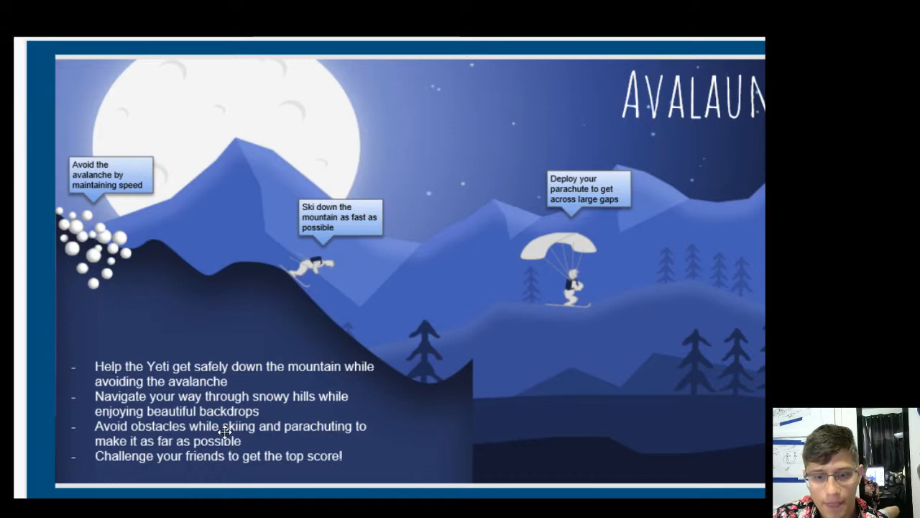
{"action": "mouse_move", "coordinate": [206, 342]}
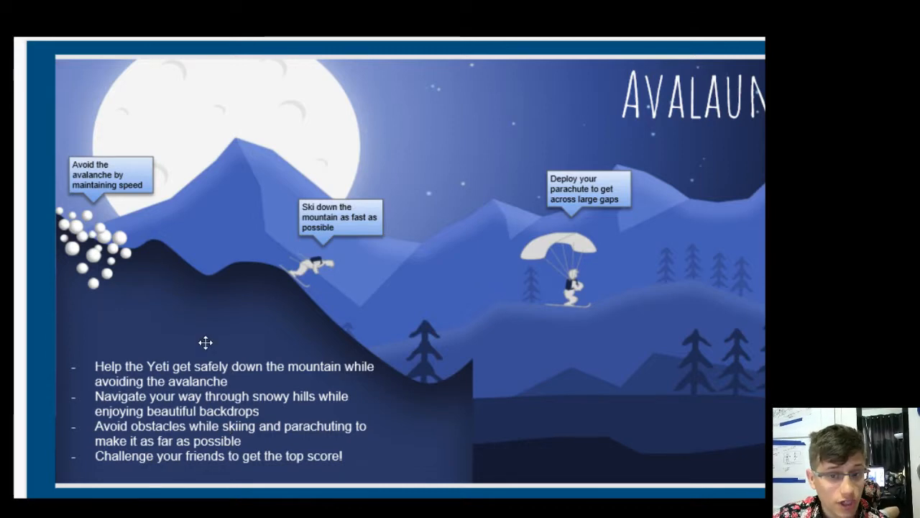
{"action": "mouse_move", "coordinate": [146, 181]}
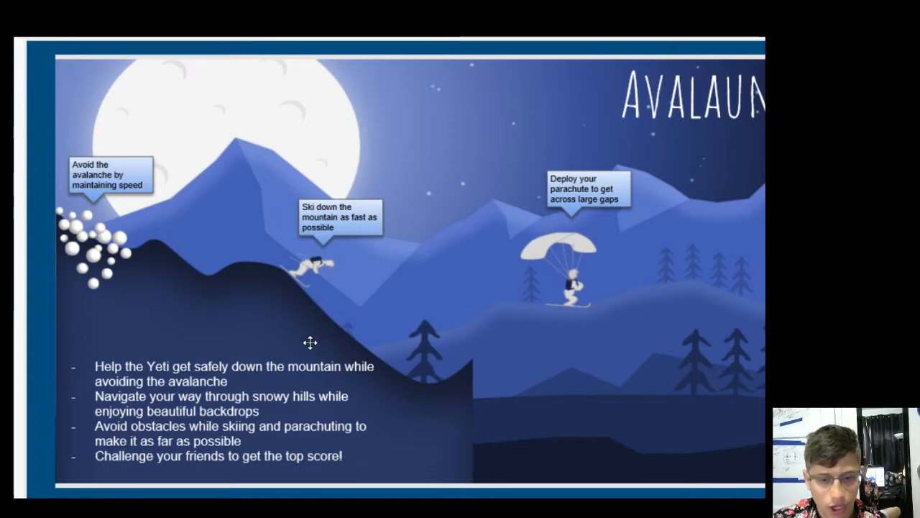
{"action": "mouse_move", "coordinate": [461, 377]}
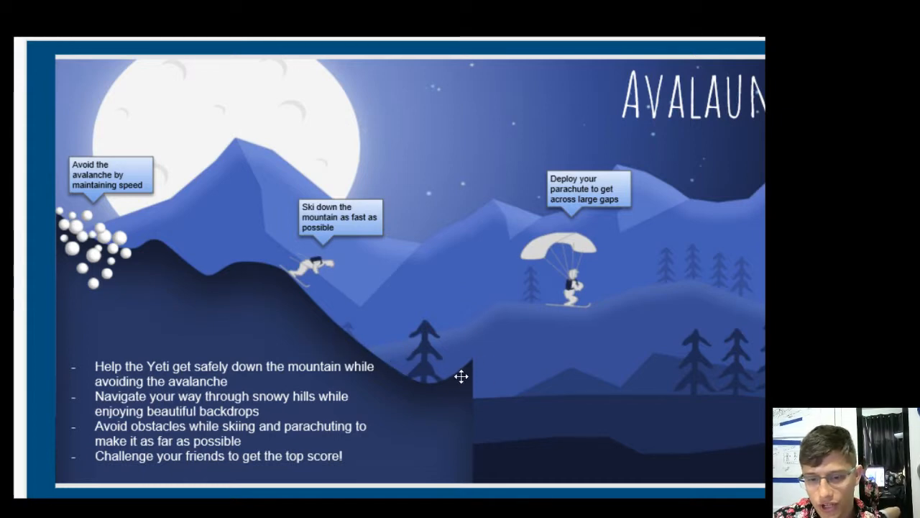
{"action": "mouse_move", "coordinate": [331, 222]}
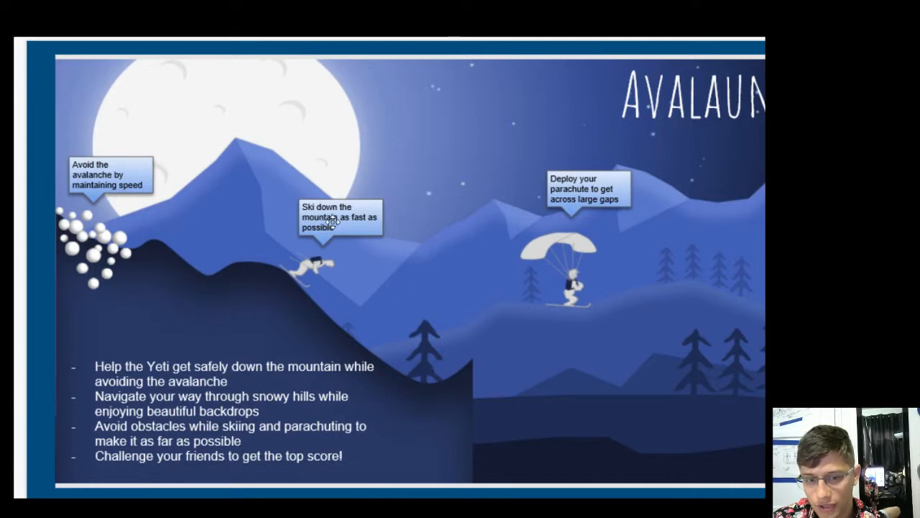
{"action": "mouse_move", "coordinate": [454, 356]}
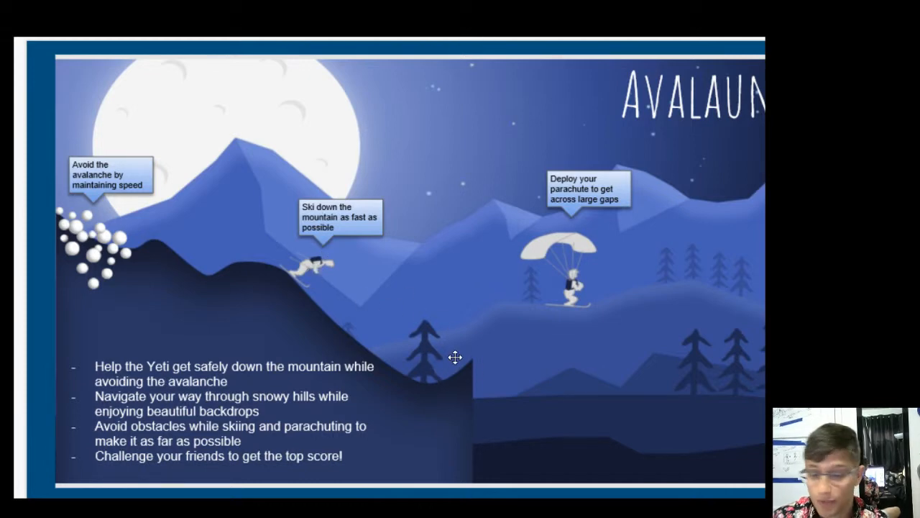
{"action": "mouse_move", "coordinate": [223, 391]}
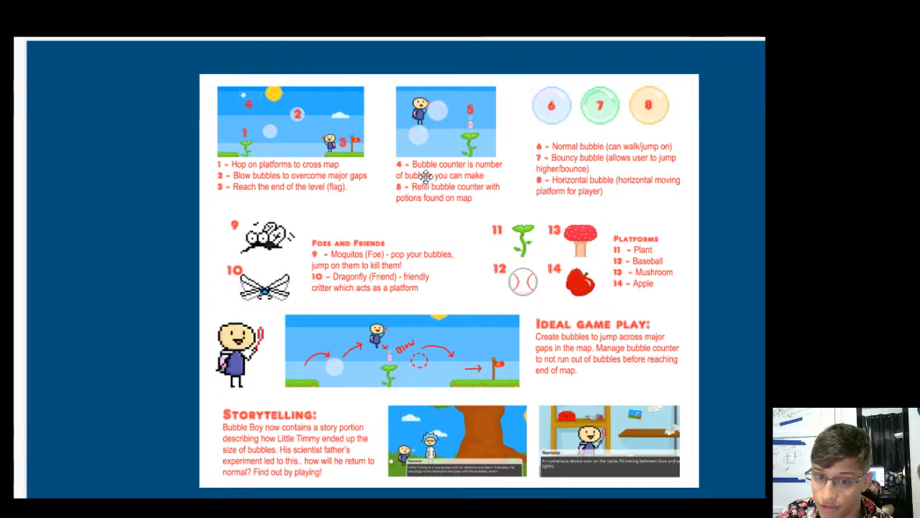
{"action": "mouse_move", "coordinate": [504, 271]}
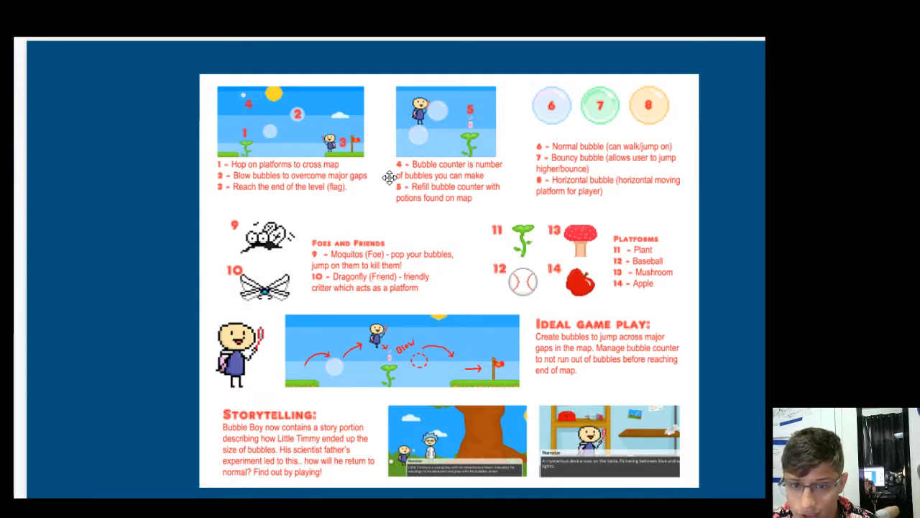
{"action": "mouse_move", "coordinate": [670, 107]}
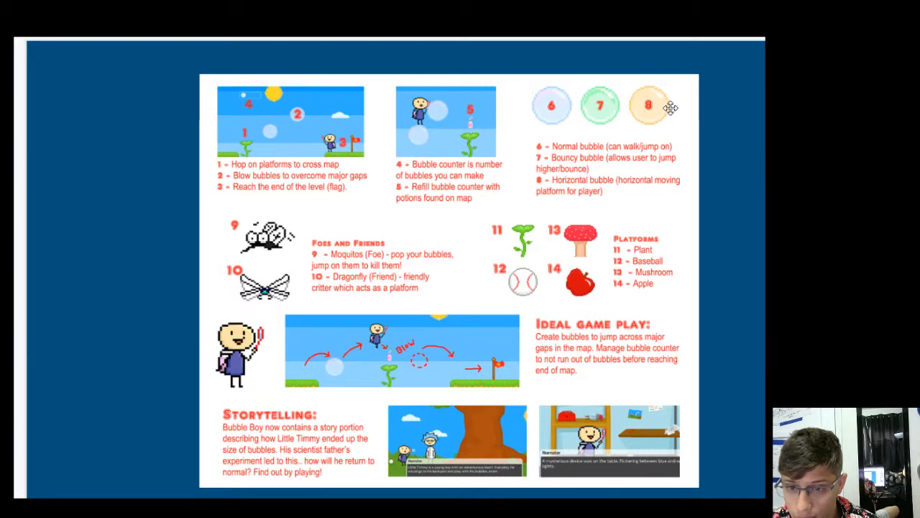
{"action": "mouse_move", "coordinate": [602, 135]}
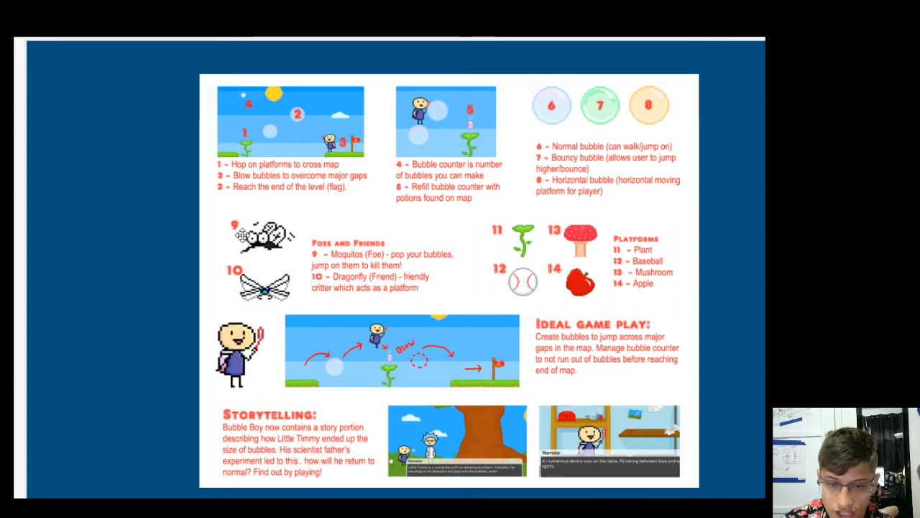
{"action": "mouse_move", "coordinate": [302, 237]}
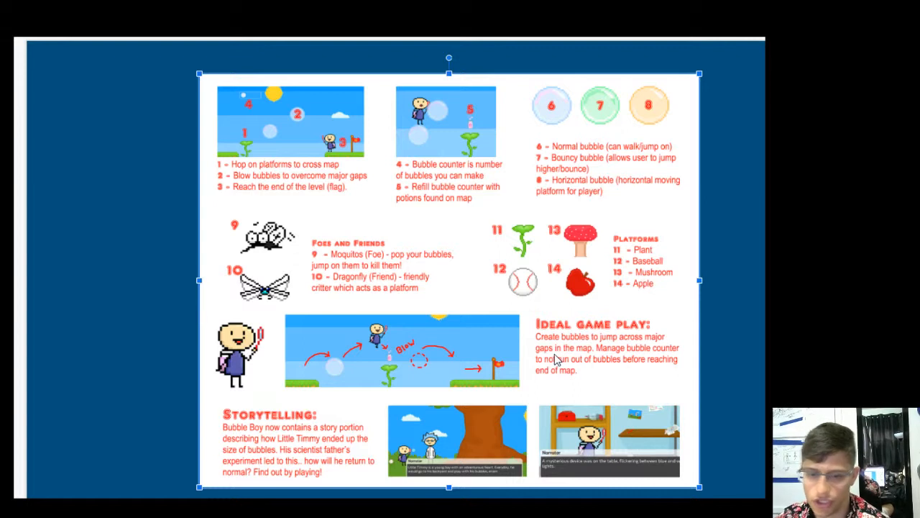
{"action": "mouse_move", "coordinate": [213, 98]}
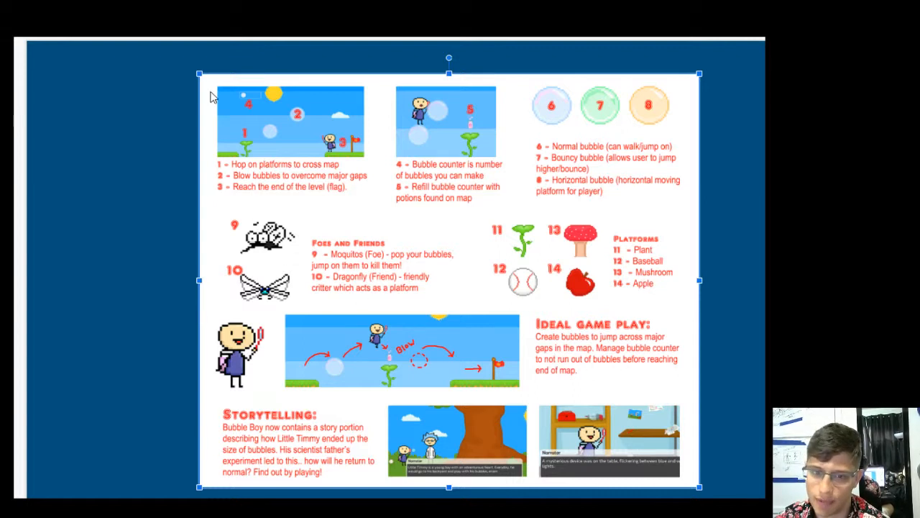
{"action": "mouse_move", "coordinate": [675, 402]}
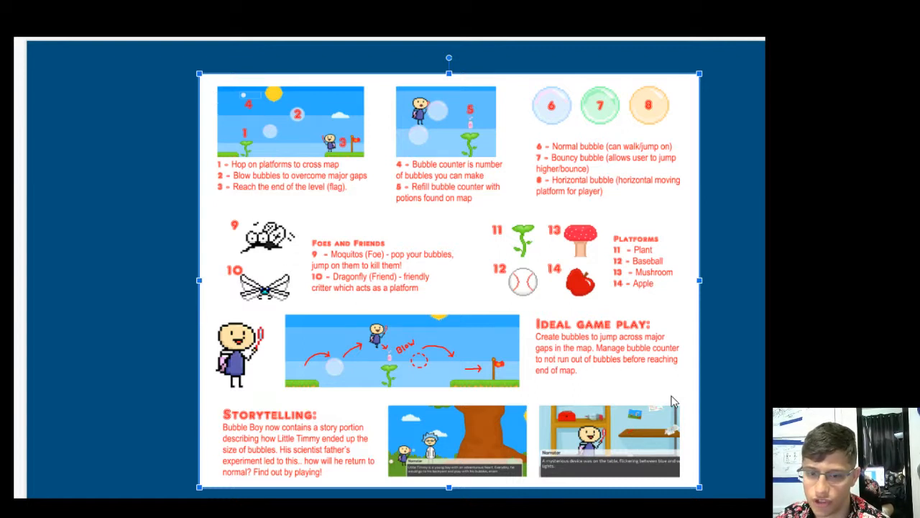
{"action": "mouse_move", "coordinate": [387, 351]}
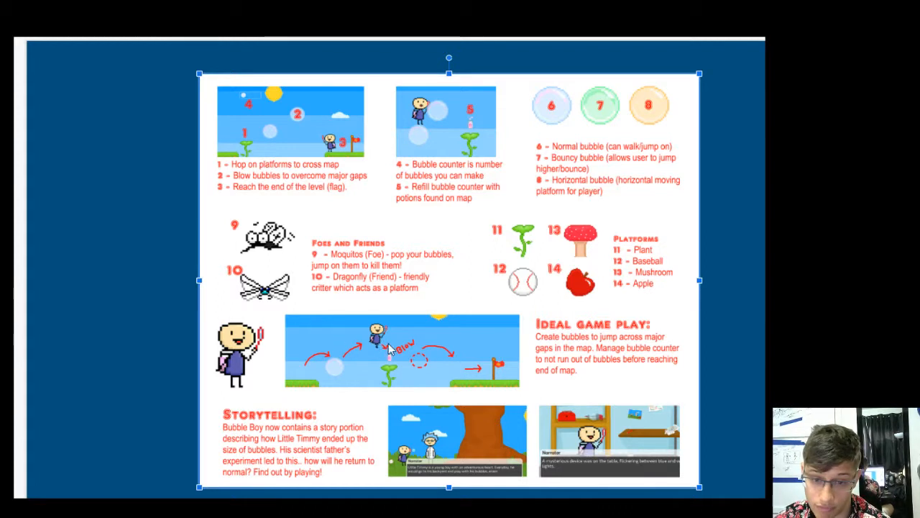
{"action": "mouse_move", "coordinate": [496, 371]}
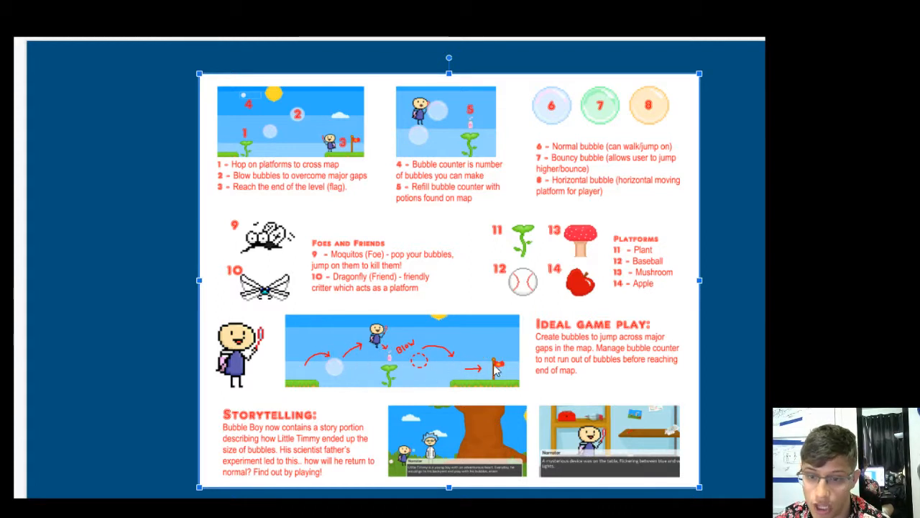
{"action": "mouse_move", "coordinate": [576, 357]}
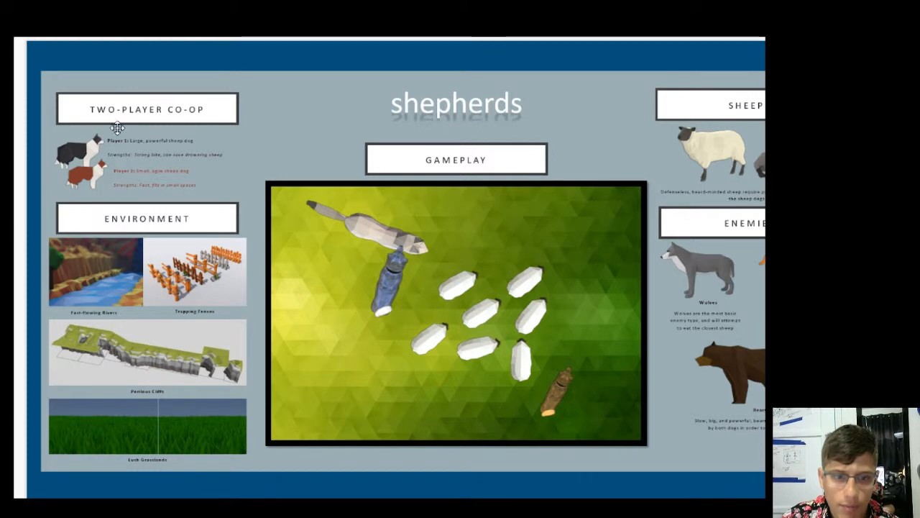
{"action": "mouse_move", "coordinate": [92, 182]}
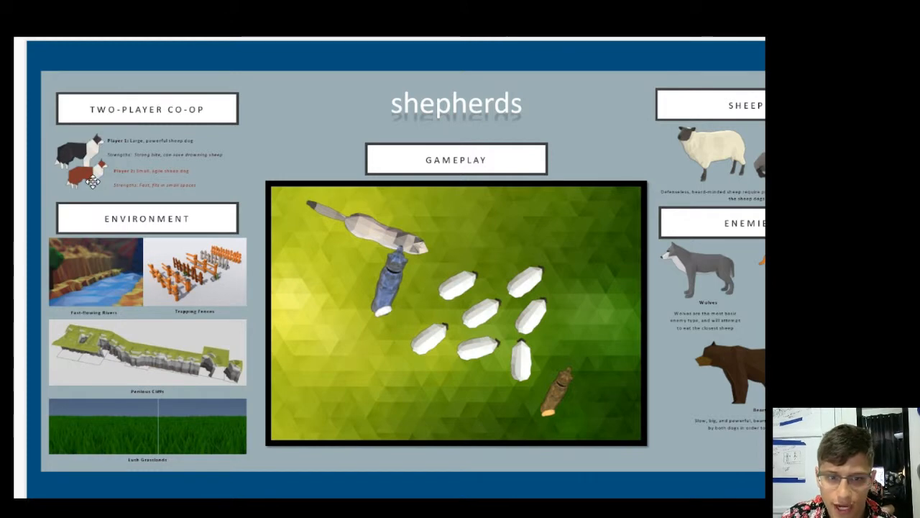
{"action": "mouse_move", "coordinate": [172, 159]}
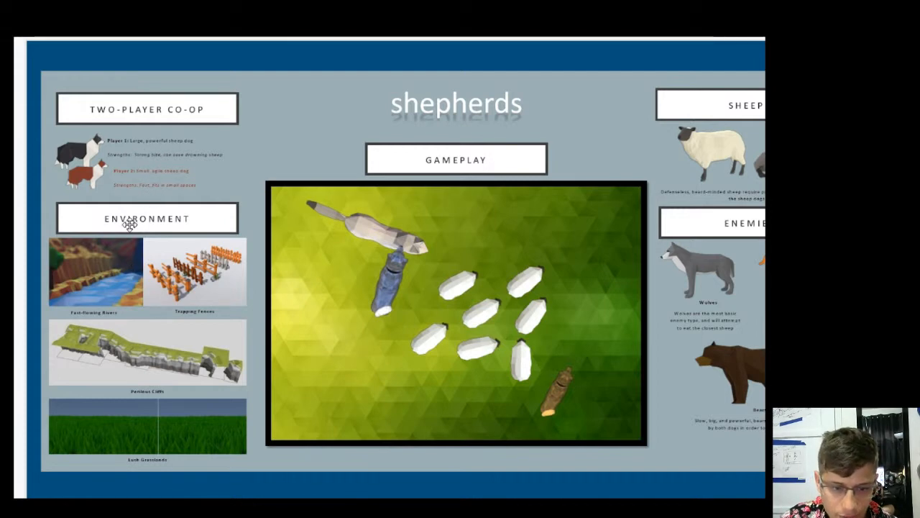
{"action": "mouse_move", "coordinate": [115, 288]}
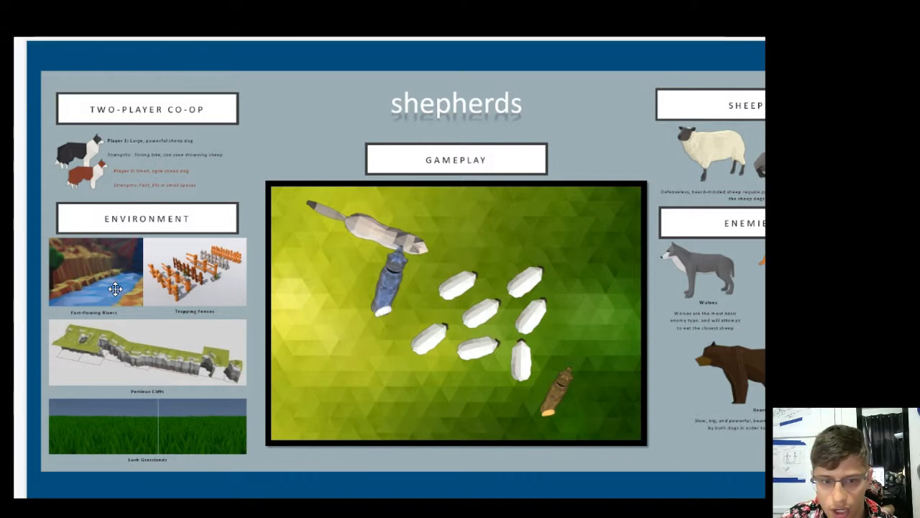
{"action": "mouse_move", "coordinate": [293, 287]}
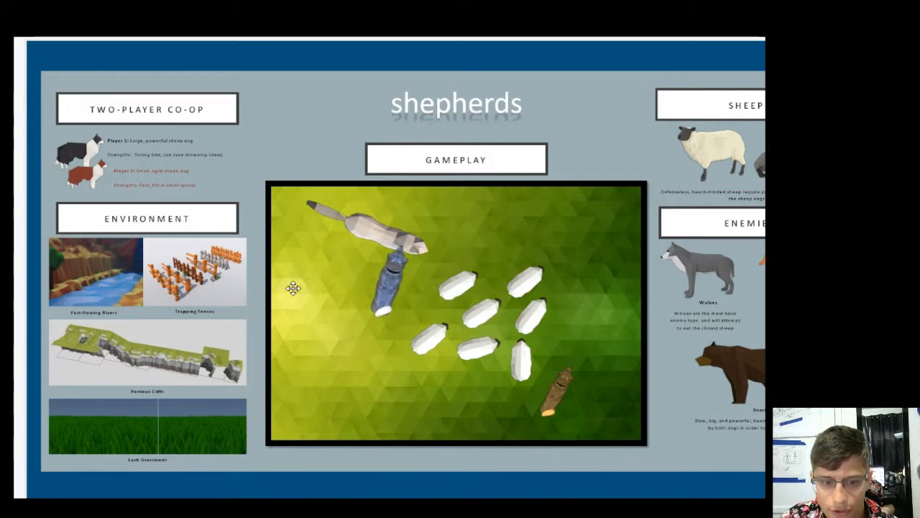
{"action": "mouse_move", "coordinate": [432, 167]}
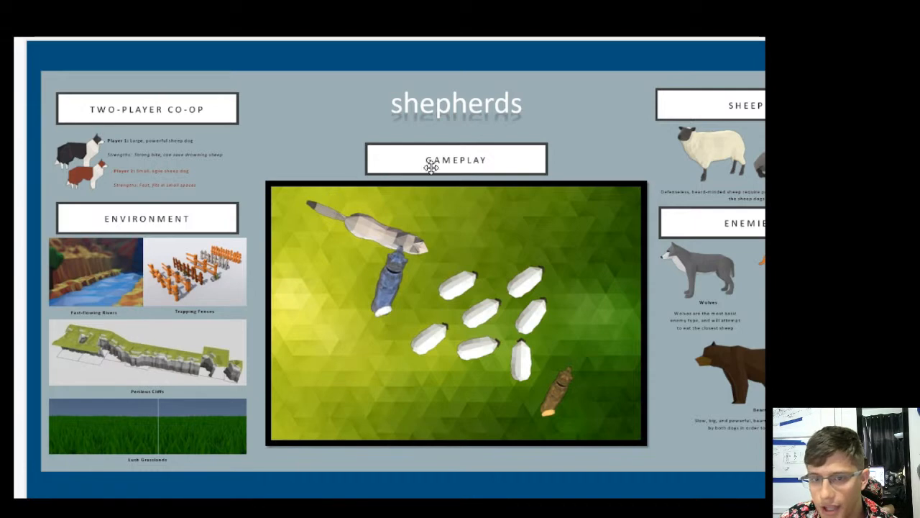
{"action": "mouse_move", "coordinate": [481, 301]}
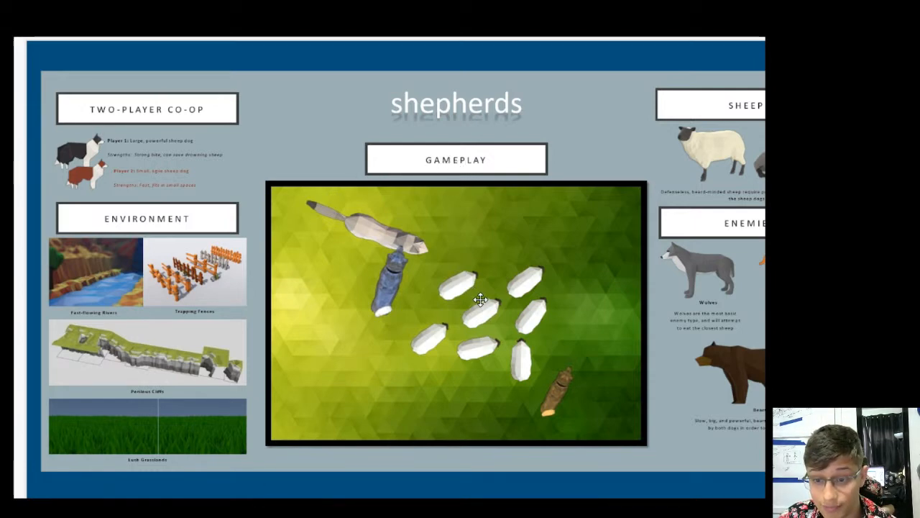
{"action": "mouse_move", "coordinate": [449, 250]}
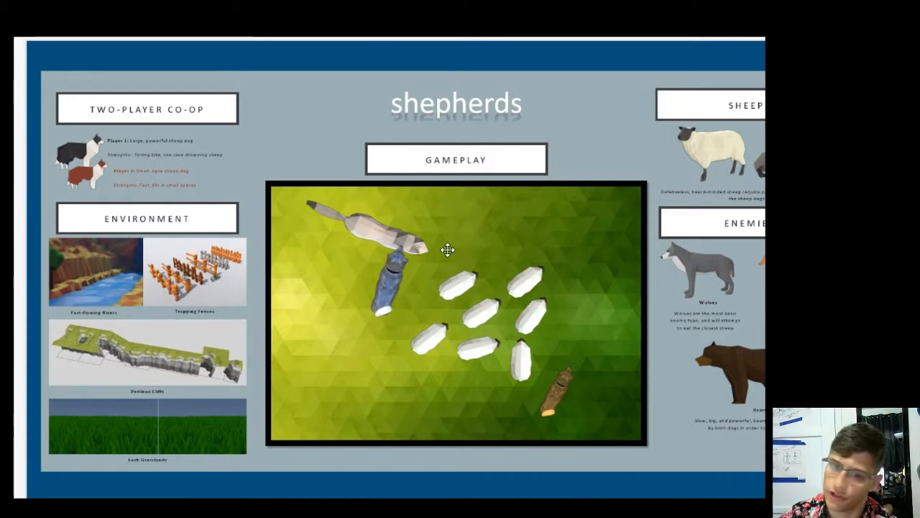
{"action": "mouse_move", "coordinate": [437, 296]}
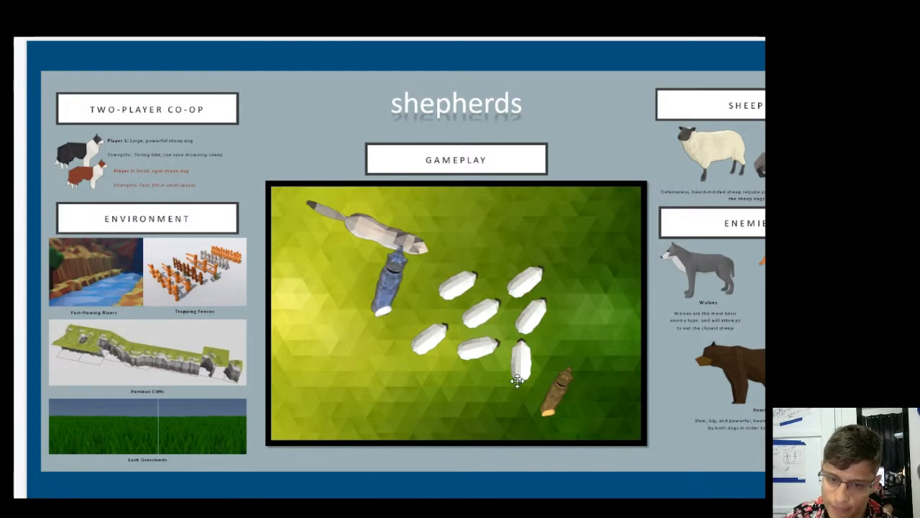
{"action": "mouse_move", "coordinate": [382, 273]}
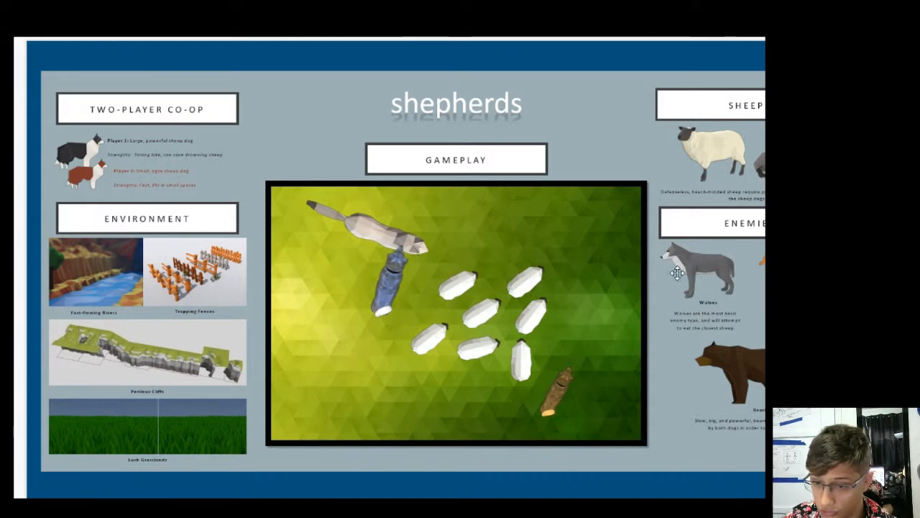
{"action": "mouse_move", "coordinate": [762, 167]}
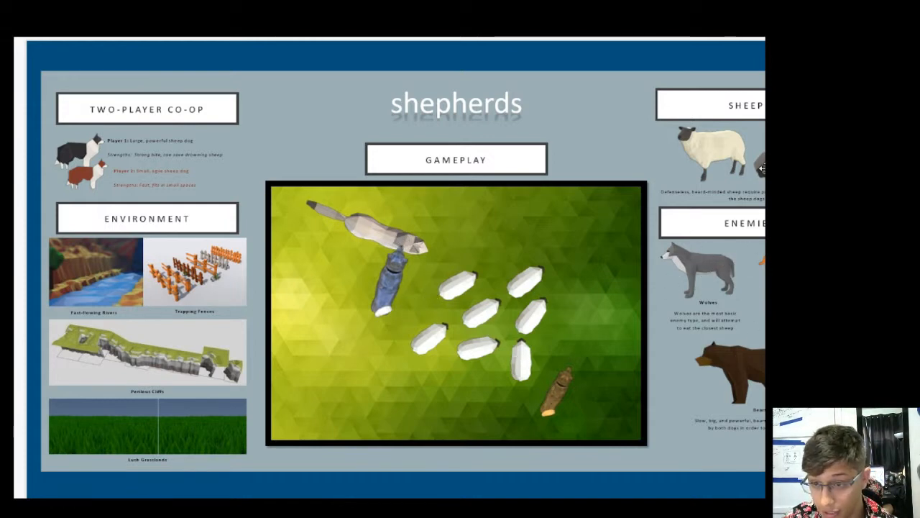
{"action": "mouse_move", "coordinate": [659, 200]}
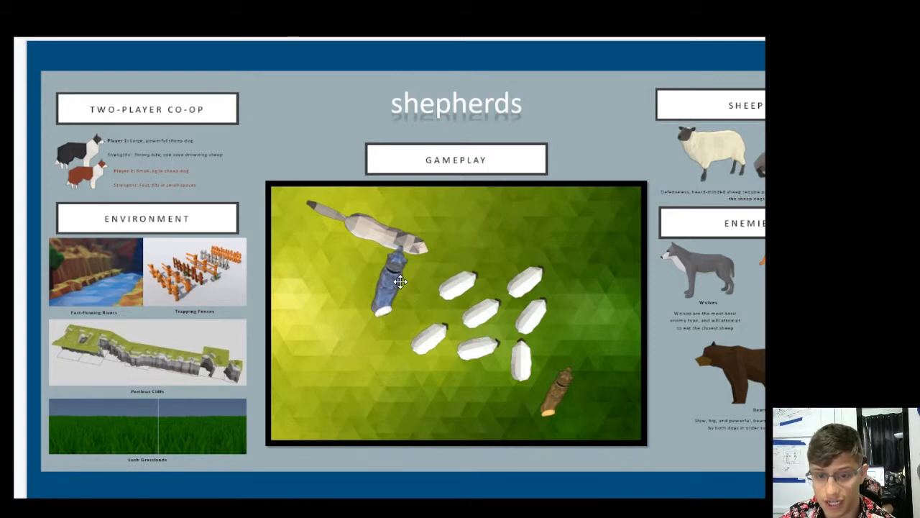
{"action": "mouse_move", "coordinate": [416, 259]}
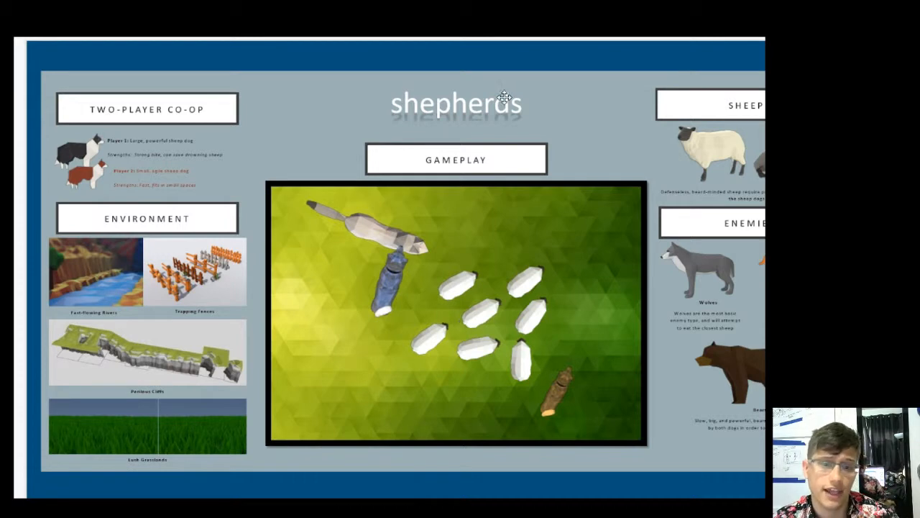
{"action": "mouse_move", "coordinate": [461, 229]}
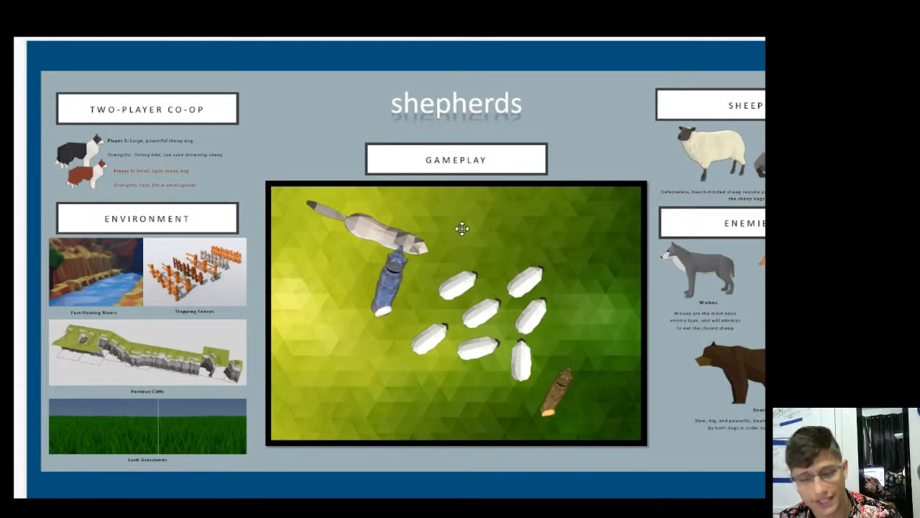
{"action": "mouse_move", "coordinate": [394, 256]}
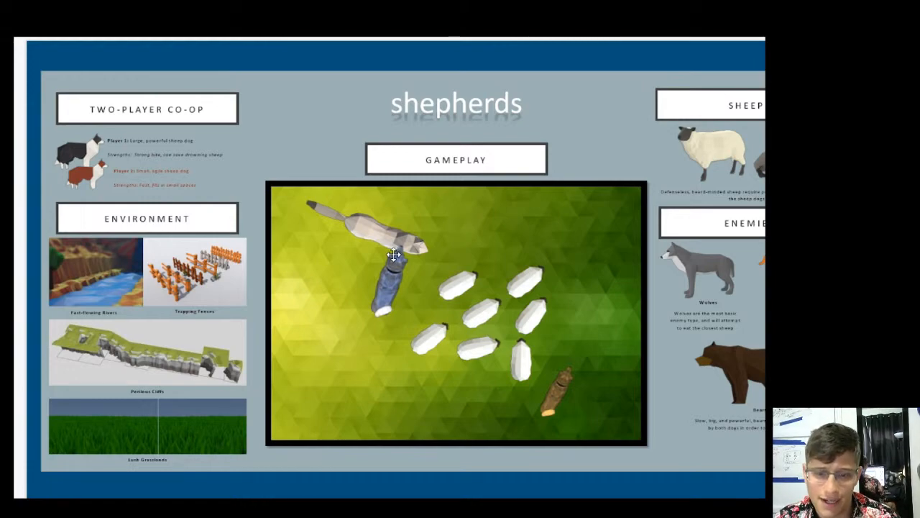
{"action": "mouse_move", "coordinate": [346, 275]}
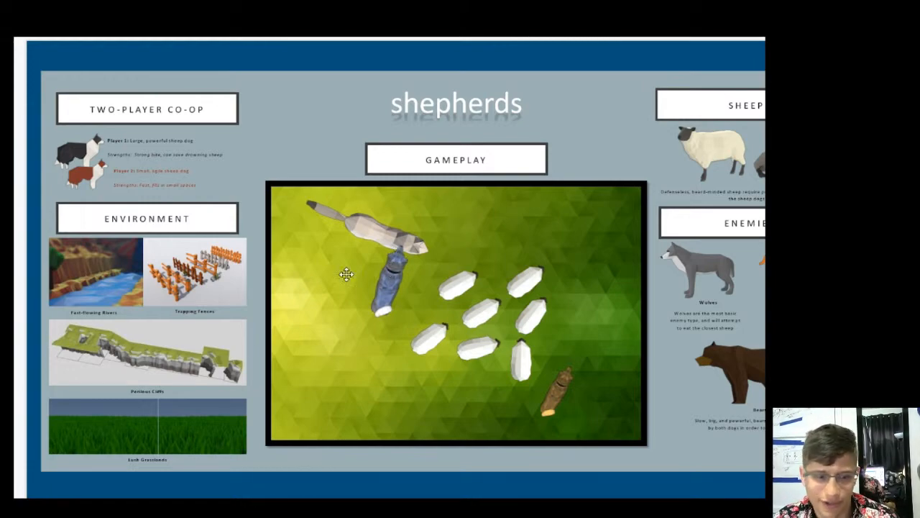